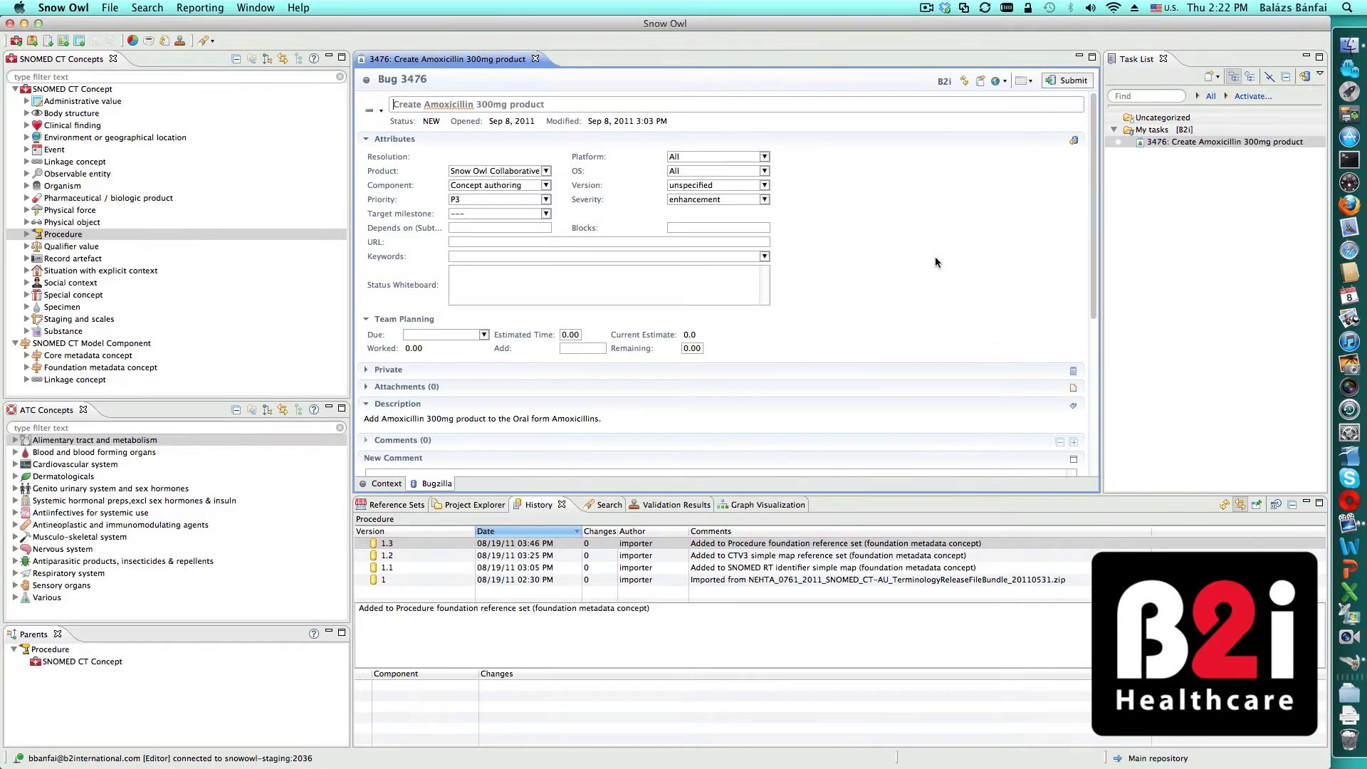
mouse_move(915, 270)
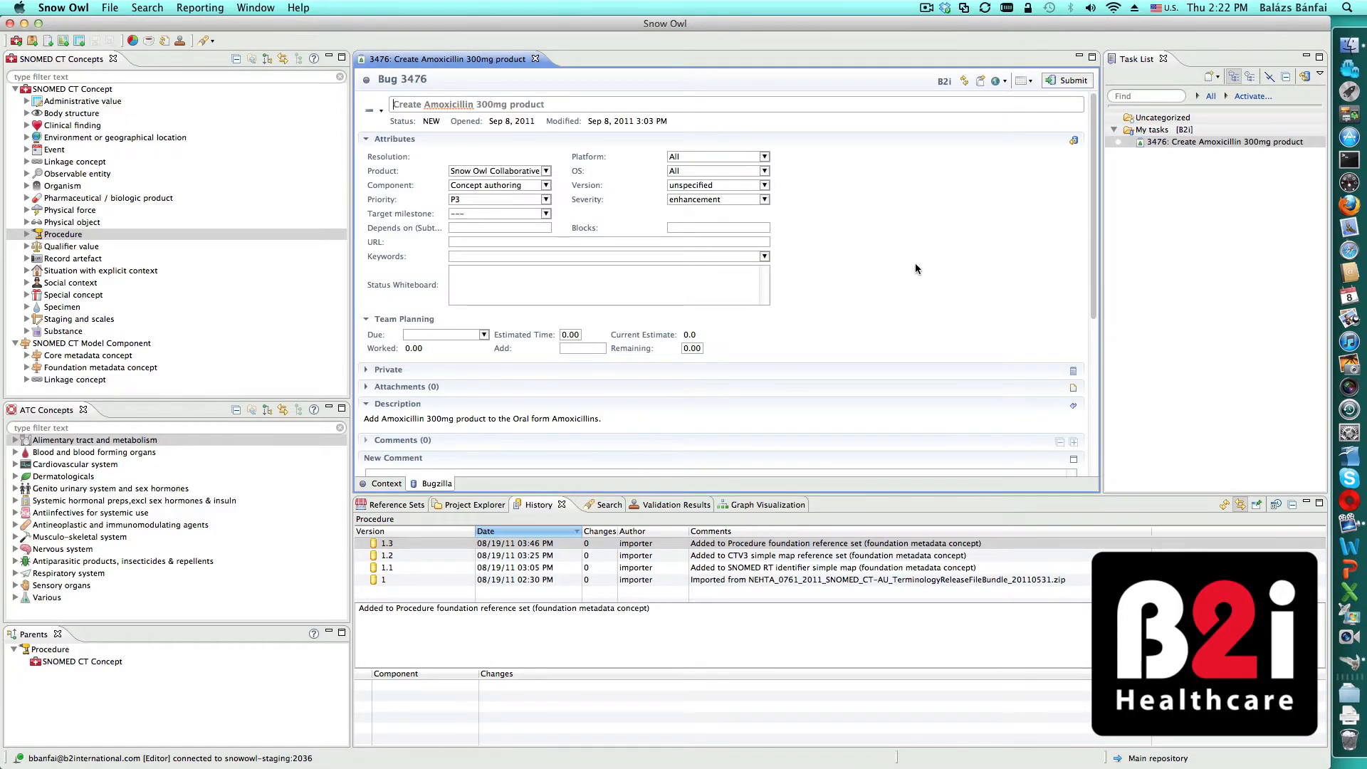
Filter SNOMED CT concepts with 'amox ora' and bring up actions for Oral form amoxicillin
scroll("down", 3)
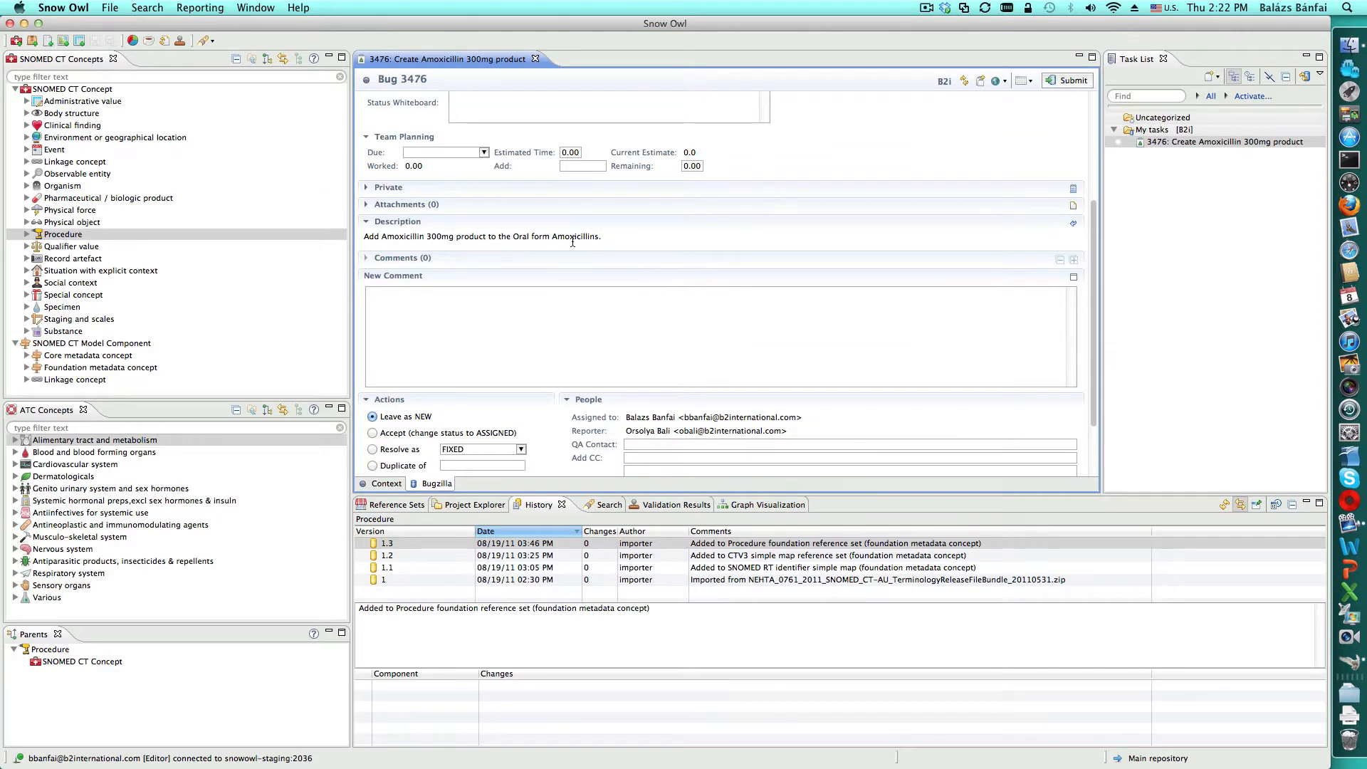
mouse_move(531, 219)
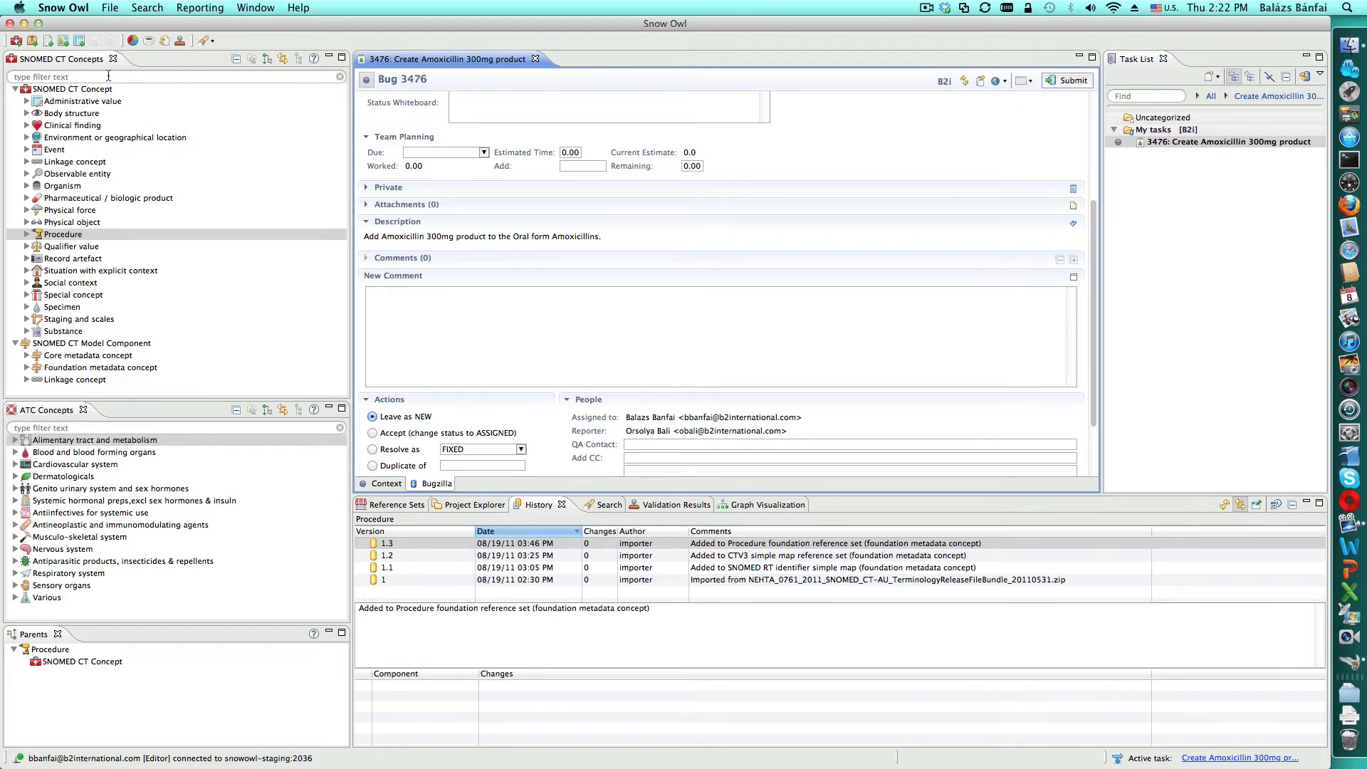
type("am")
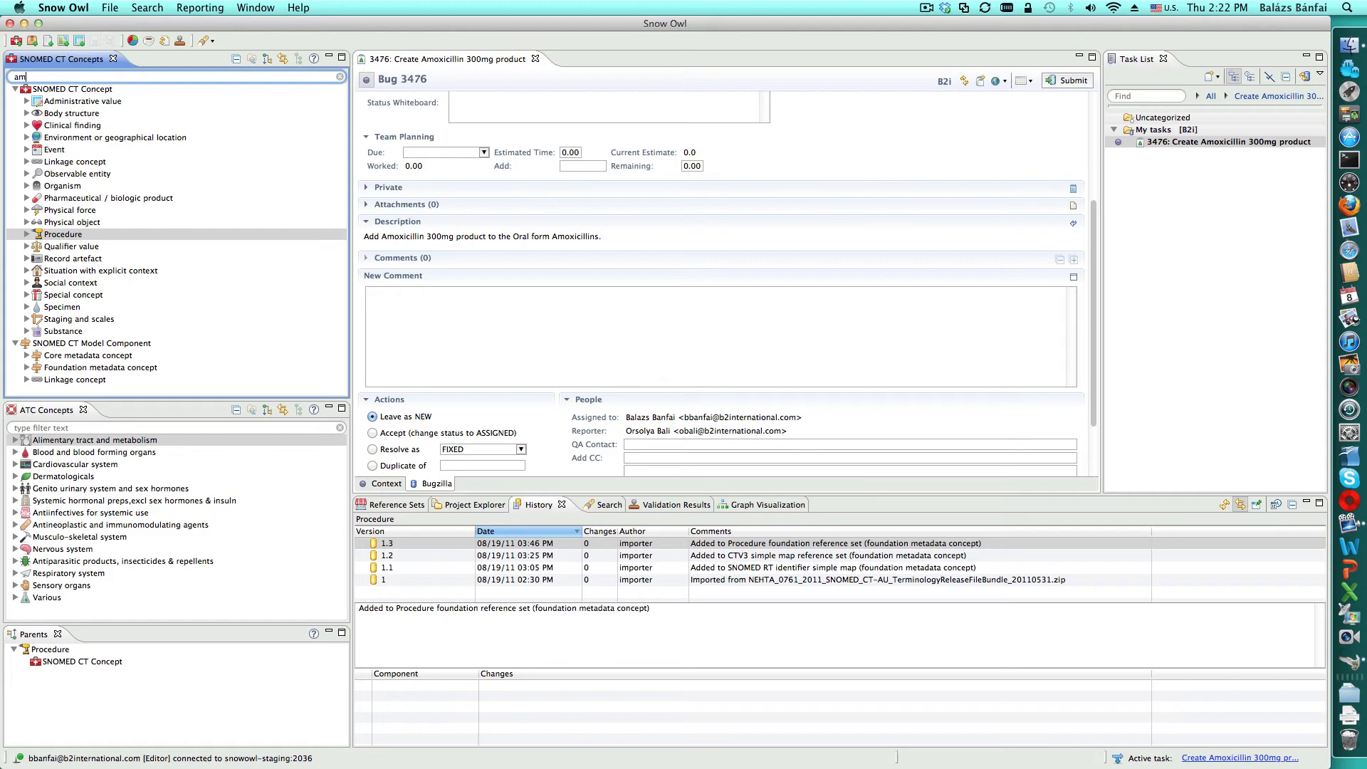
type("amox ora")
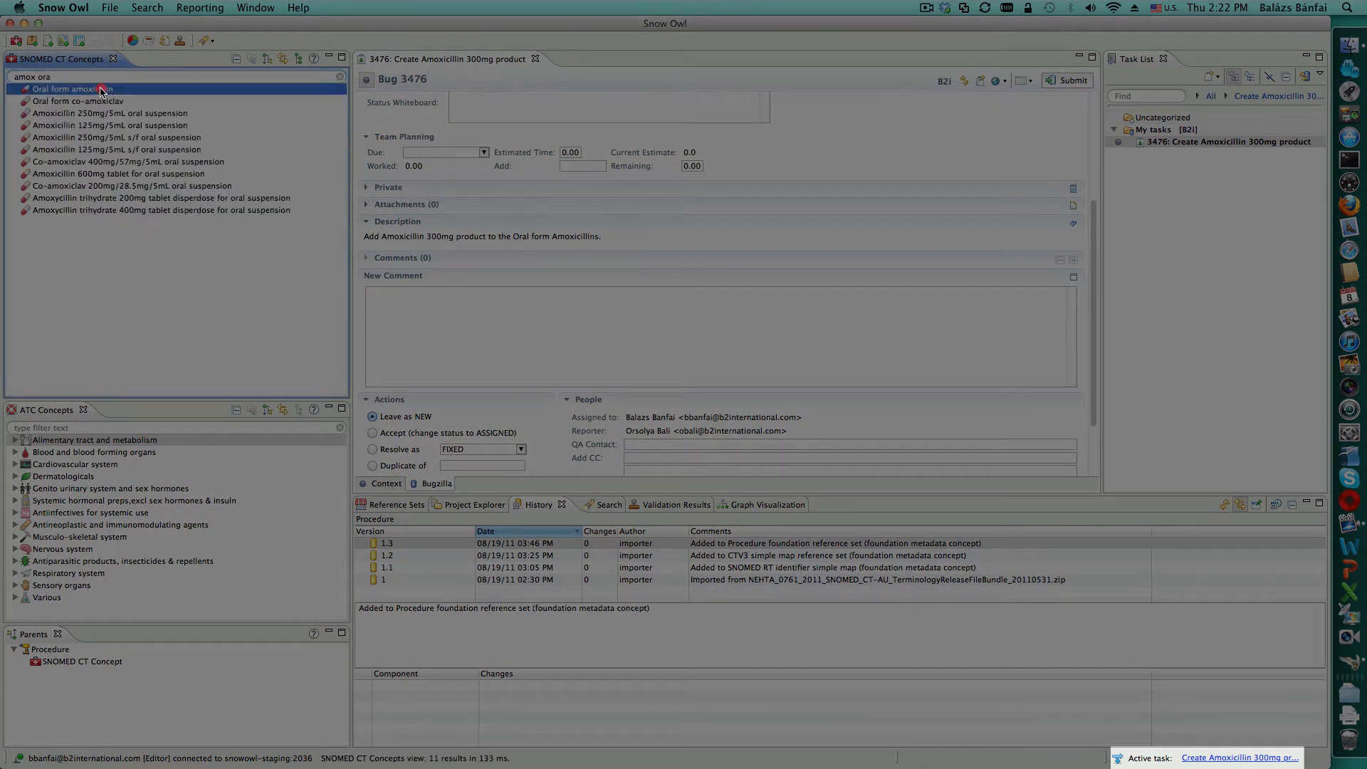
right_click(74, 88)
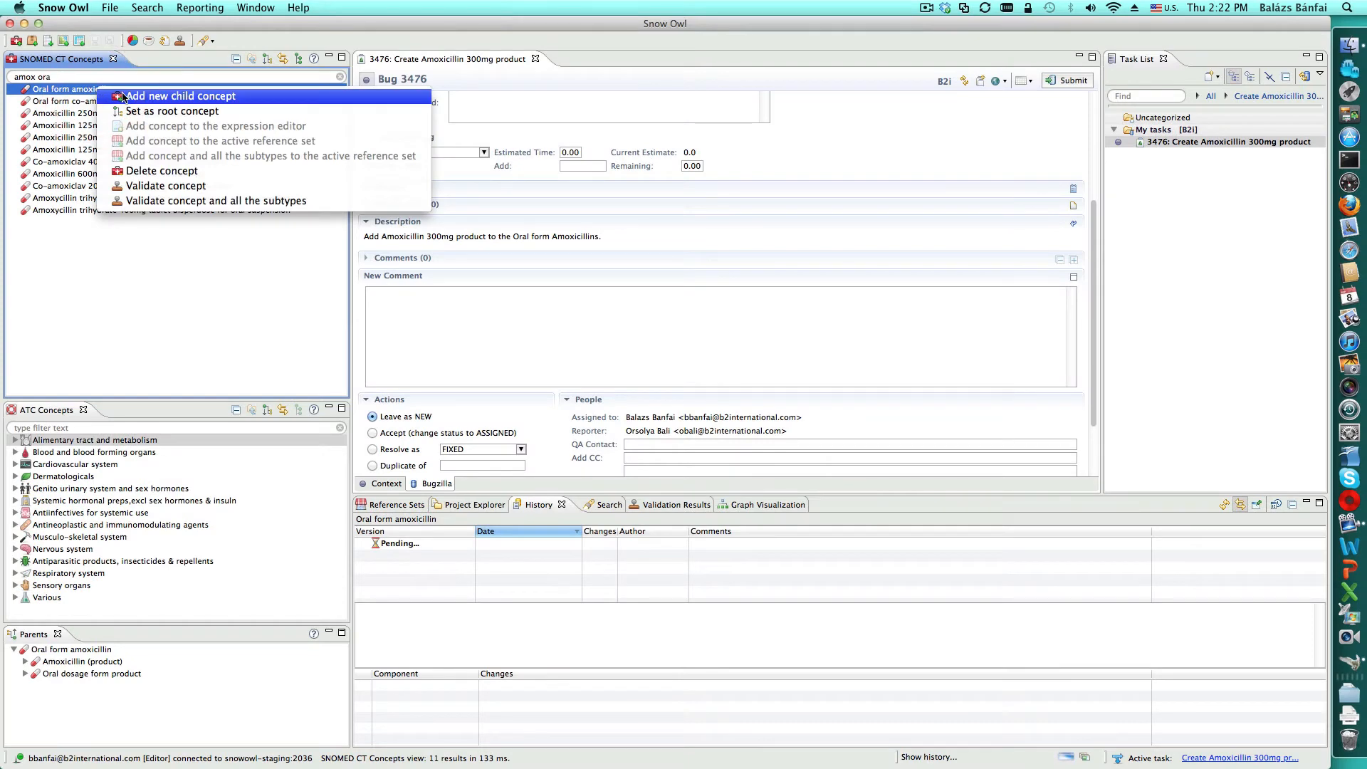
Add child concept Amoxicillin 300mg (product) under Oral form amoxicillin and finish the wizard
left_click(179, 96)
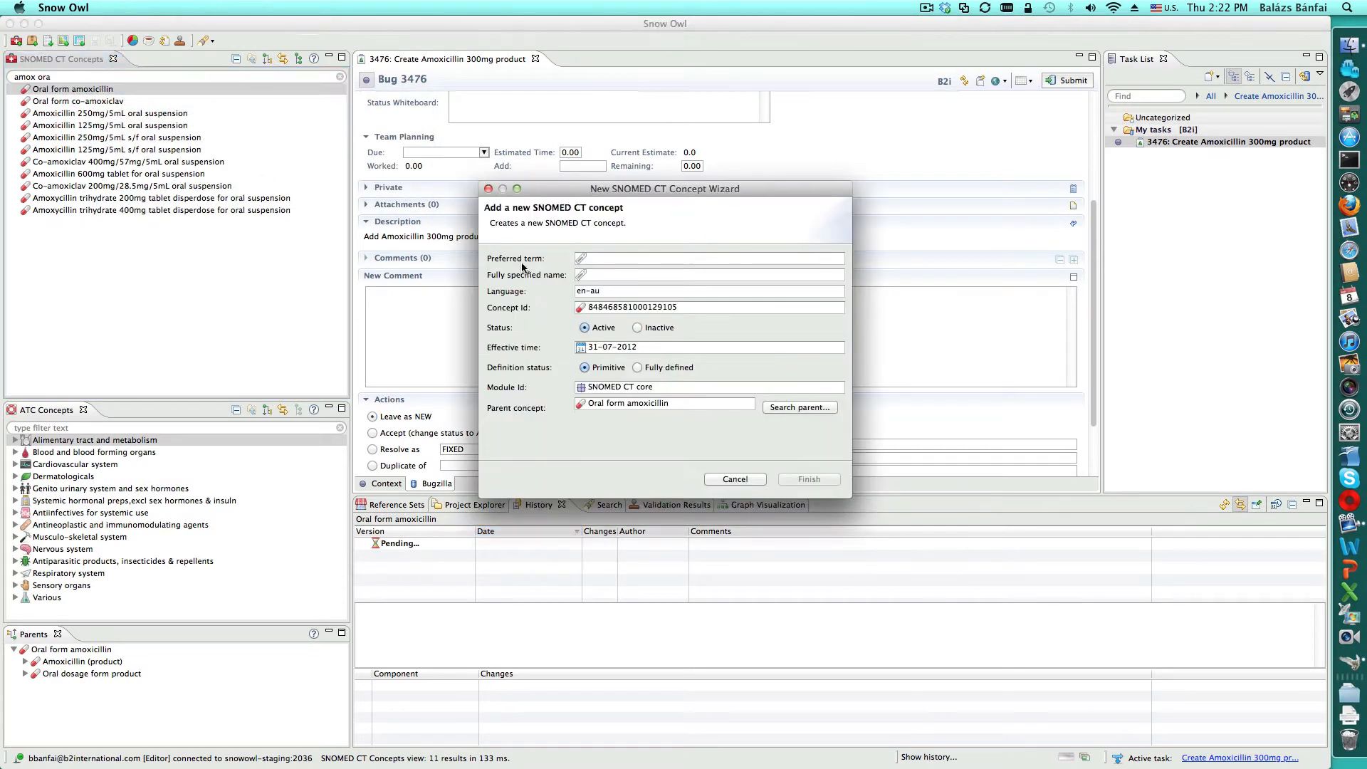
type("Amoxicillin 300mg")
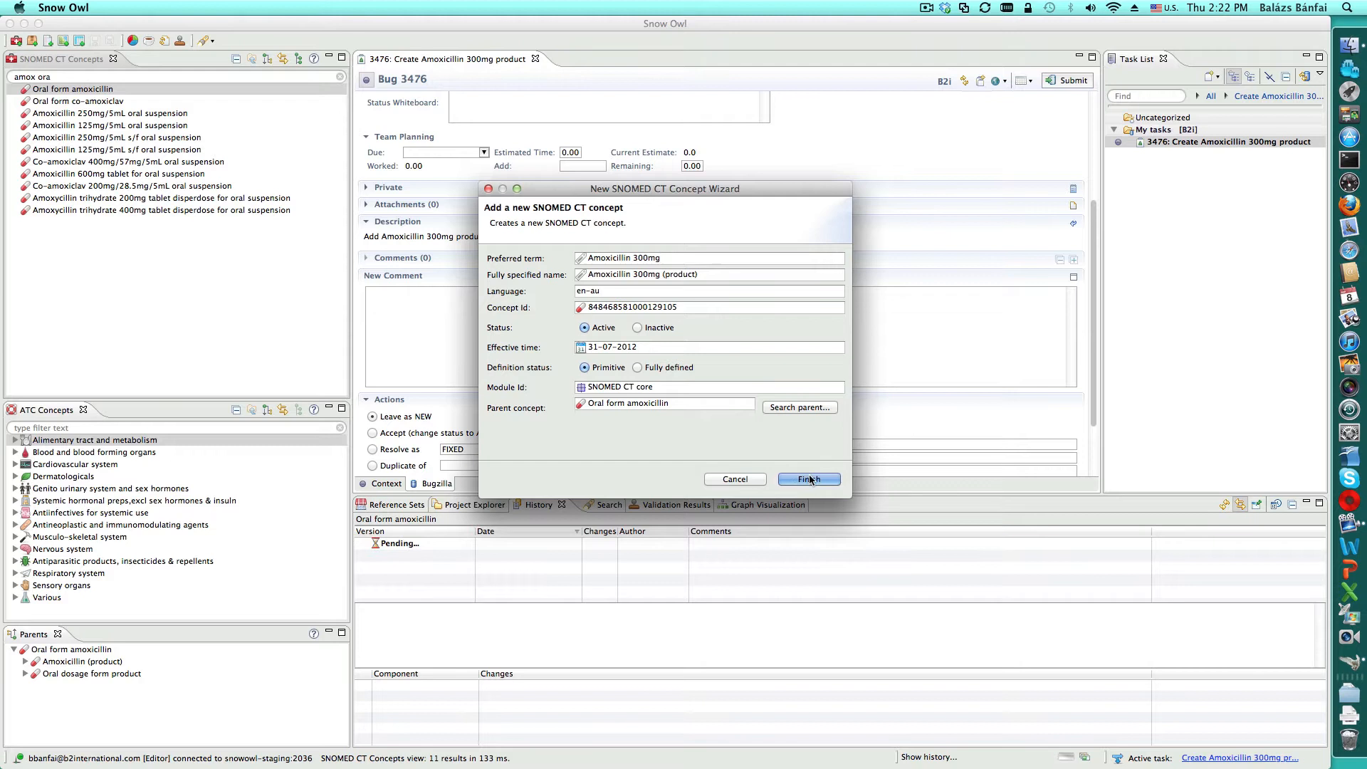
left_click(805, 478)
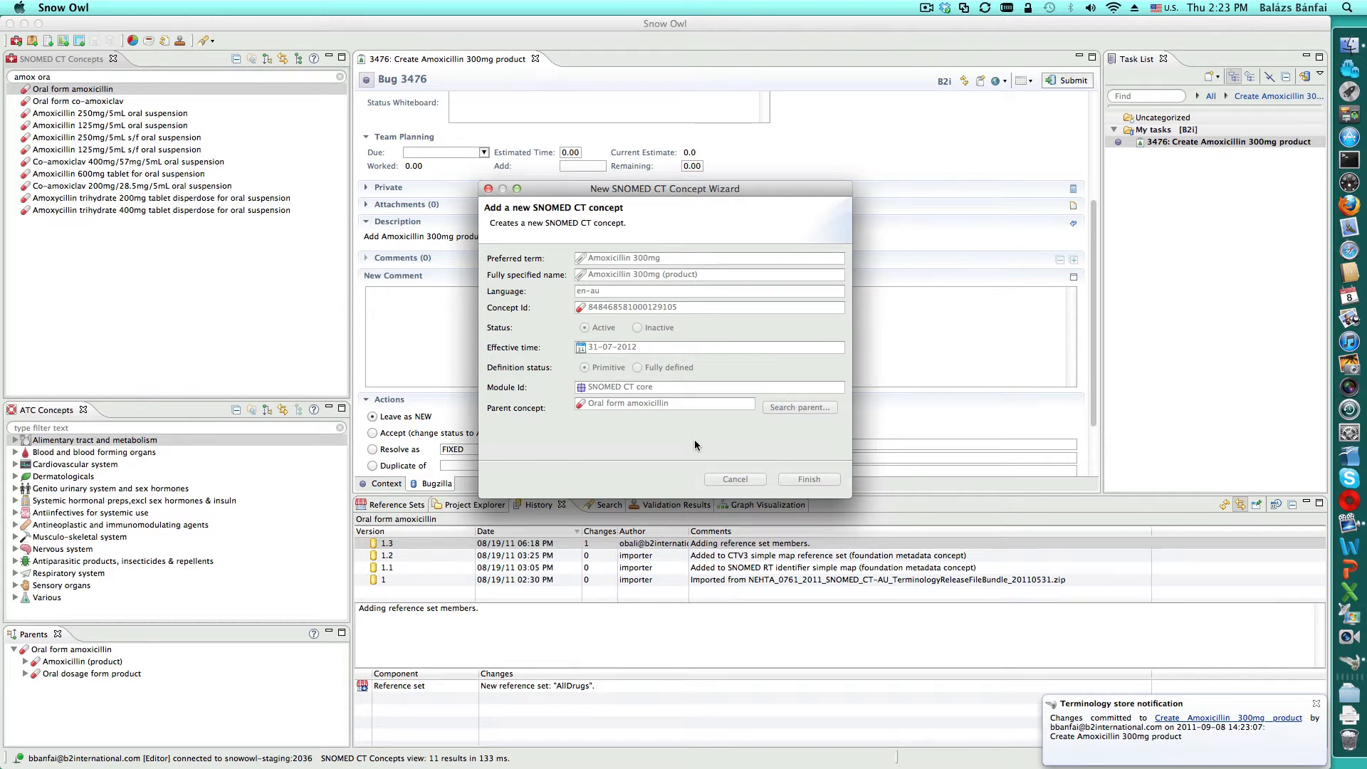
Start a new source relationship on Amoxicillin 300mg with type Has active ingredient
left_click(808, 478)
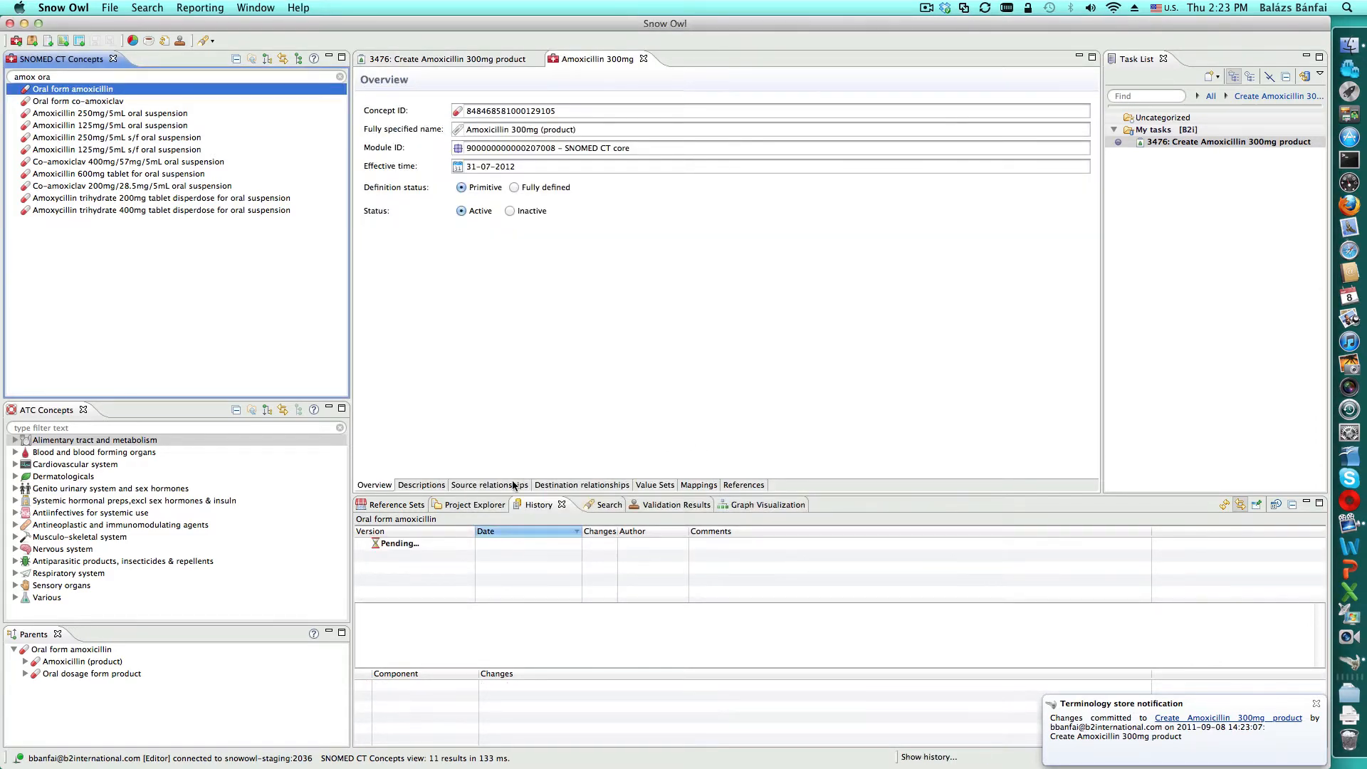
left_click(488, 484)
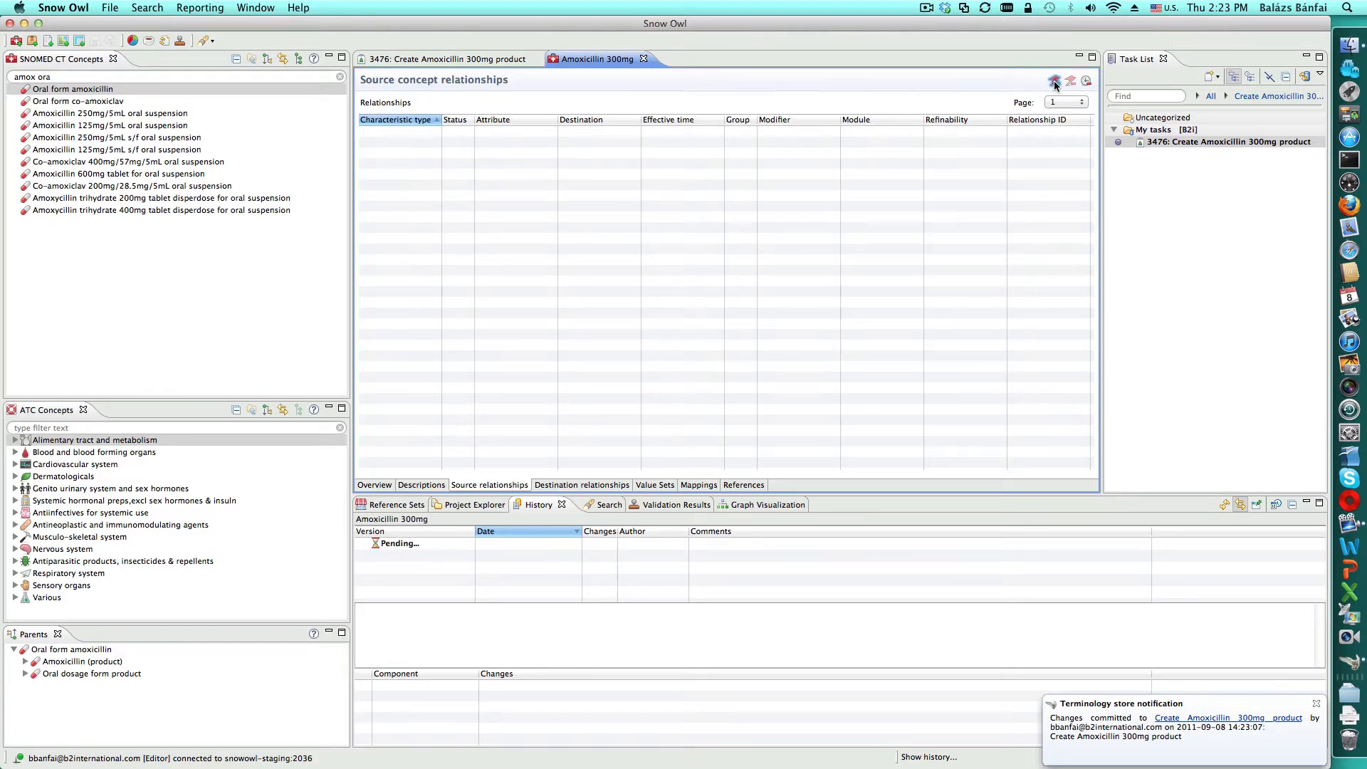
left_click(1054, 80)
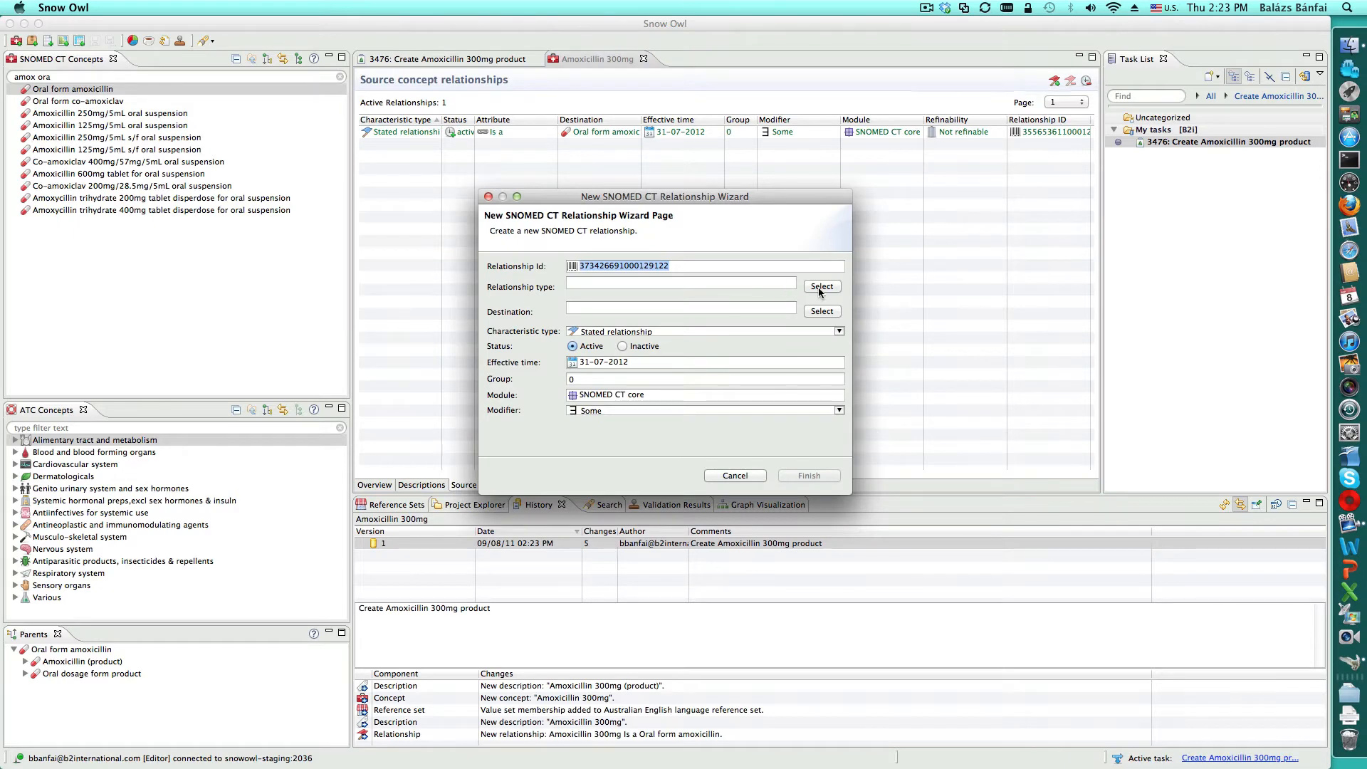
left_click(820, 286)
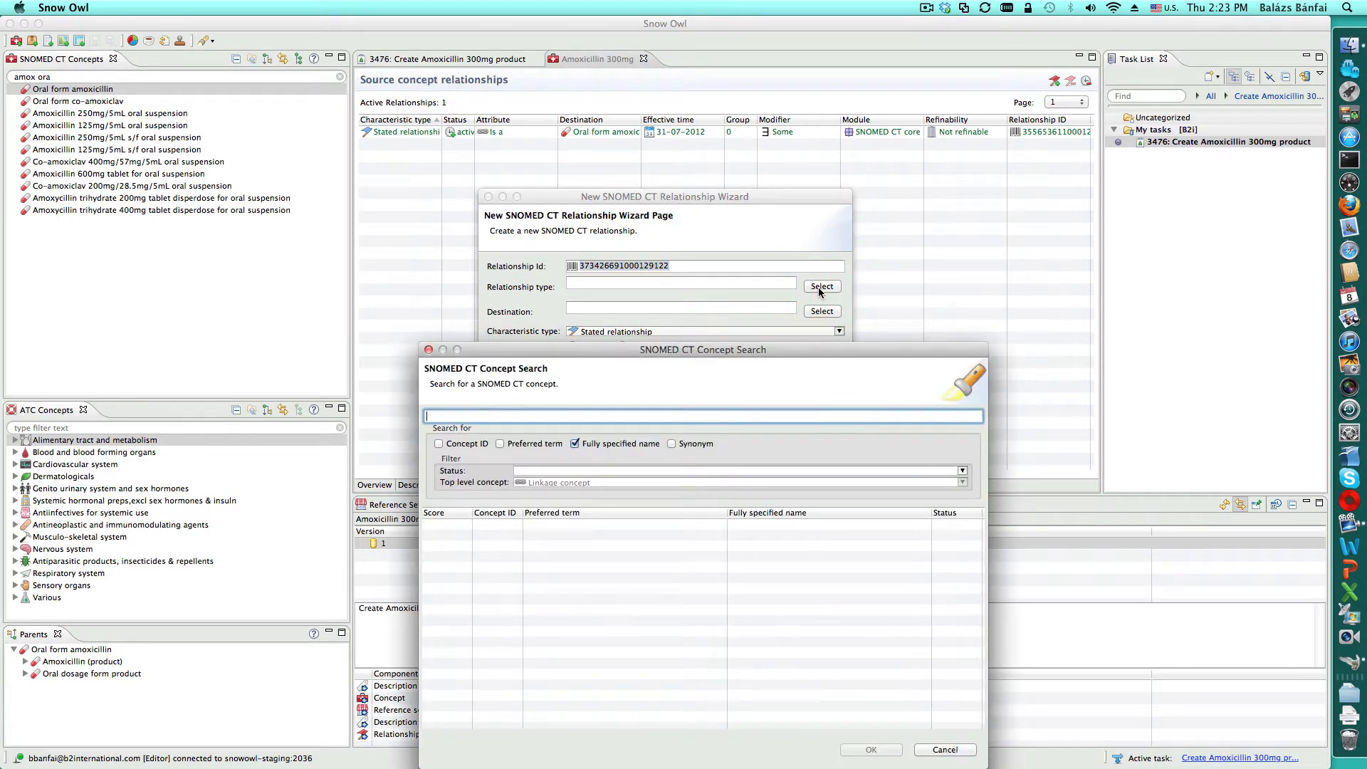
type("active")
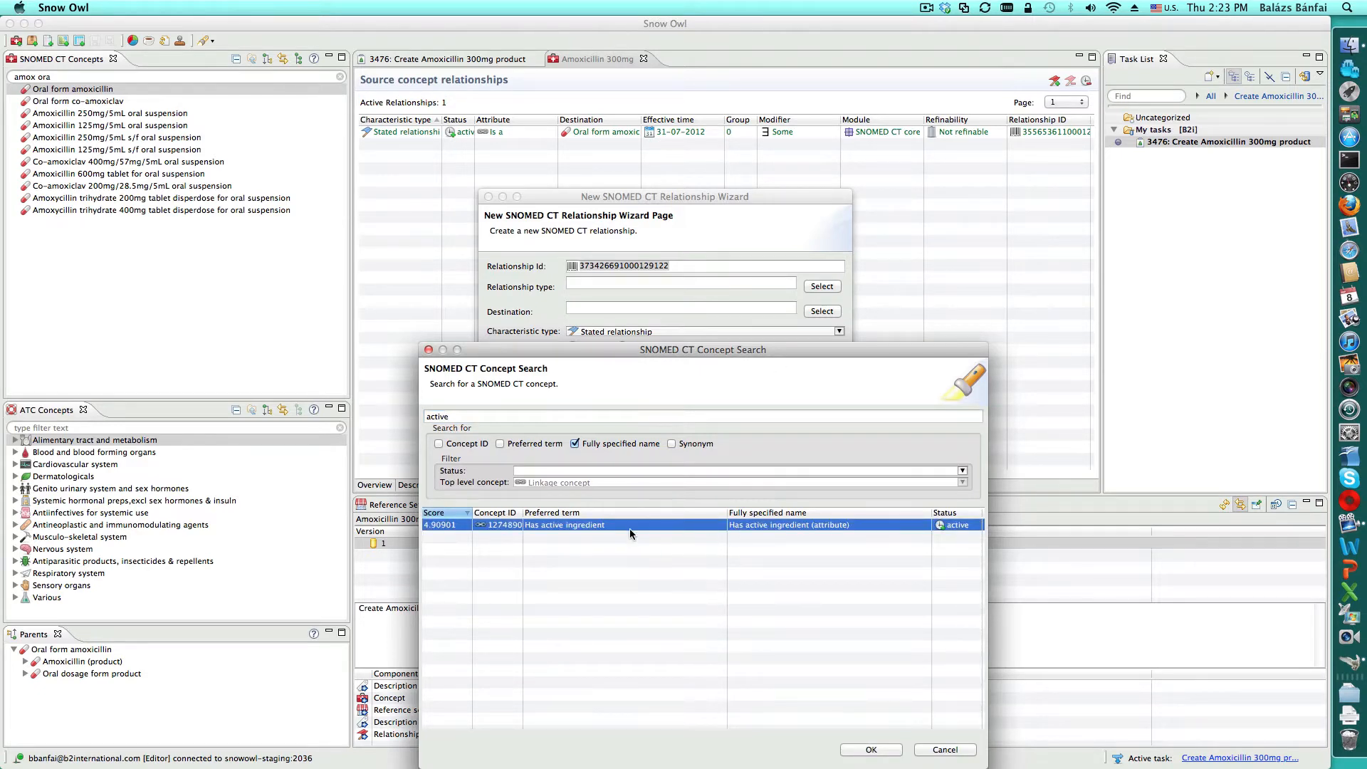
left_click(869, 749)
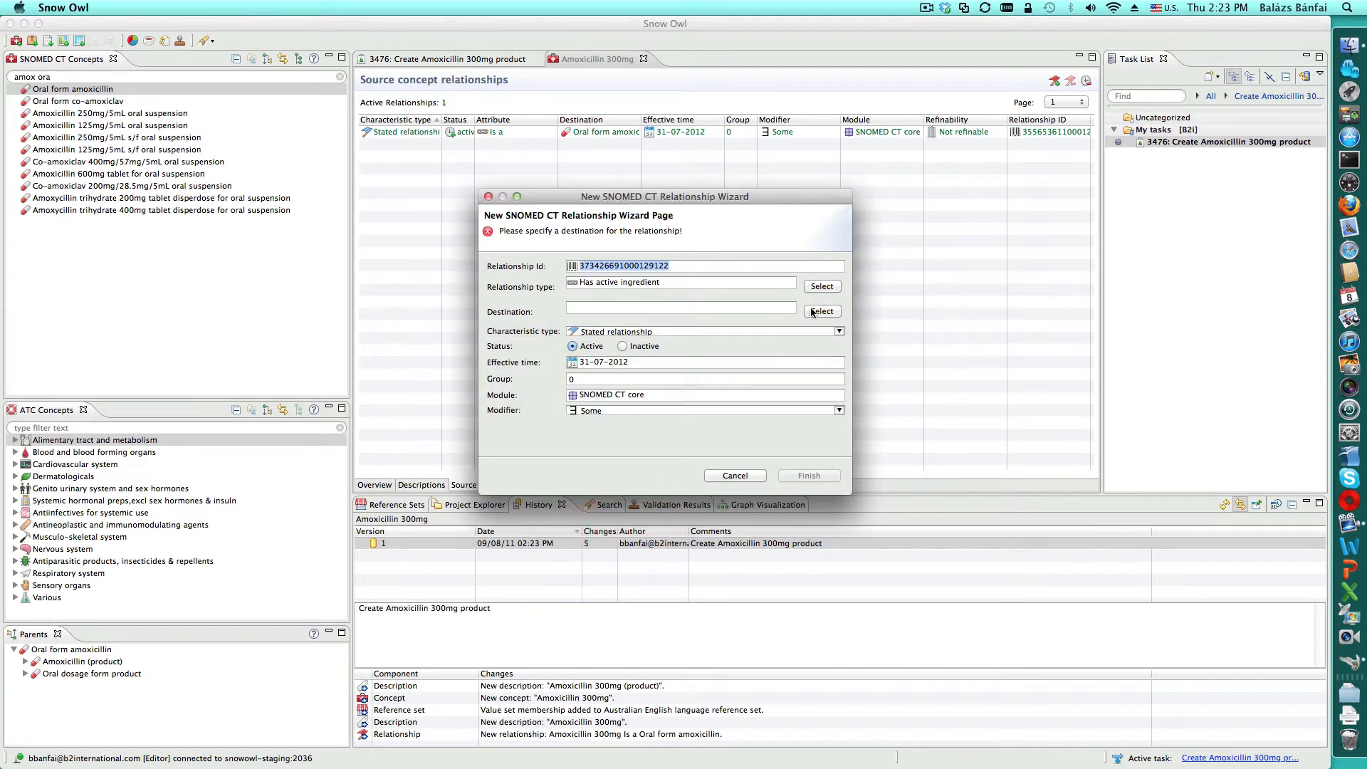
Set the destination to Amoxicillin (substance), searched within Substance concepts, and add the relationship
left_click(820, 312)
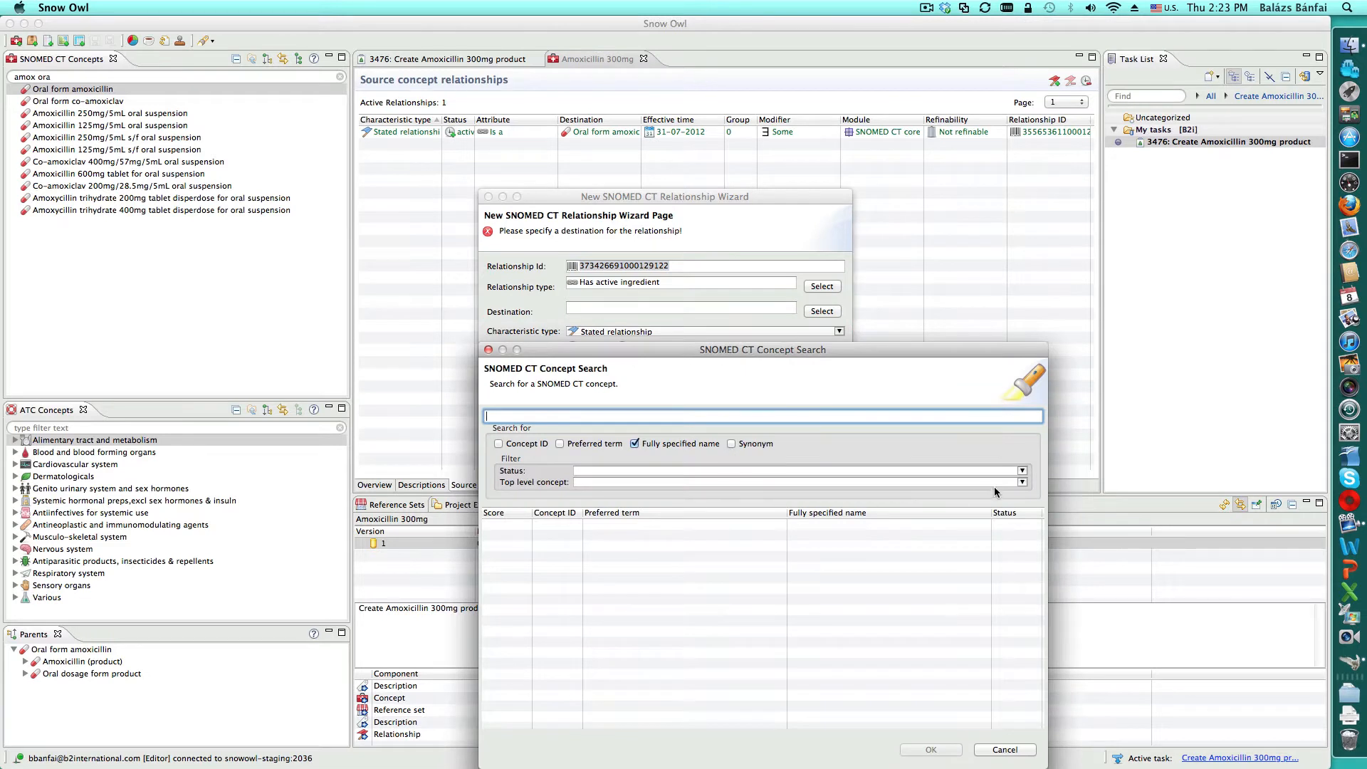
left_click(1020, 483)
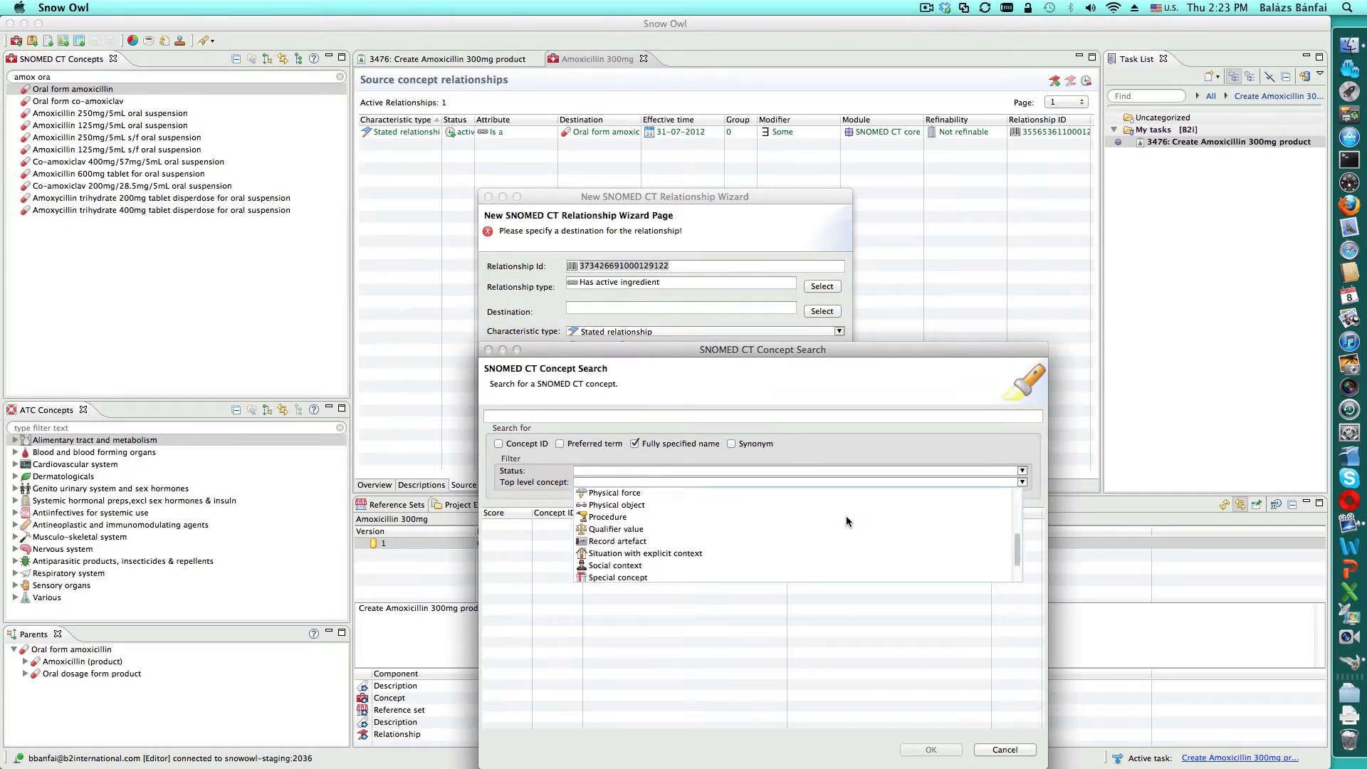
scroll("down", 3)
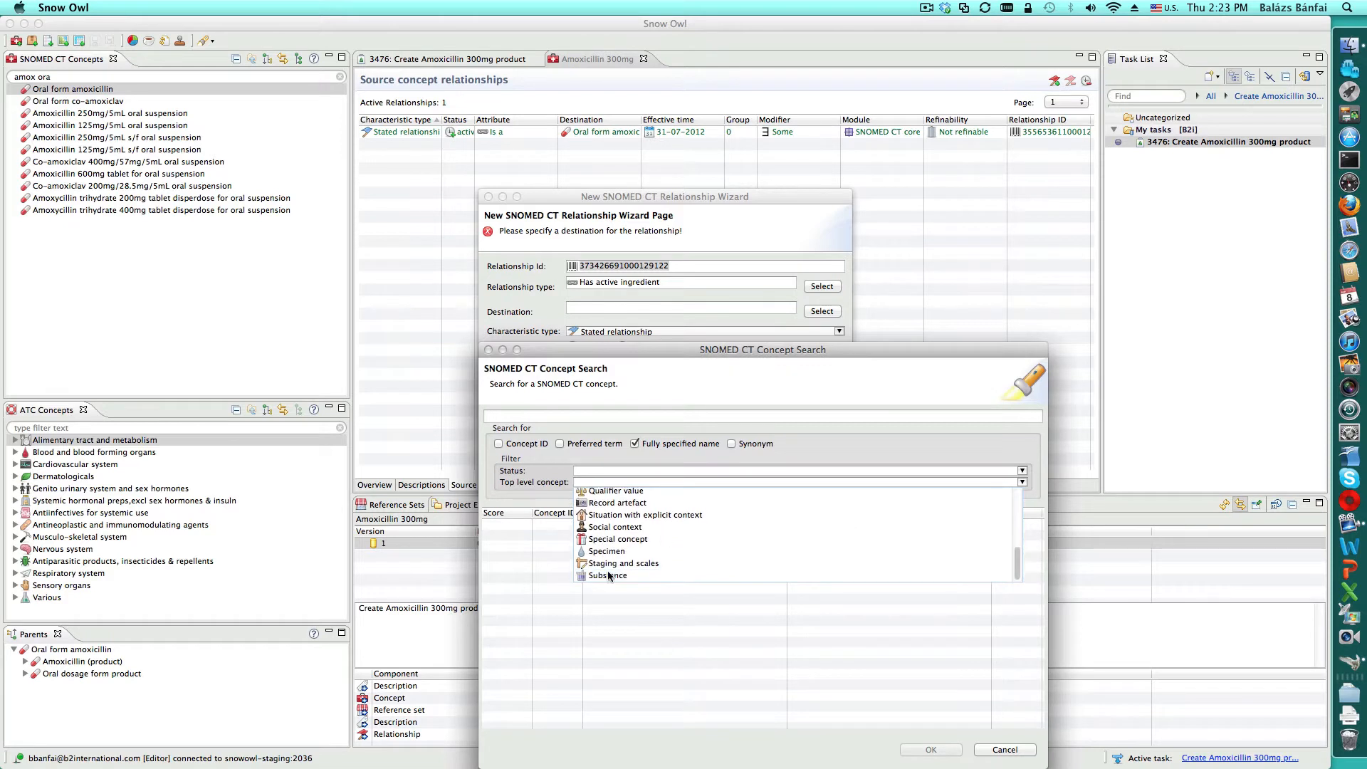
left_click(608, 576)
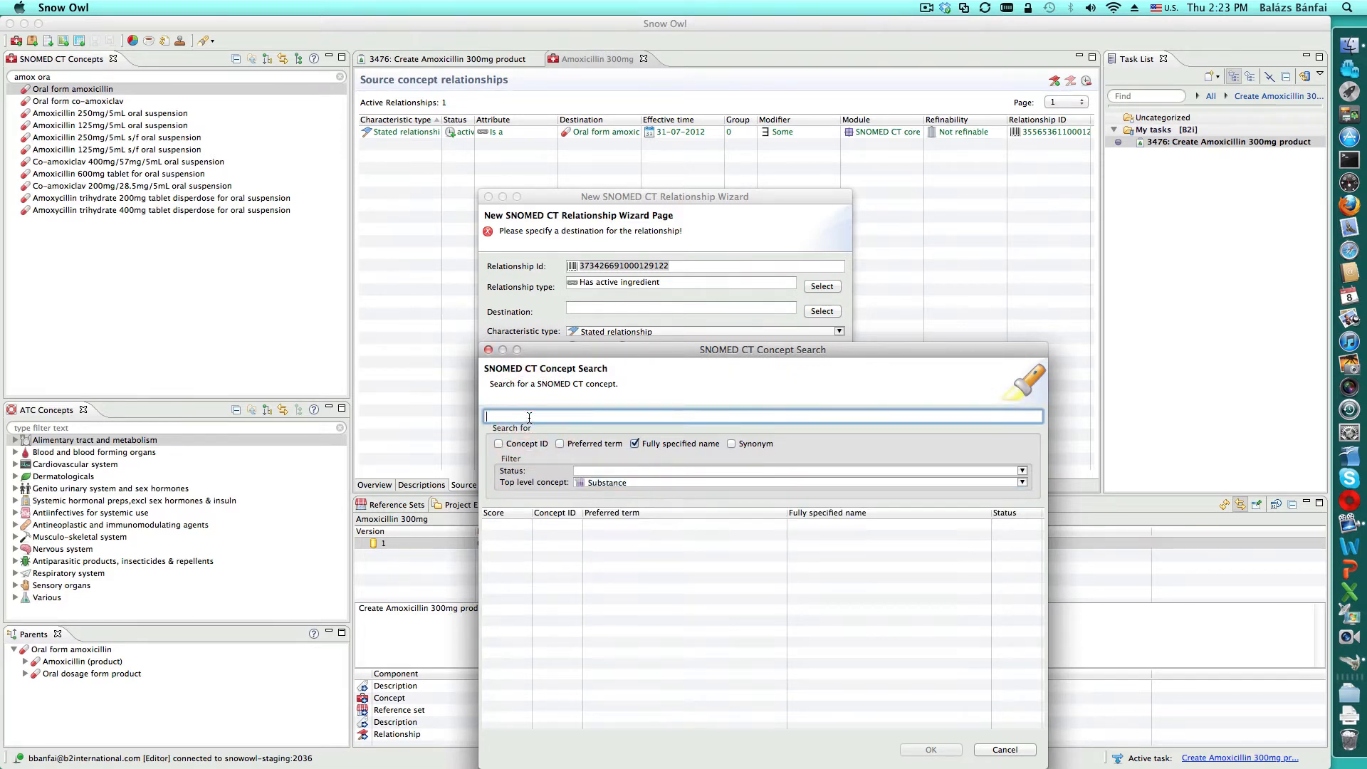
type("amox*")
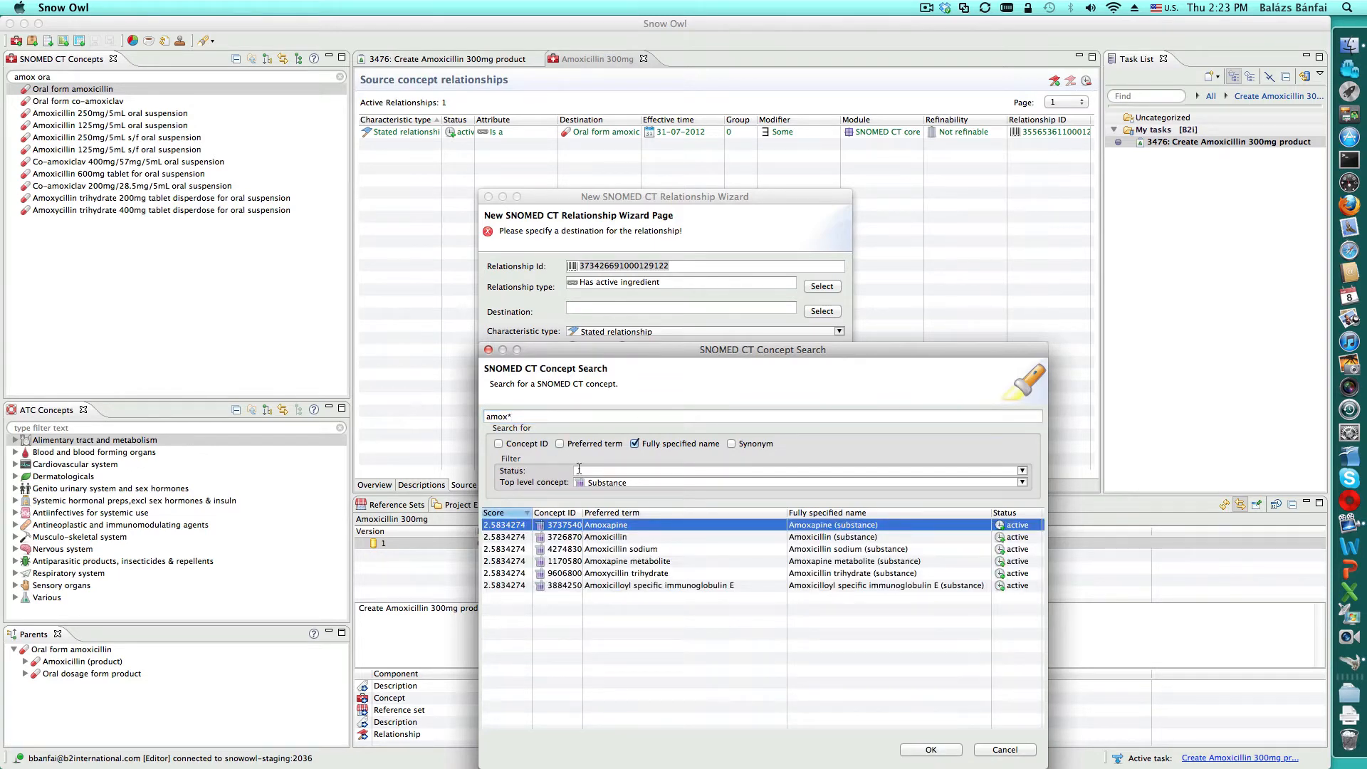
left_click(604, 536)
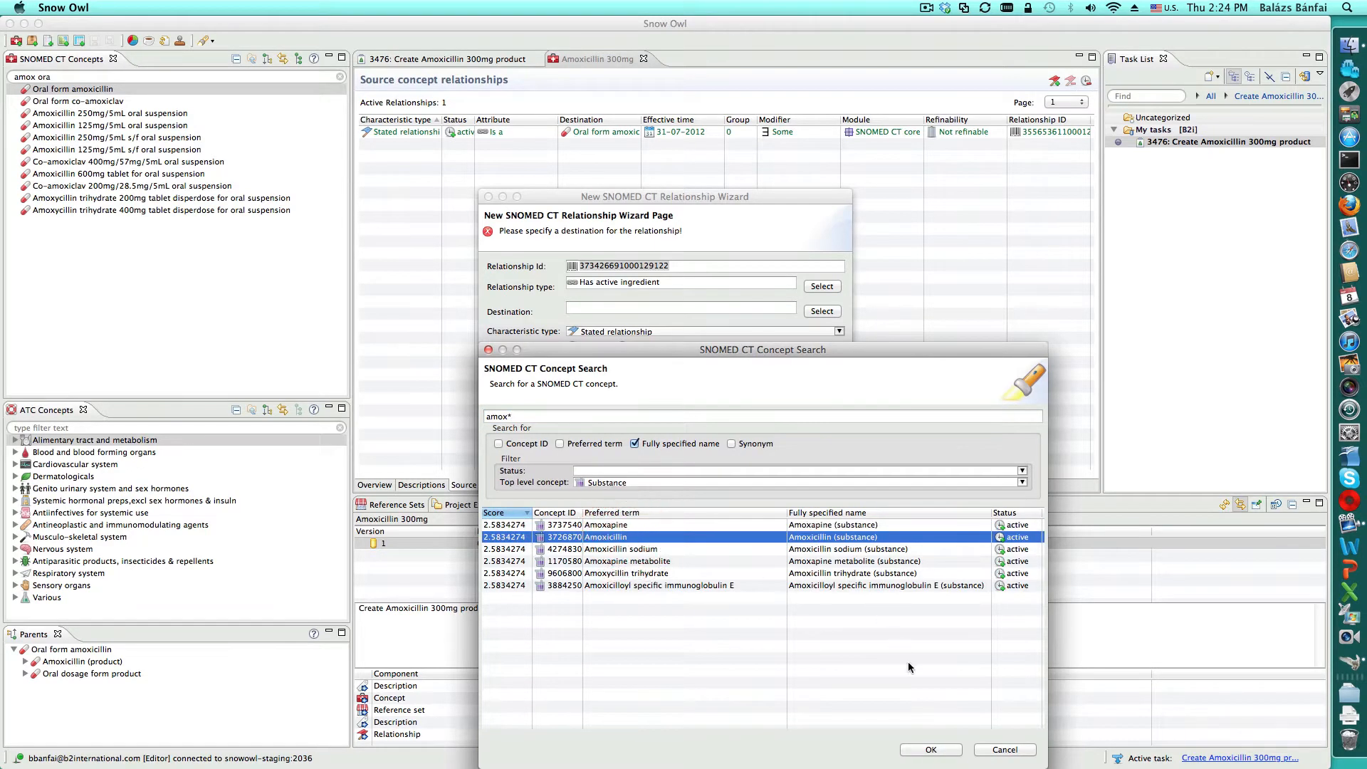
left_click(930, 749)
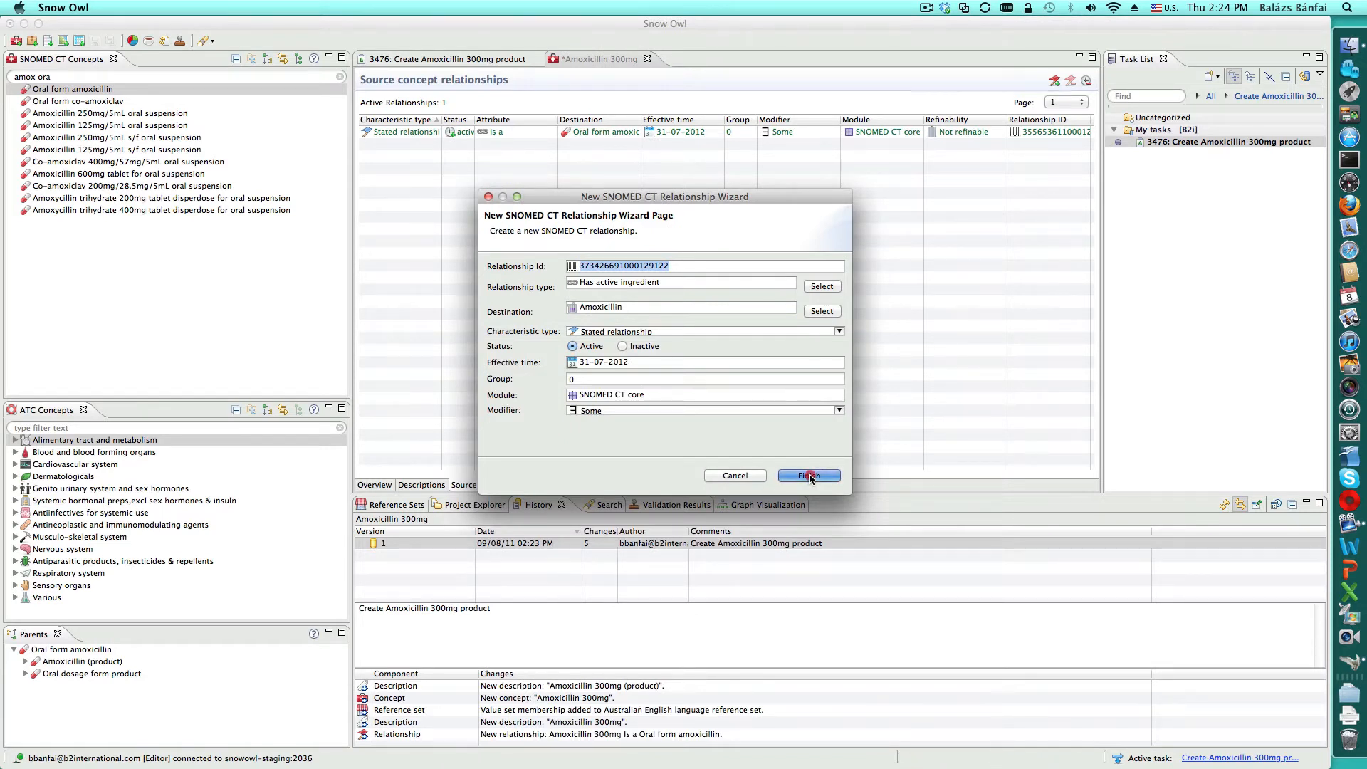
left_click(806, 476)
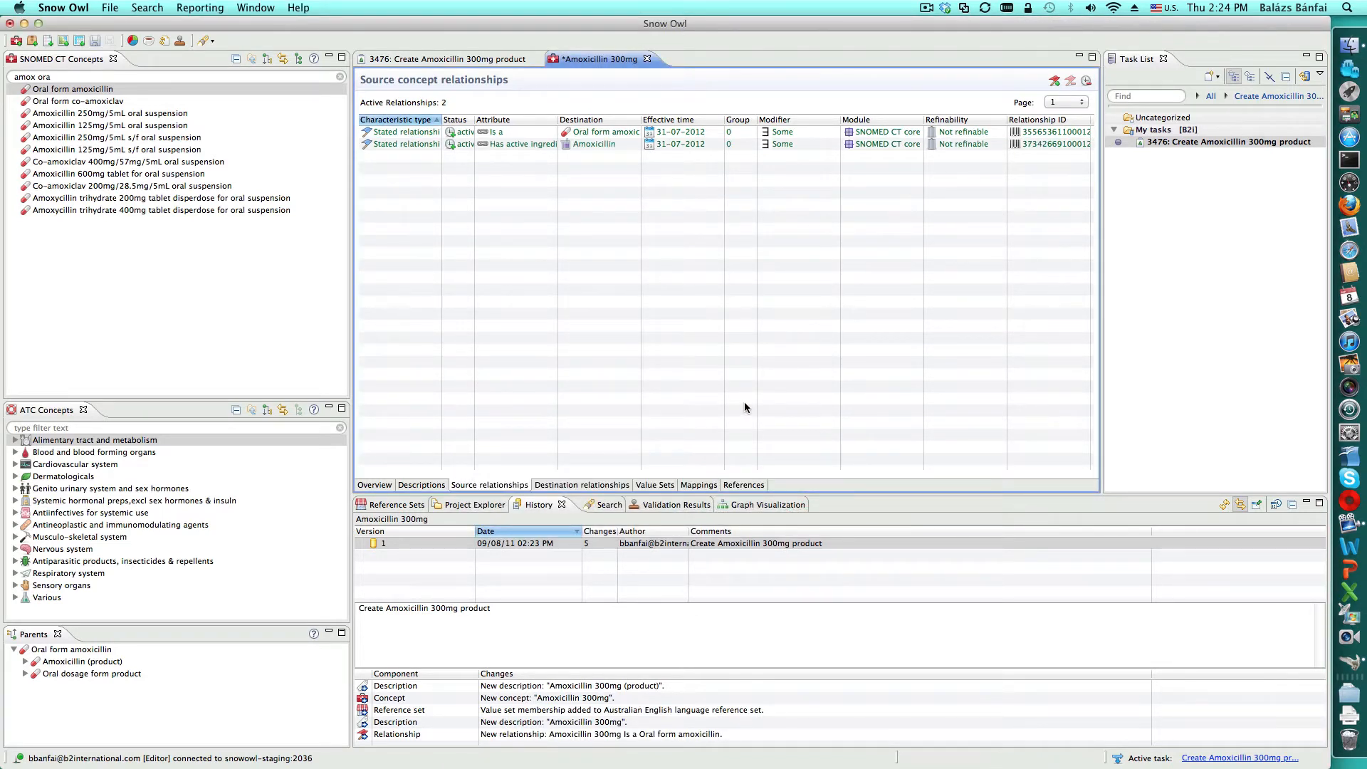
mouse_move(778, 429)
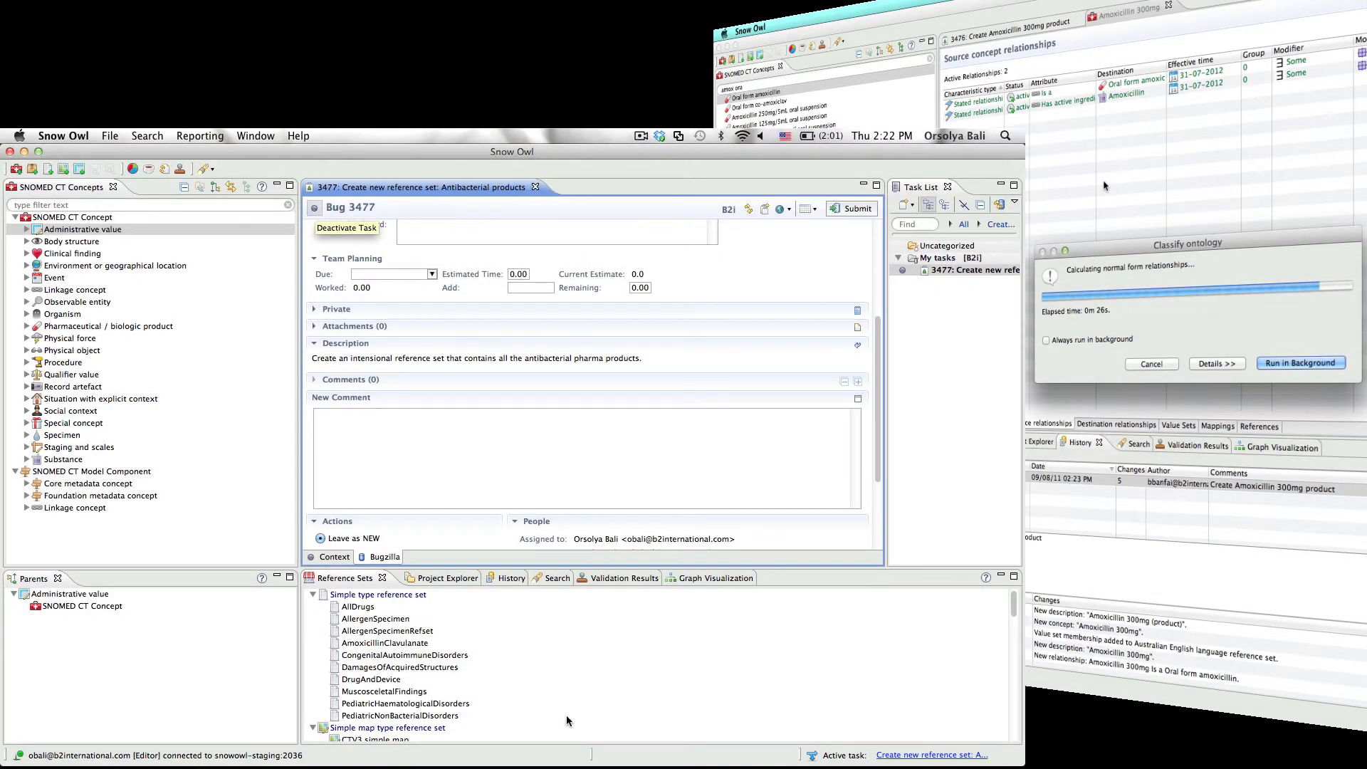
Create query file Antibacterials.escg in the Pharmaceuticals folder and open it
left_click(424, 577)
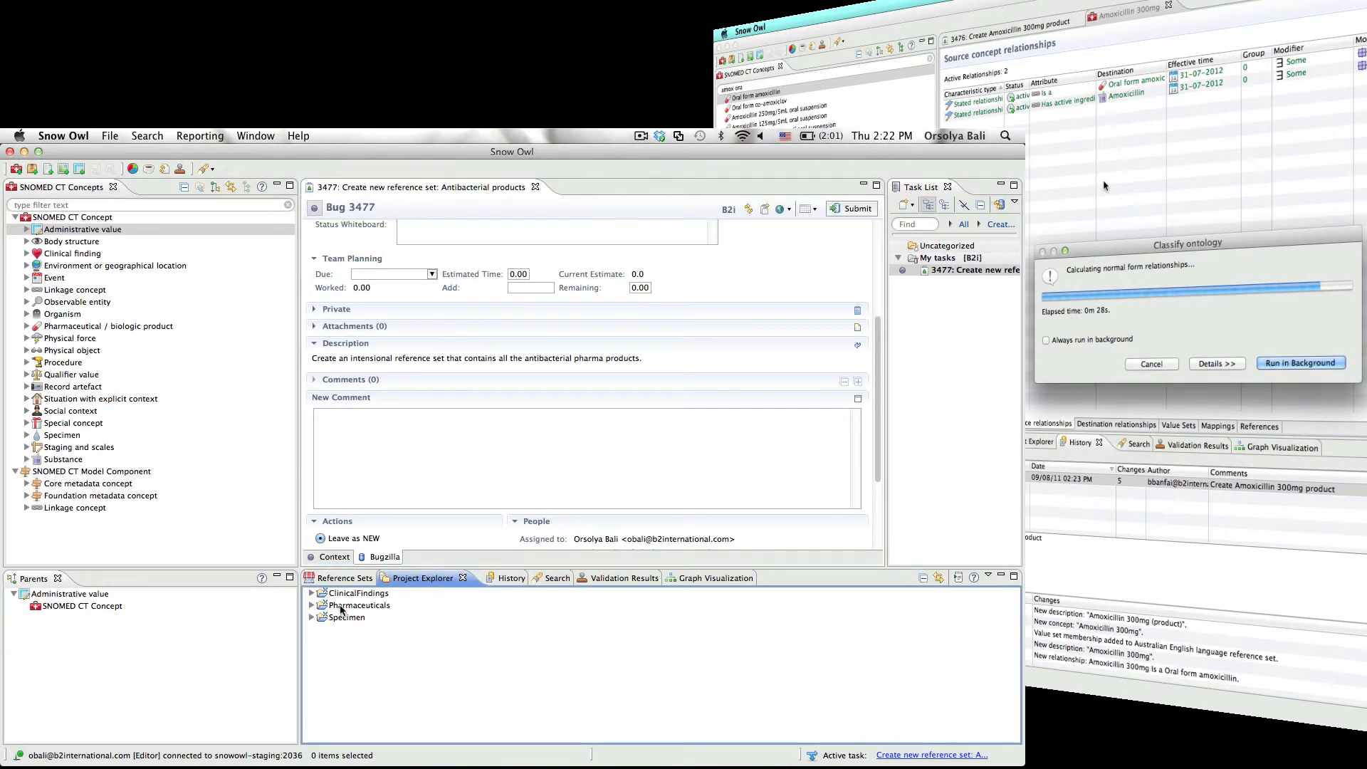
right_click(345, 604)
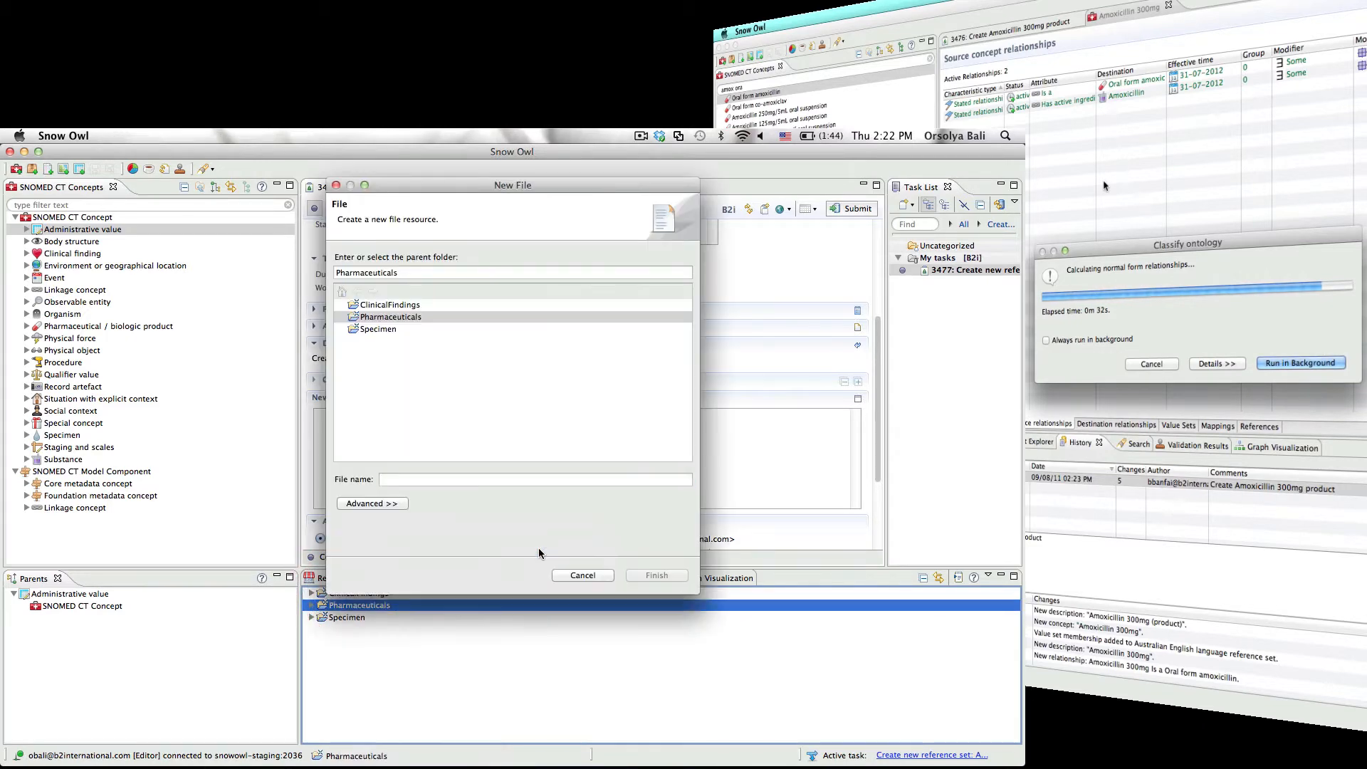
type("Antibacterials.escg")
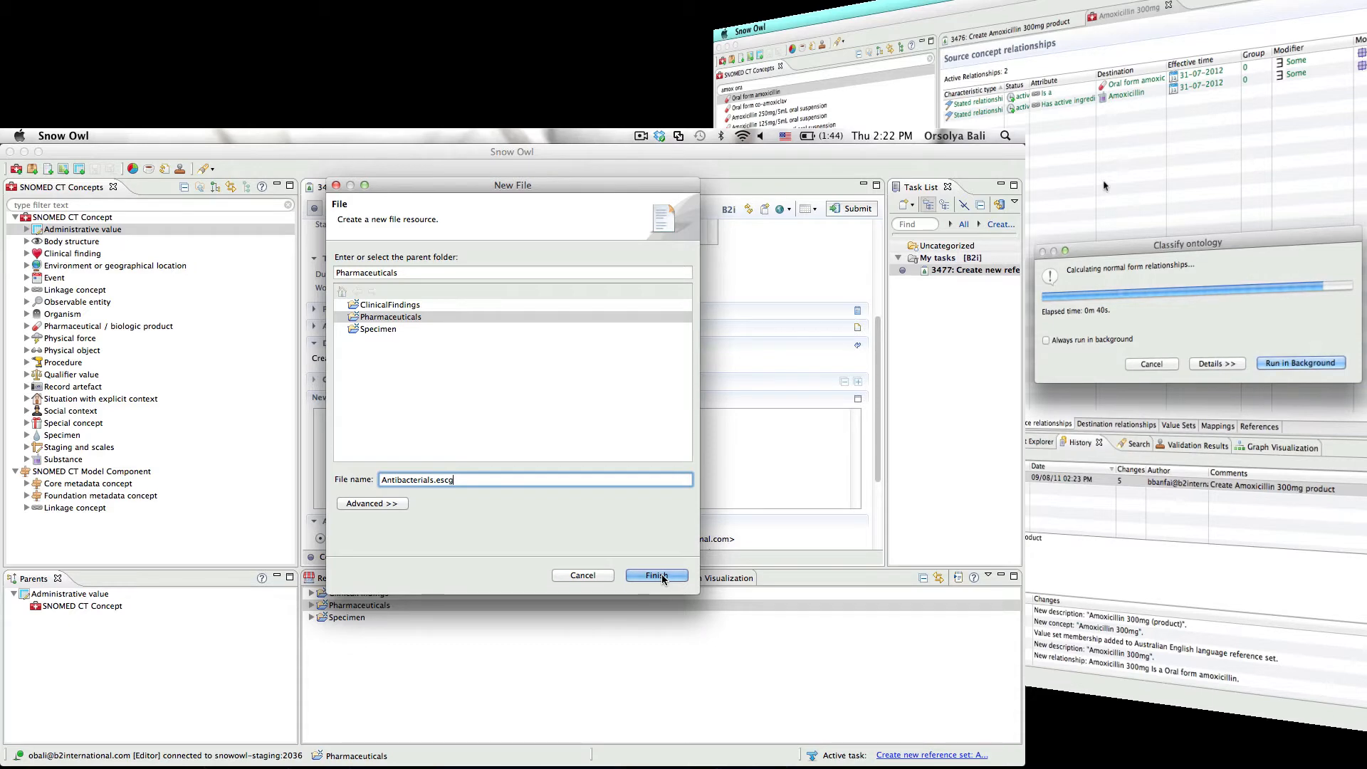
left_click(656, 574)
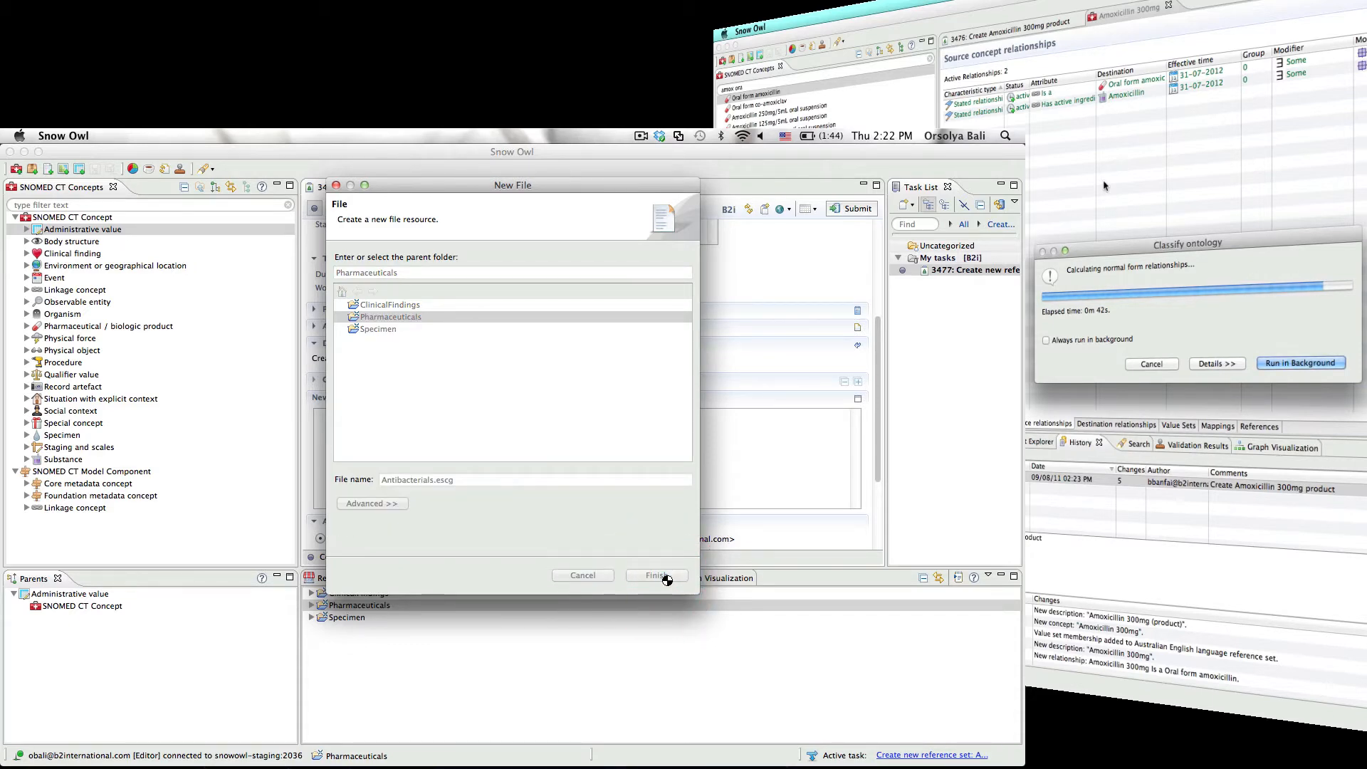
left_click(655, 574)
type("<<")
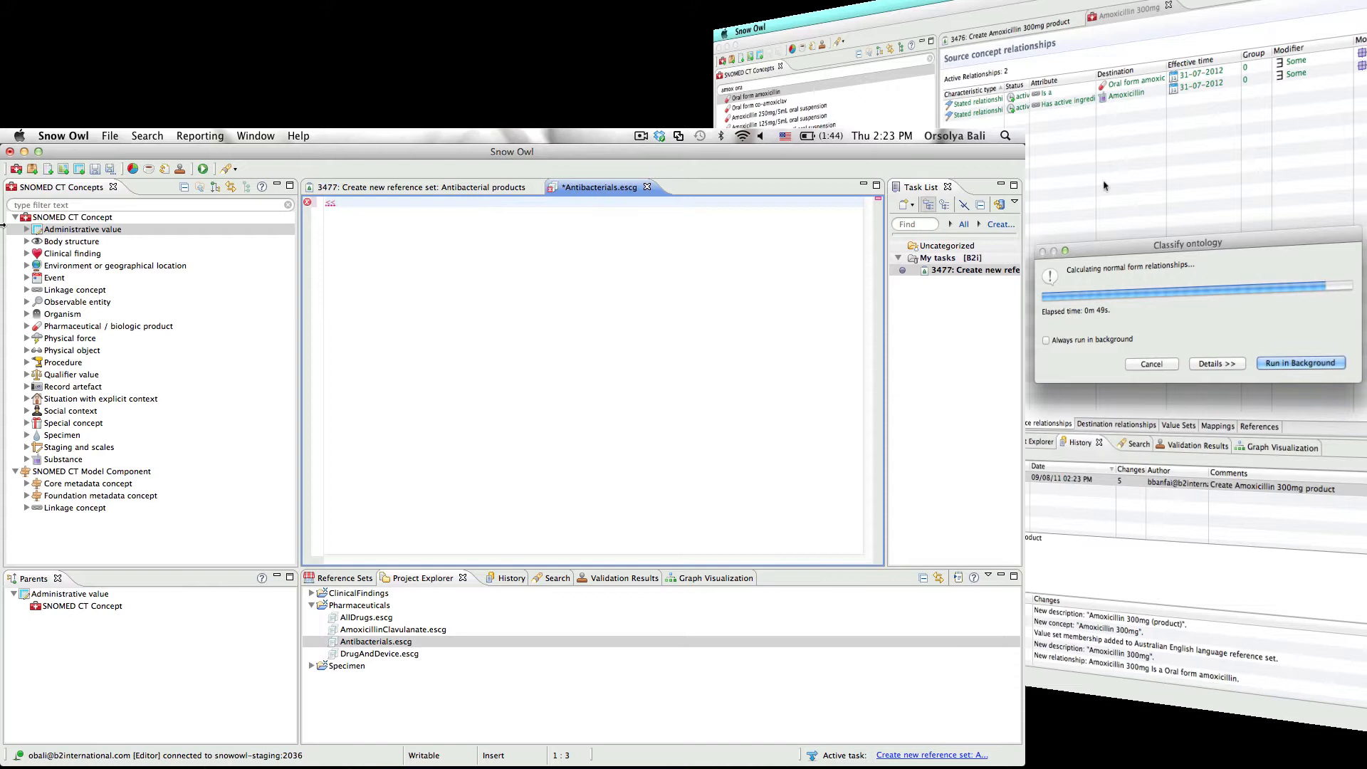
Write '<< Pharmaceutical / biologic product' with Has active ingredient = Antibacterial agent in the query
left_click(108, 324)
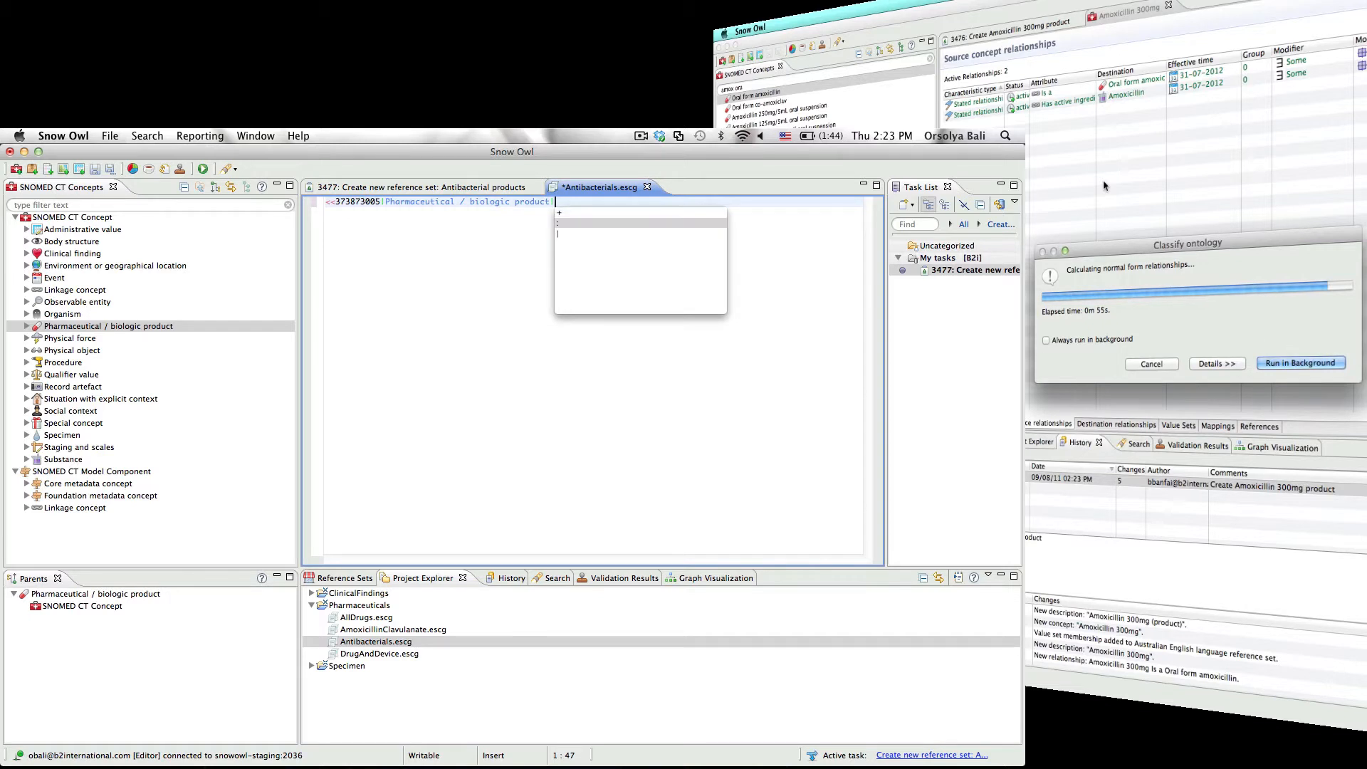
type("<")
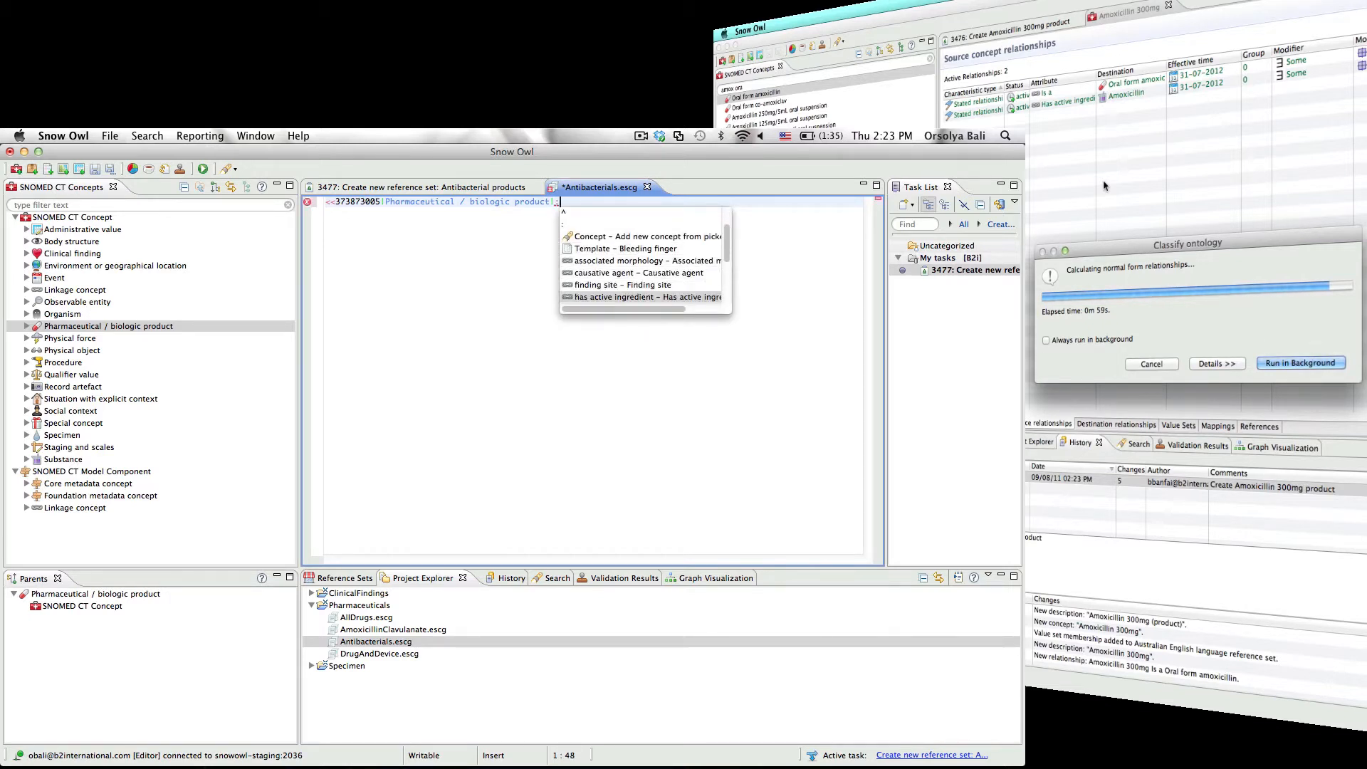
left_click(645, 296)
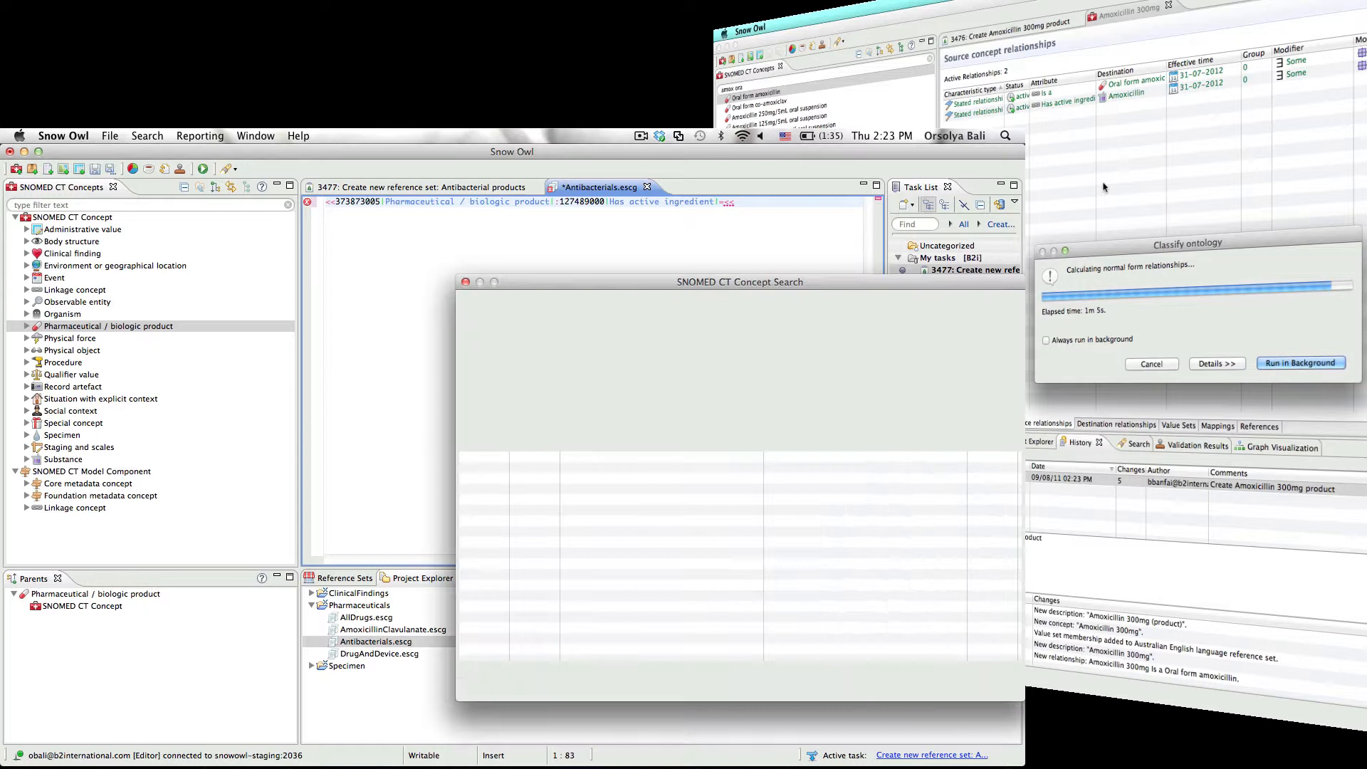
type("Antibacterial agent")
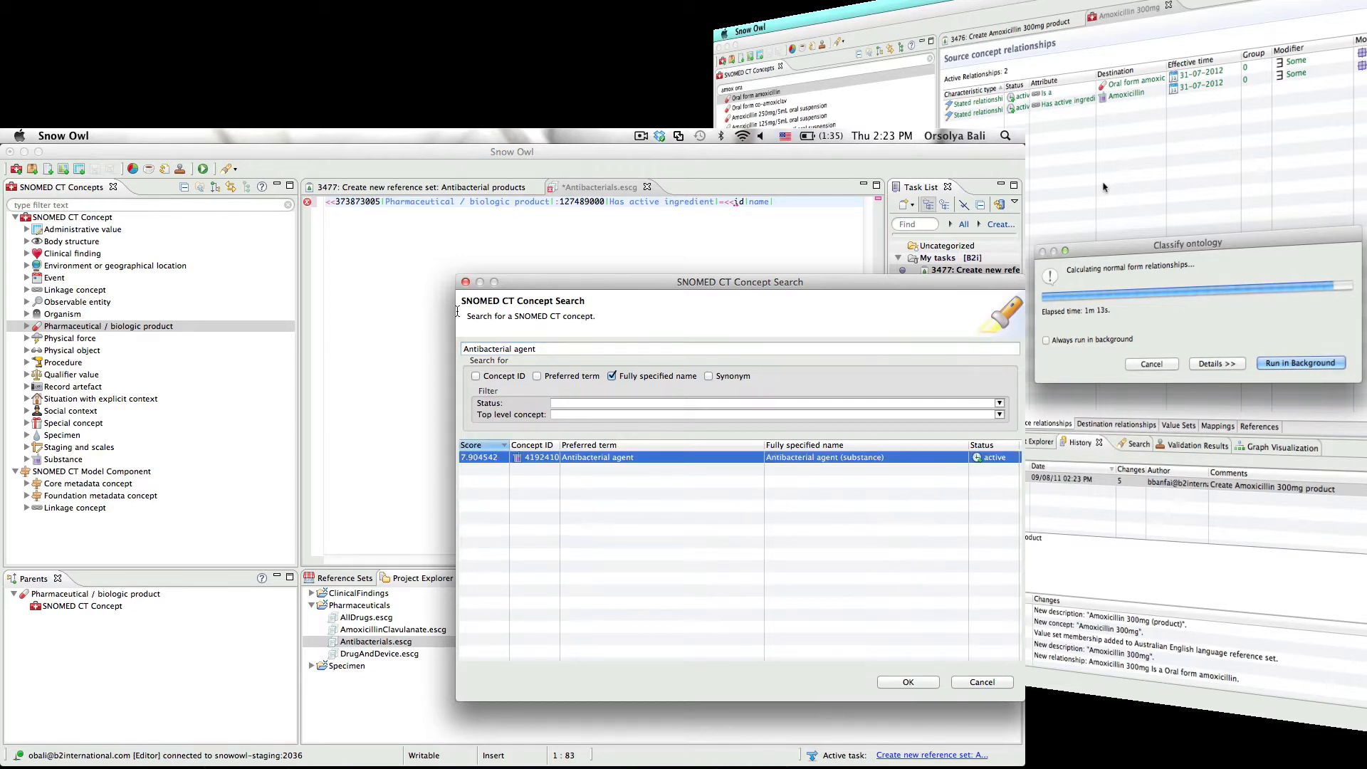
left_click(907, 682)
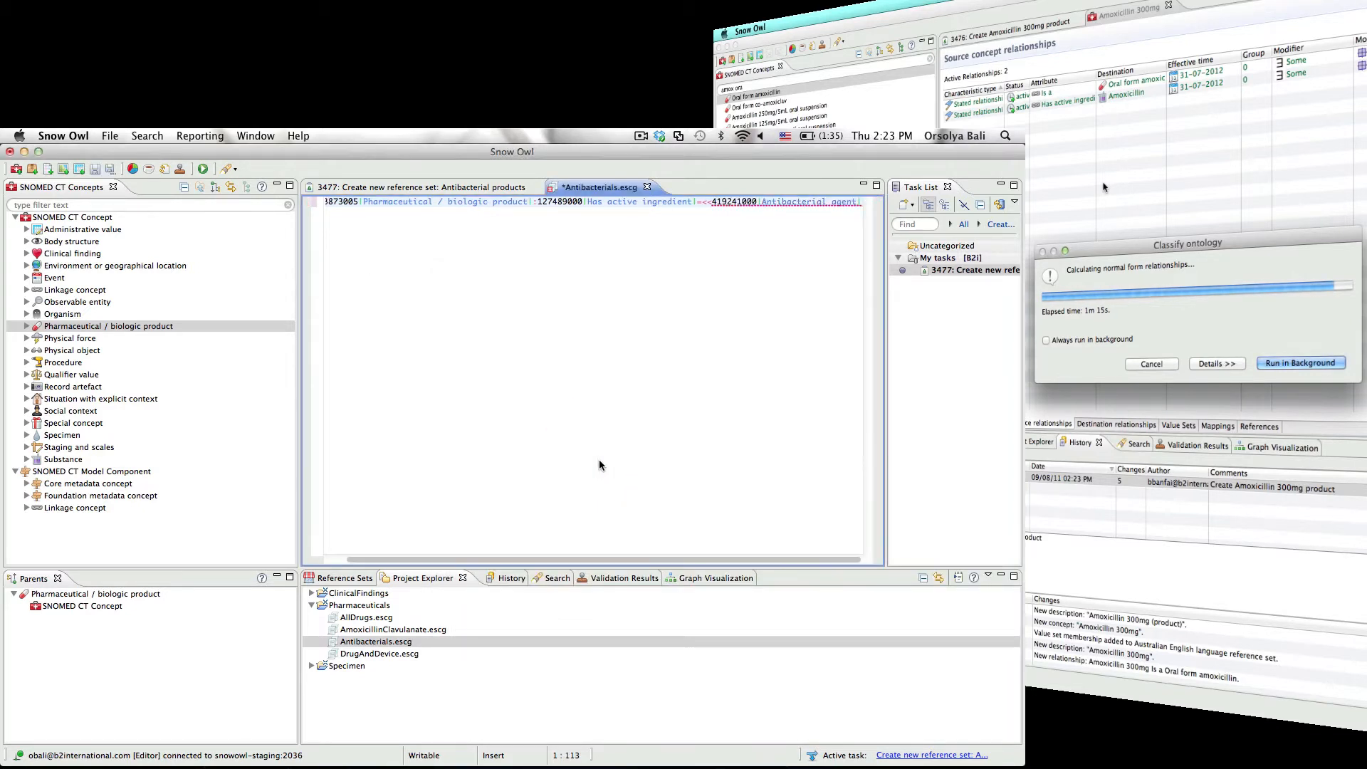
right_click(600, 464)
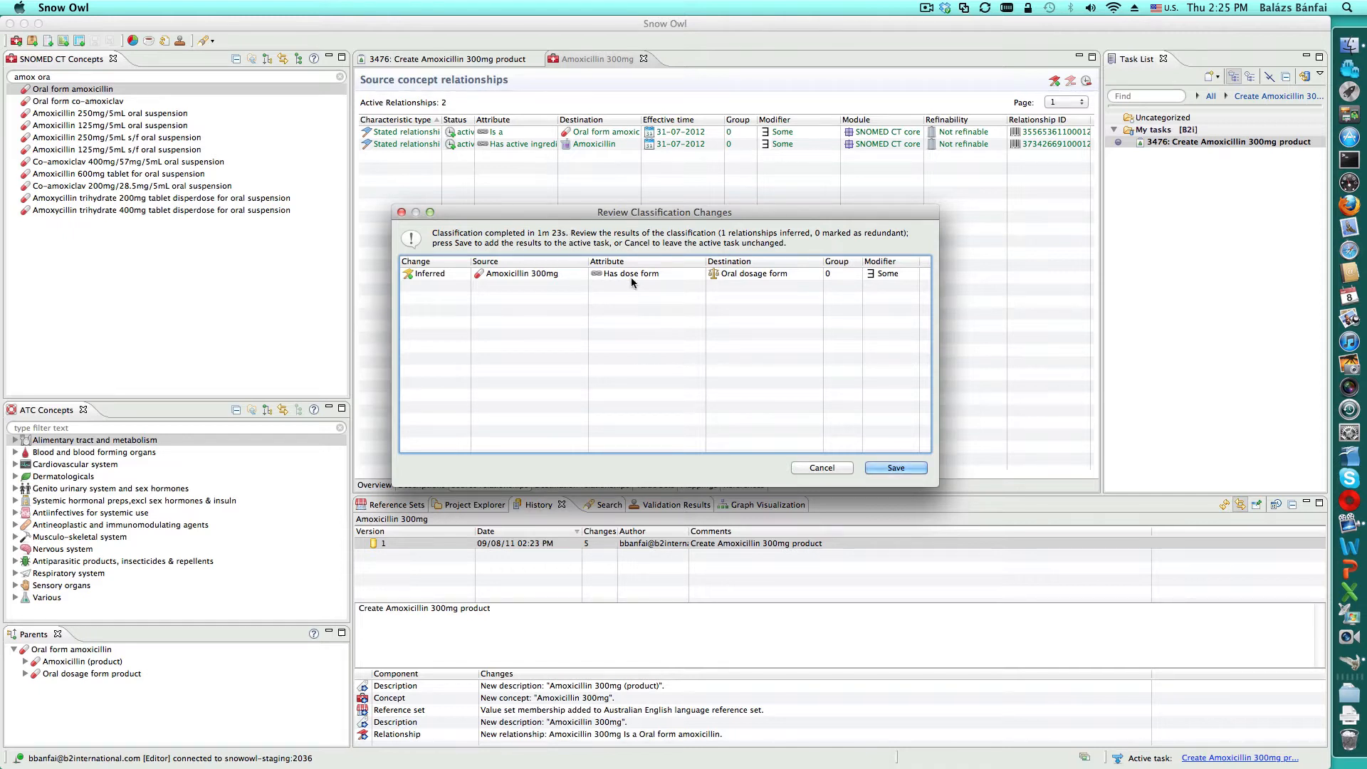
mouse_move(664, 312)
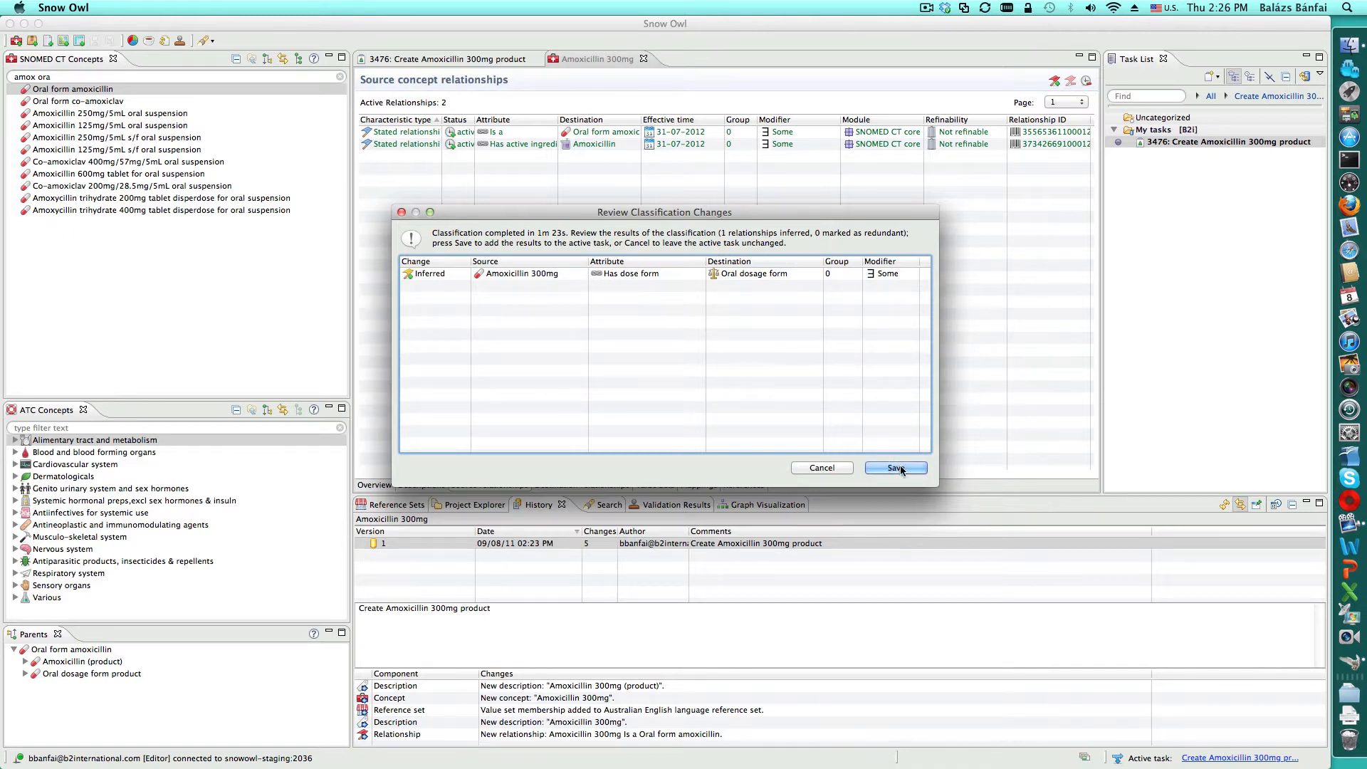
Save the classification changes and accept reloading the concept editor with the inferred Has dose form
left_click(894, 468)
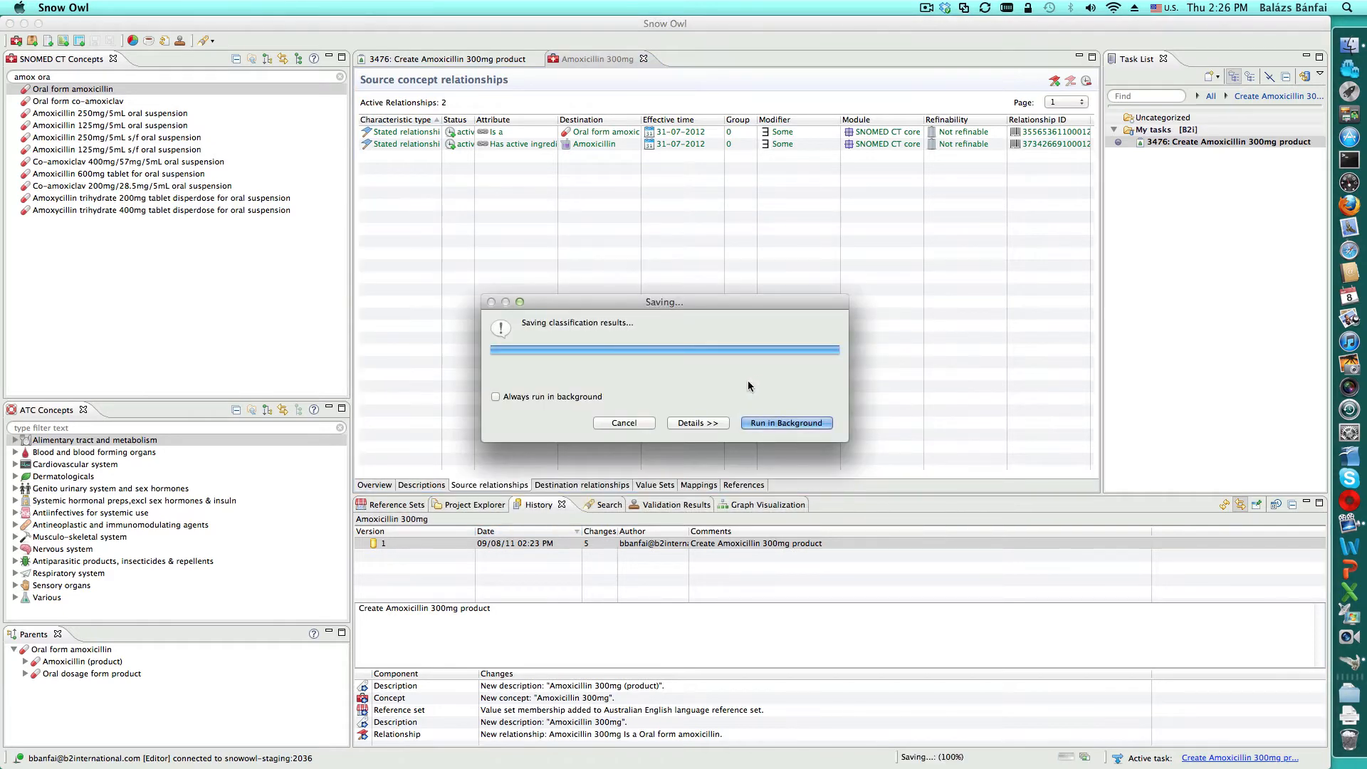
mouse_move(704, 347)
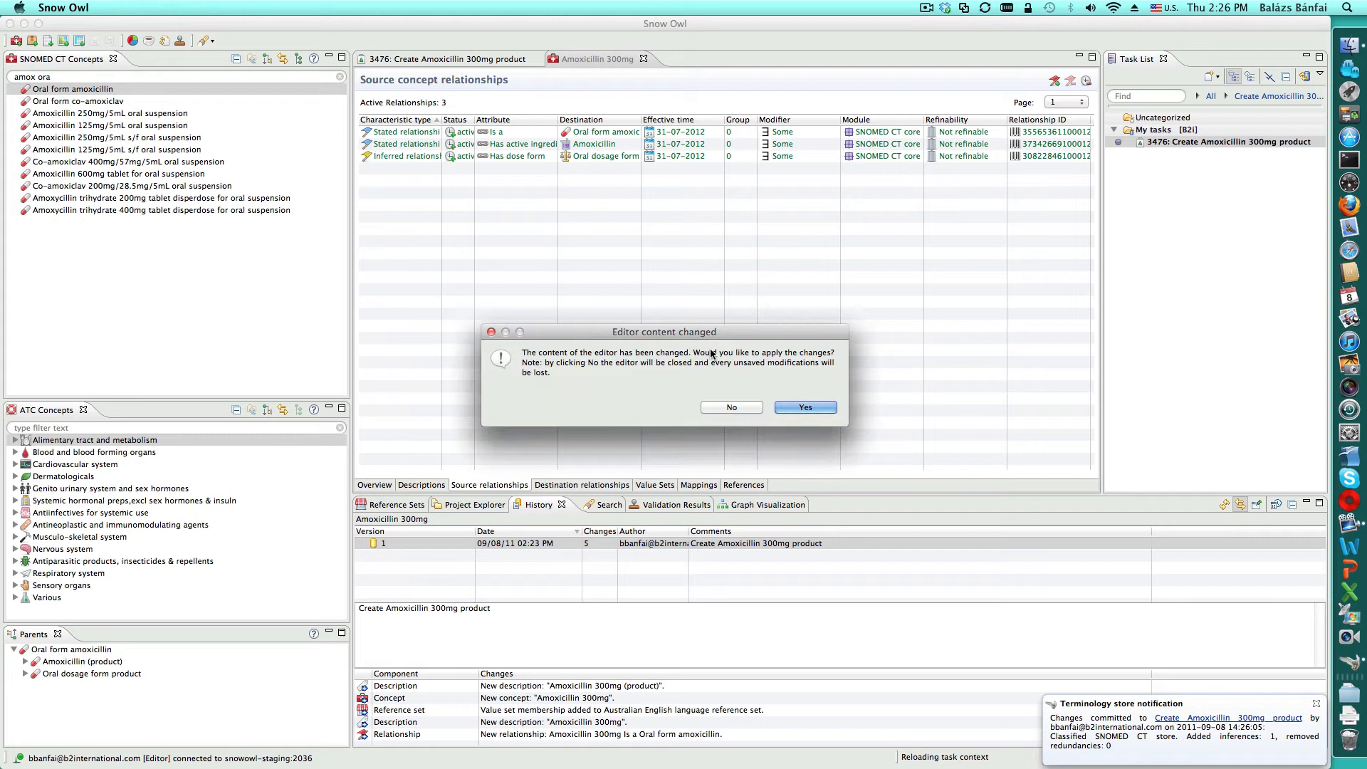
mouse_move(803, 409)
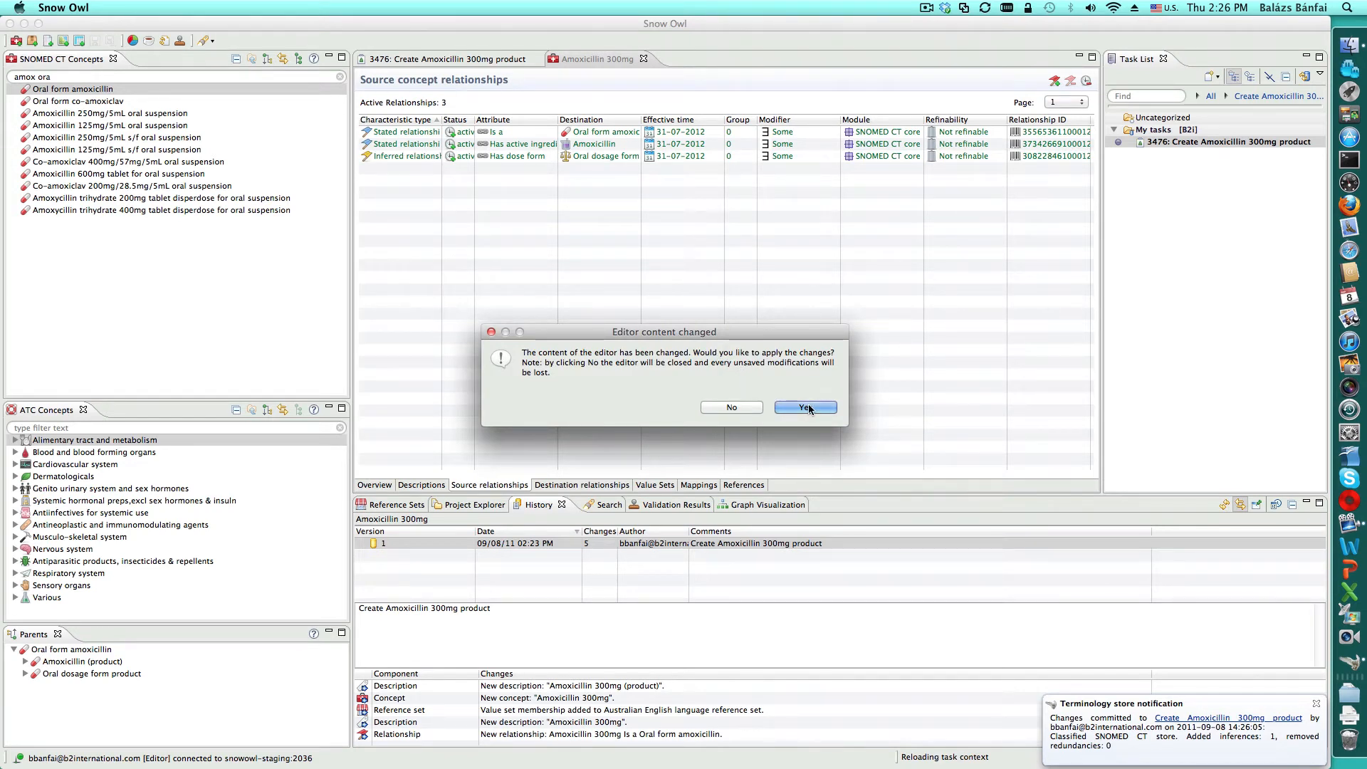
left_click(802, 407)
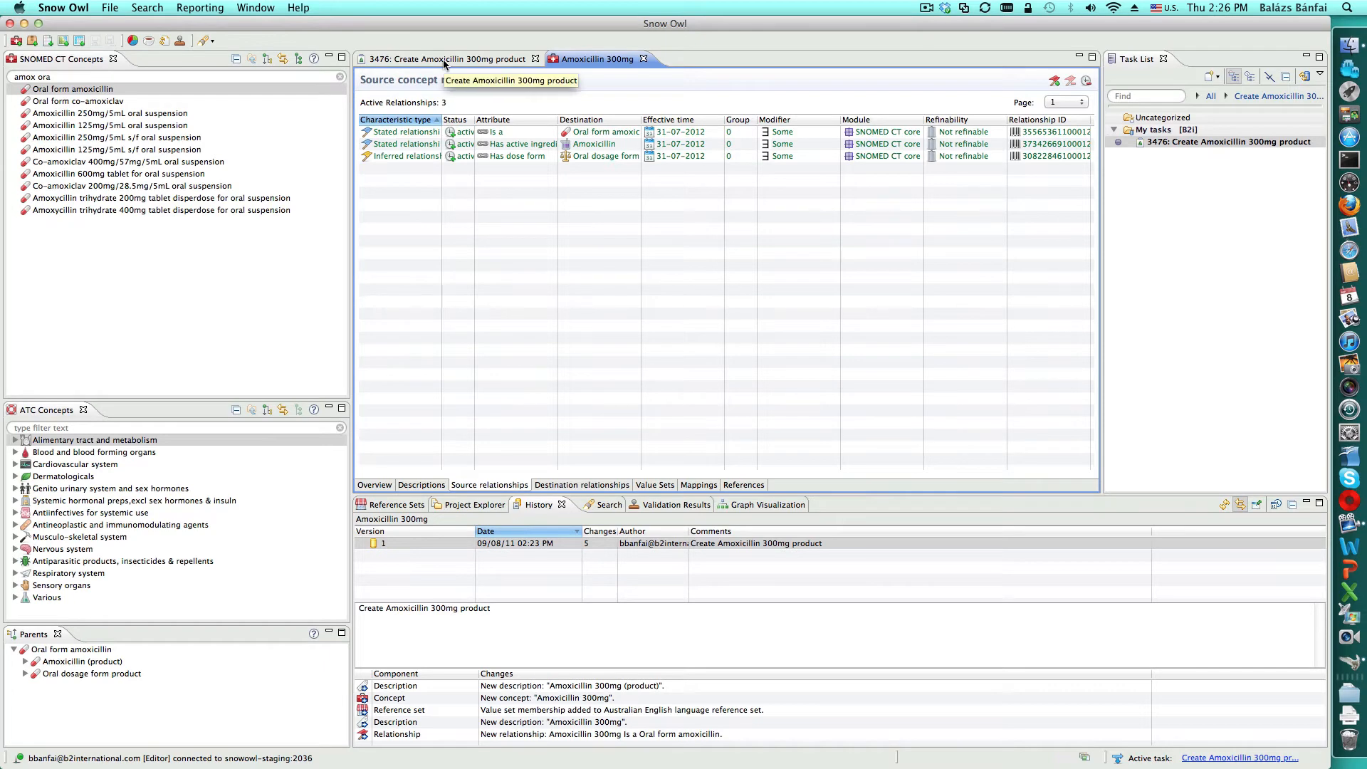
Resolve task 3476 as FIXED, submit, deactivate it closing editors, then open the Amoxicillin substance concept
left_click(447, 58)
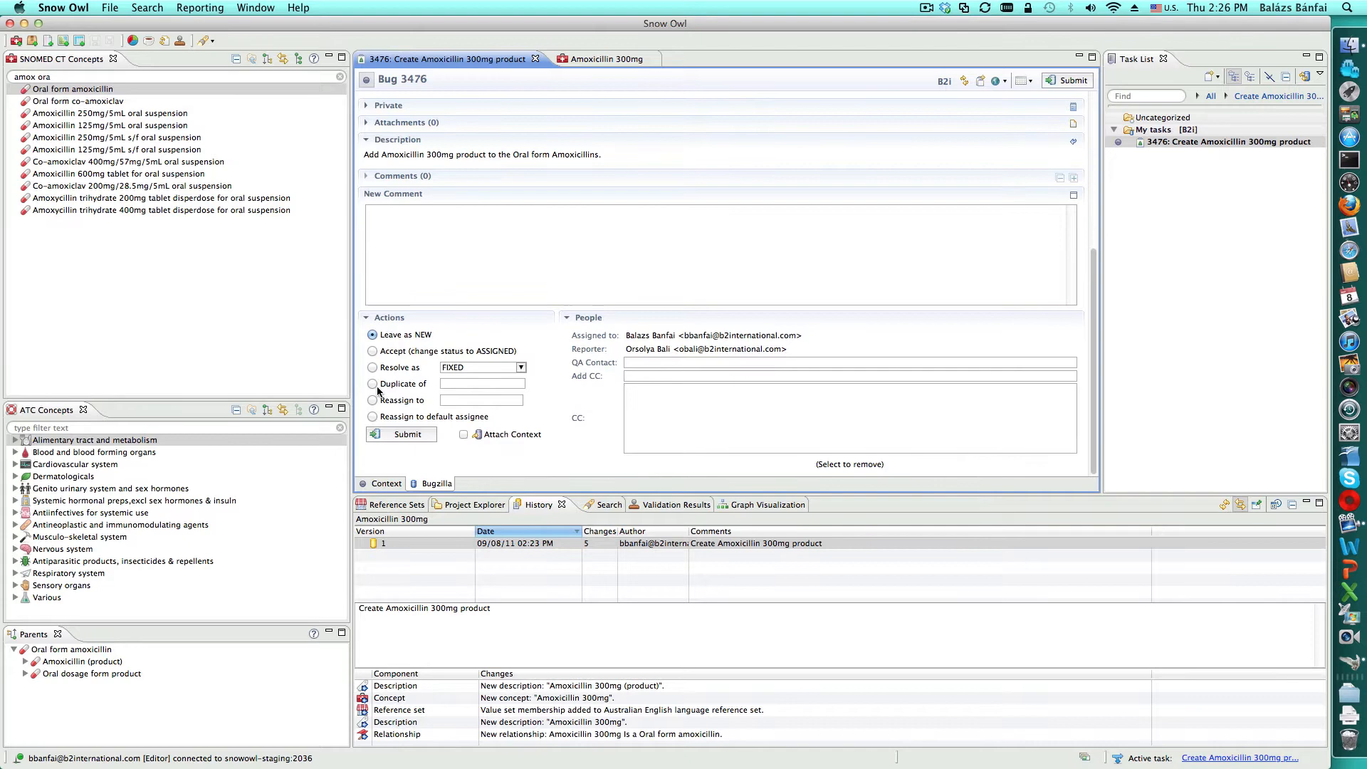
left_click(372, 367)
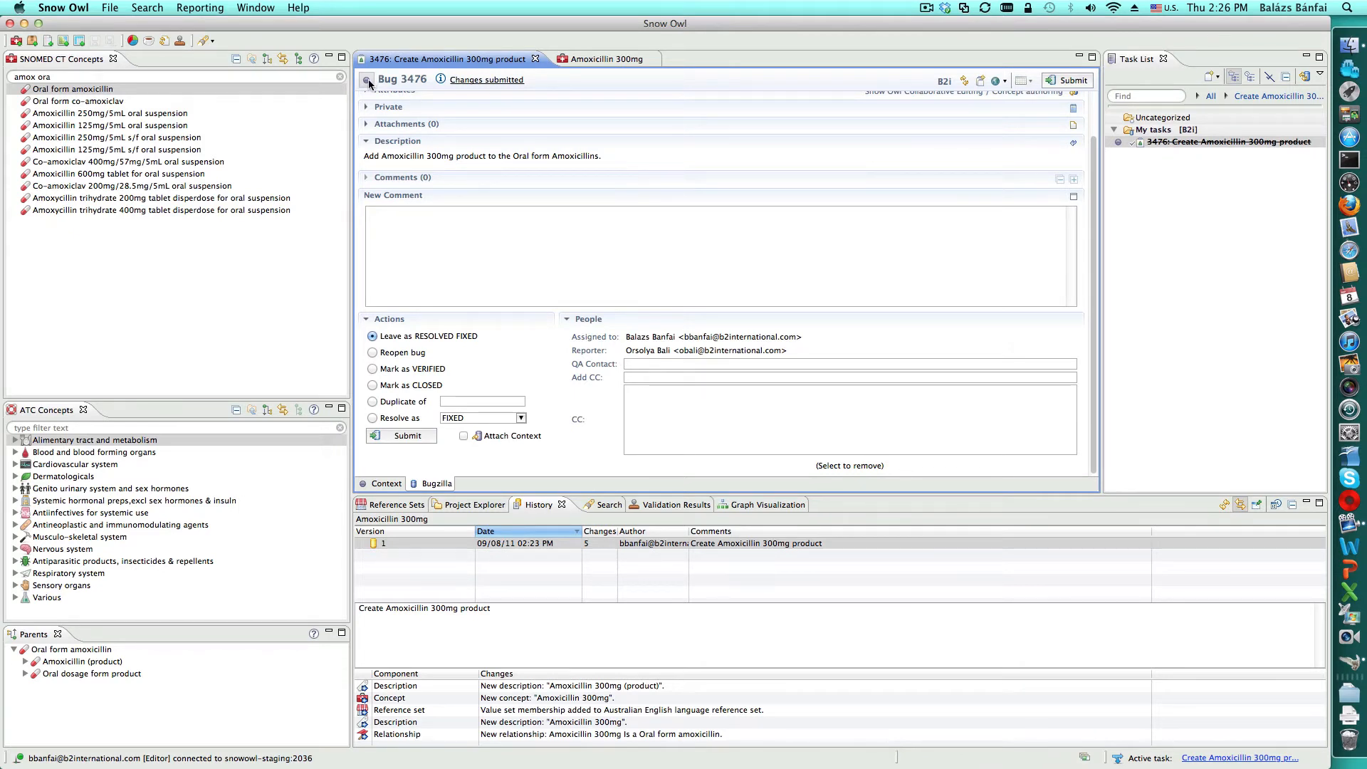
left_click(366, 80)
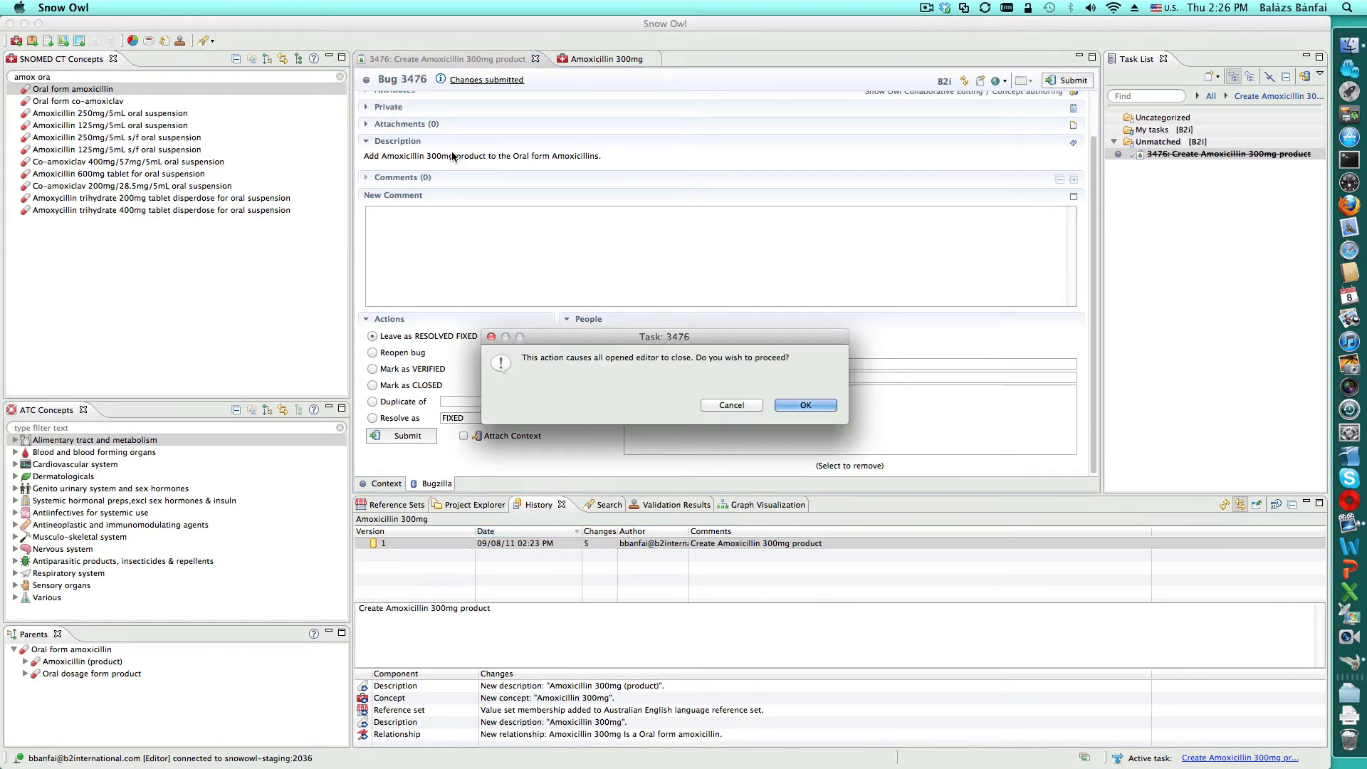
left_click(803, 404)
type("i")
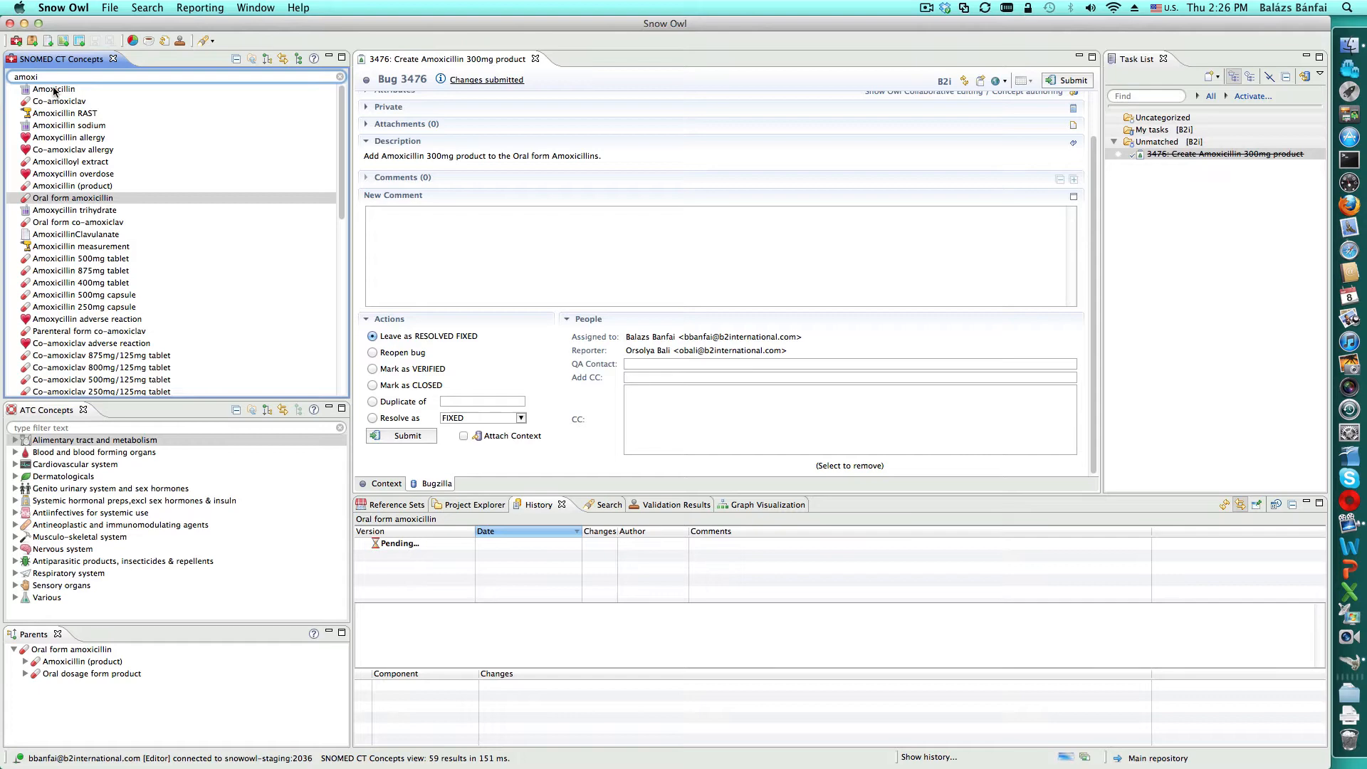
double_click(52, 88)
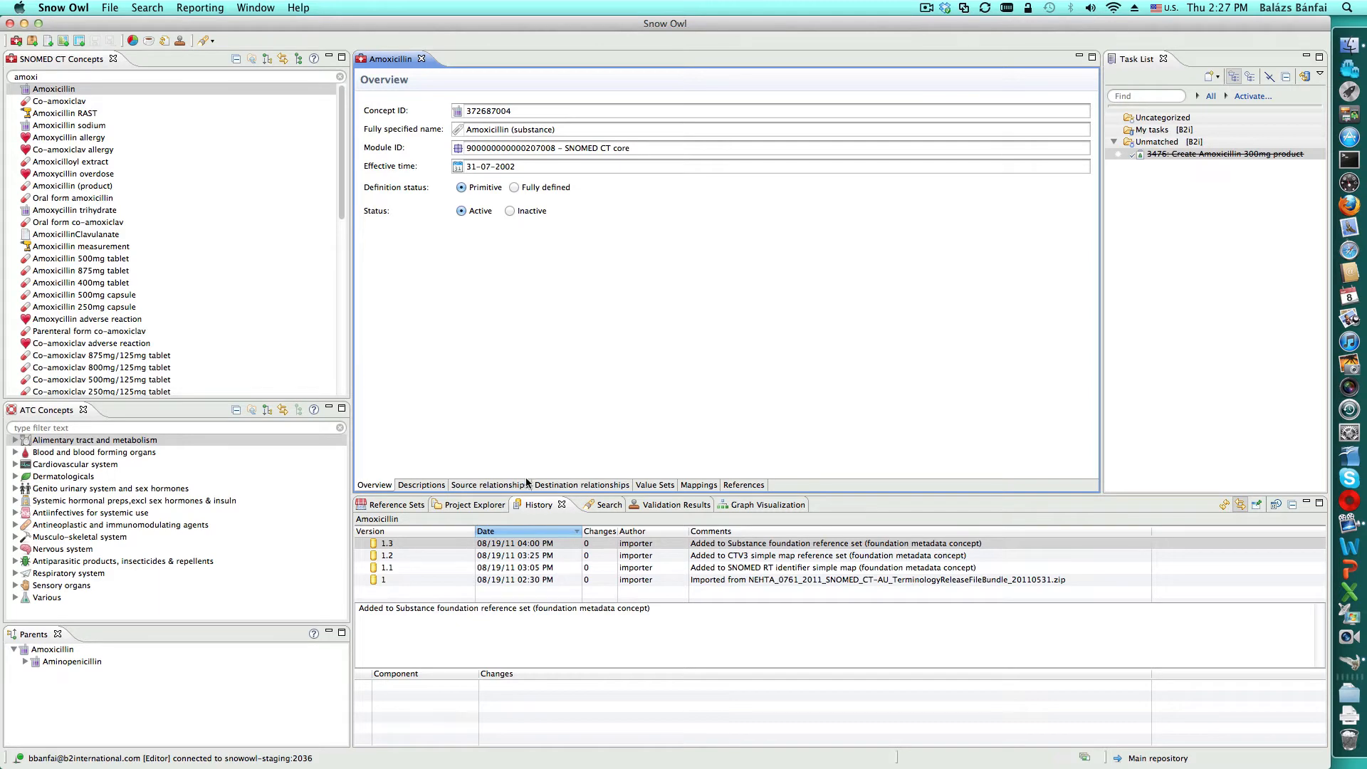
Show Amoxicillin's Destination relationships listing 52 active entries
left_click(581, 484)
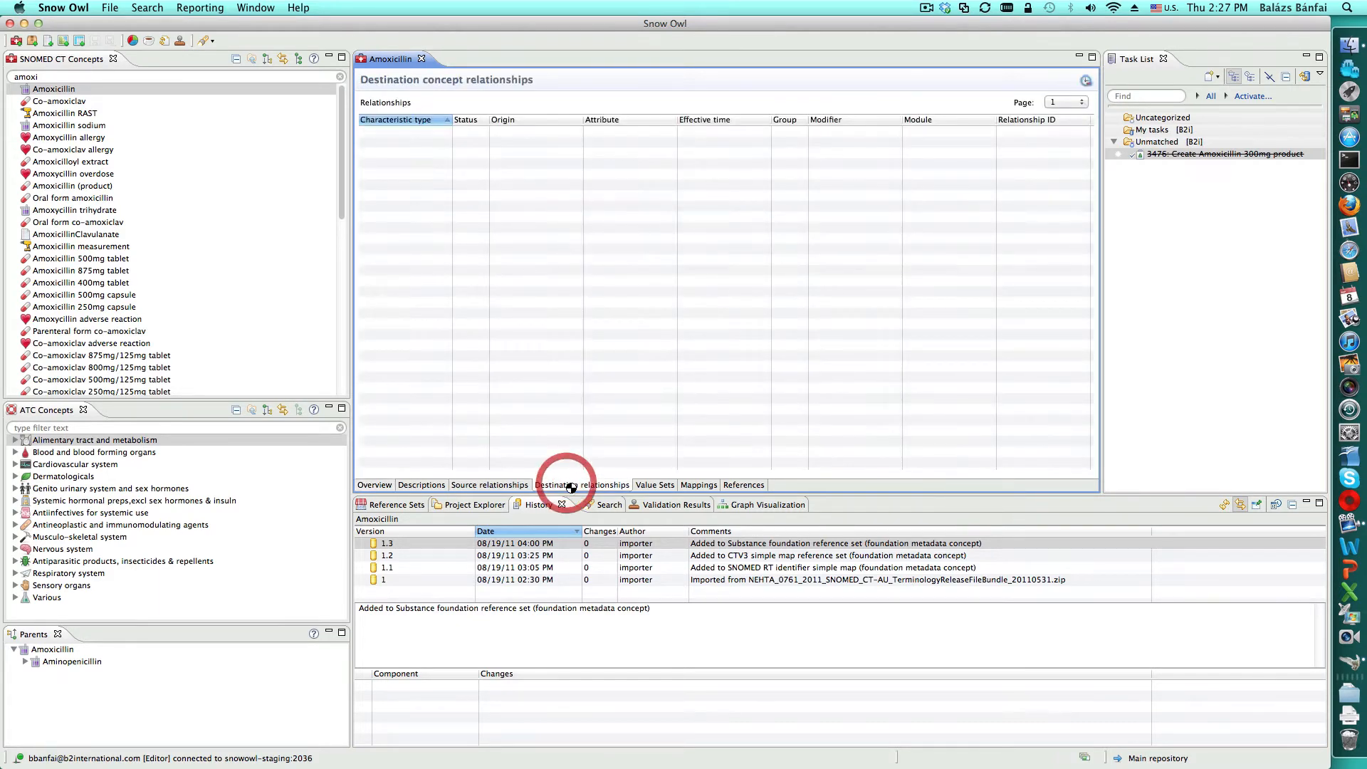
left_click(581, 485)
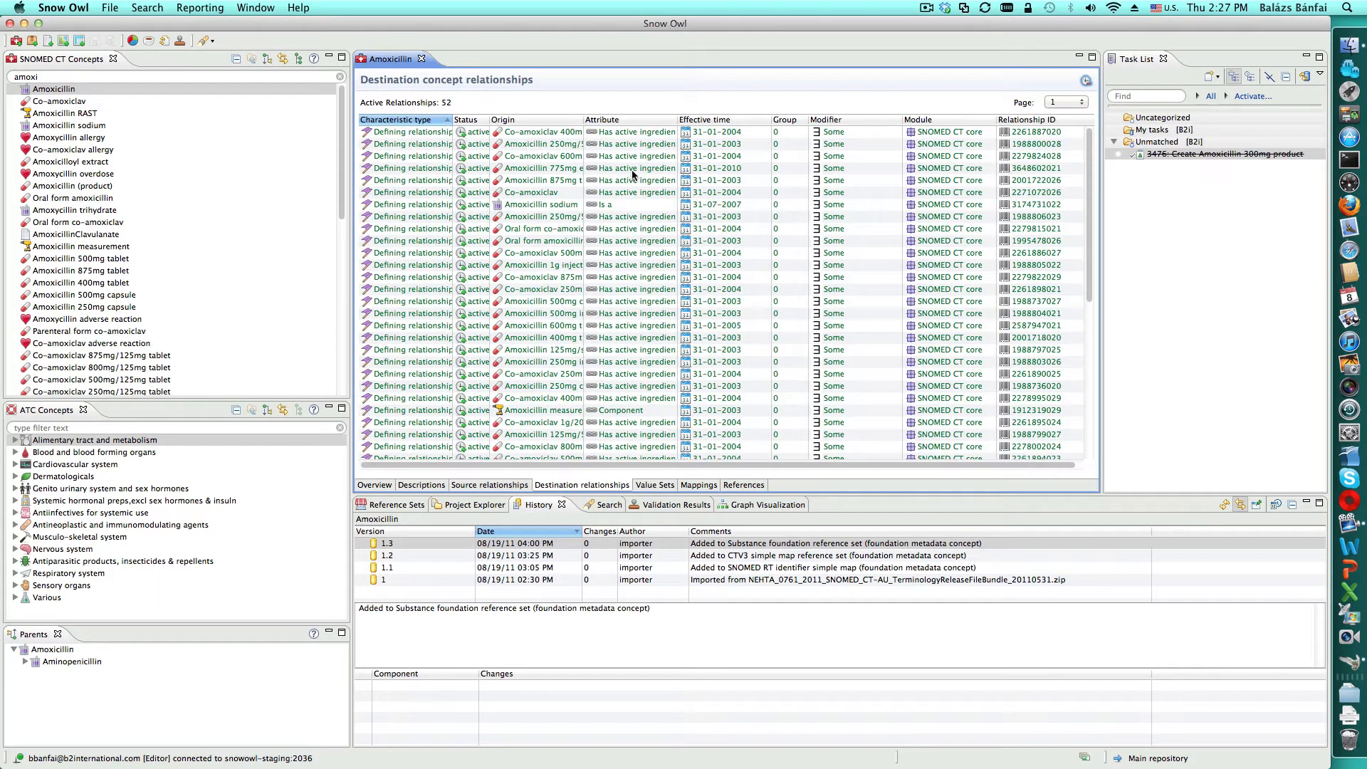
left_click(704, 119)
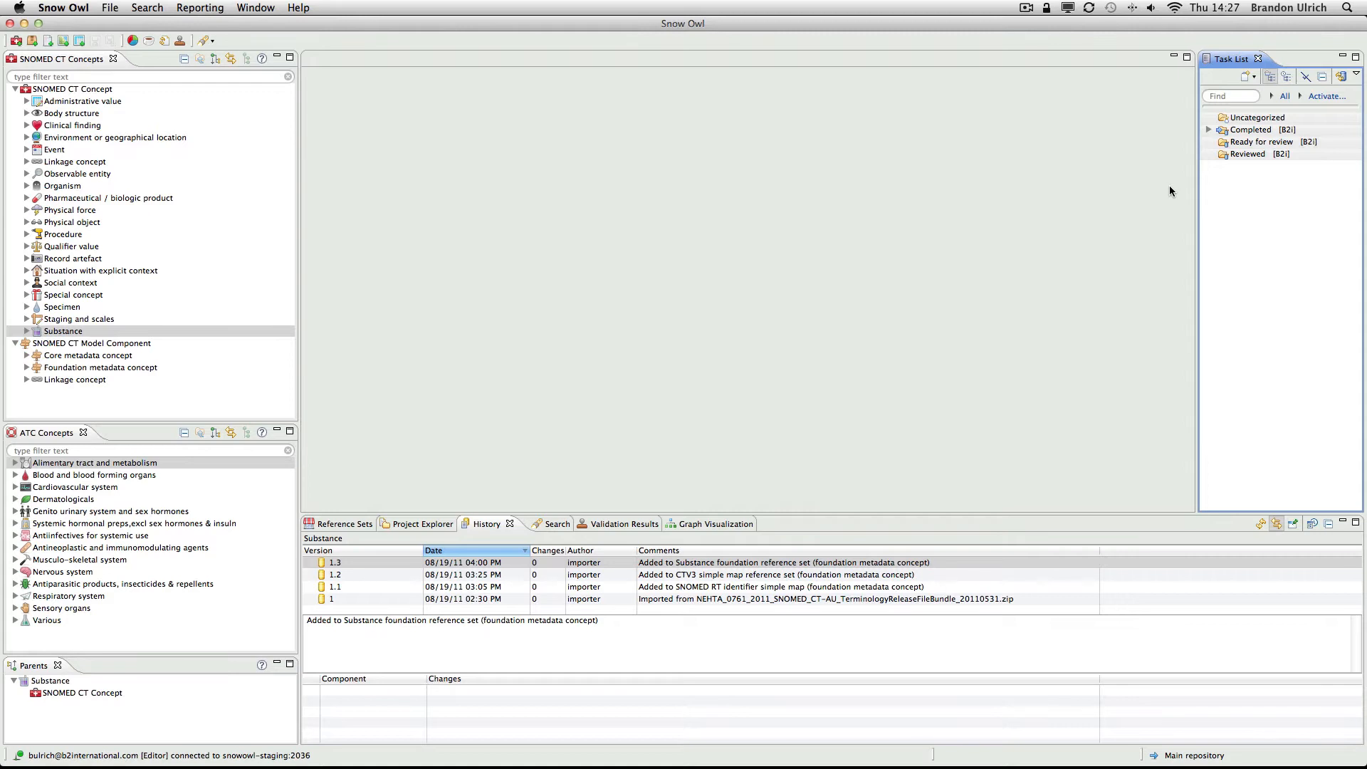
mouse_move(1341, 77)
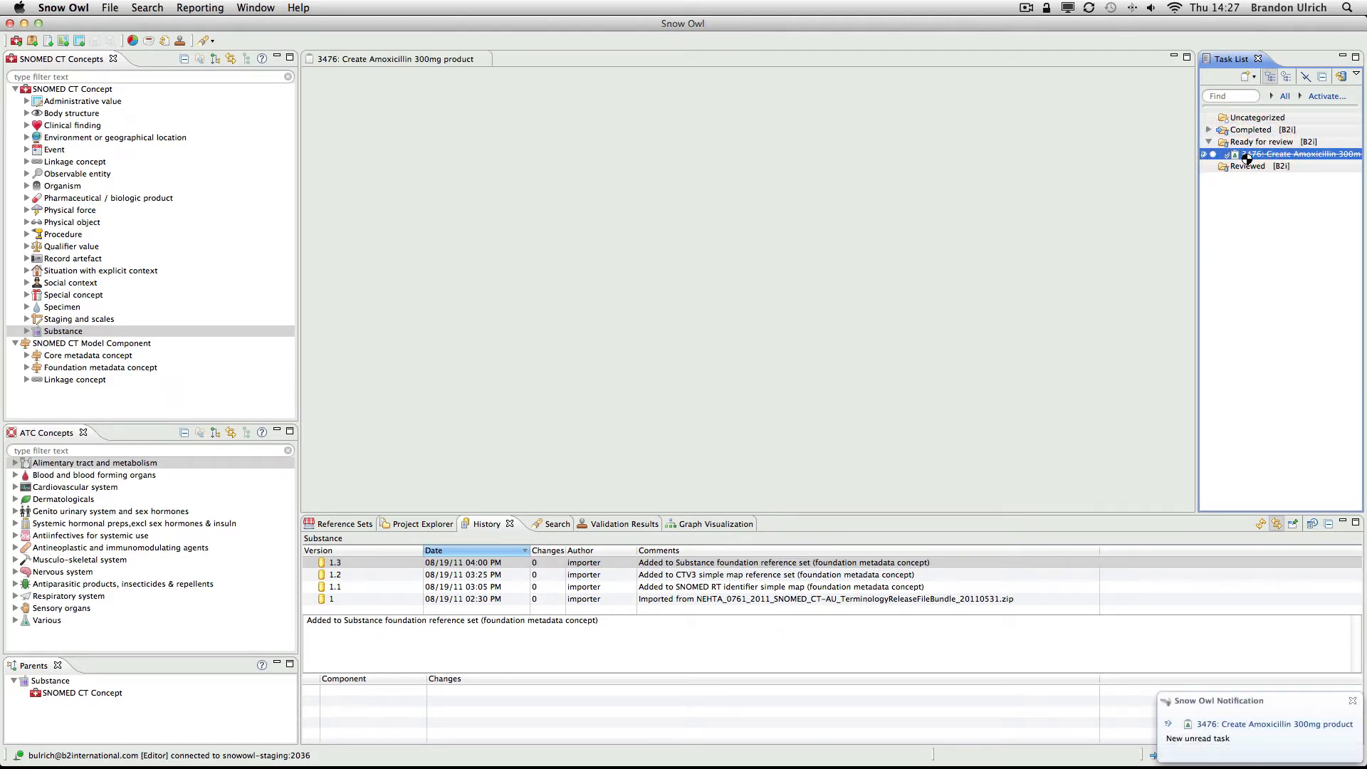
Open task 3476, Create Amoxicillin 300mg product, from the Ready for review tasks
double_click(1298, 153)
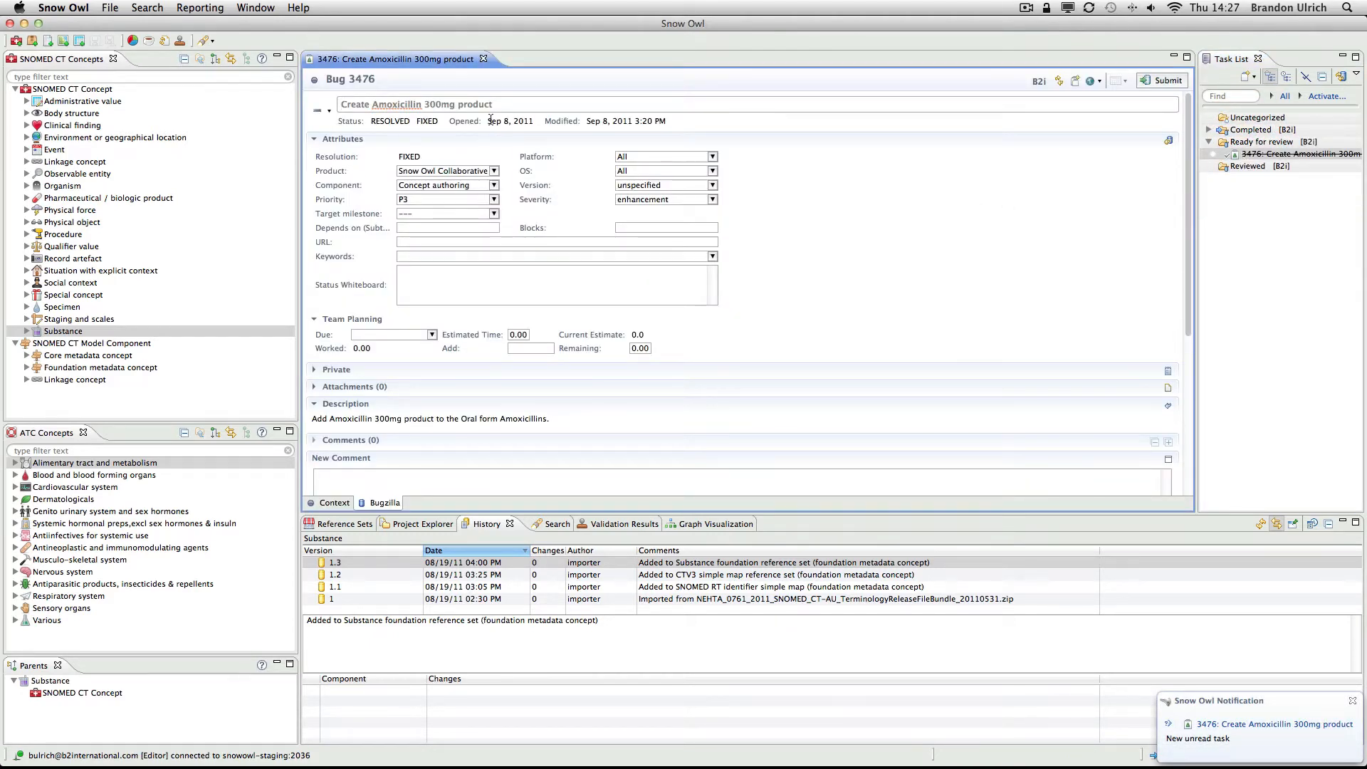
left_click(1165, 80)
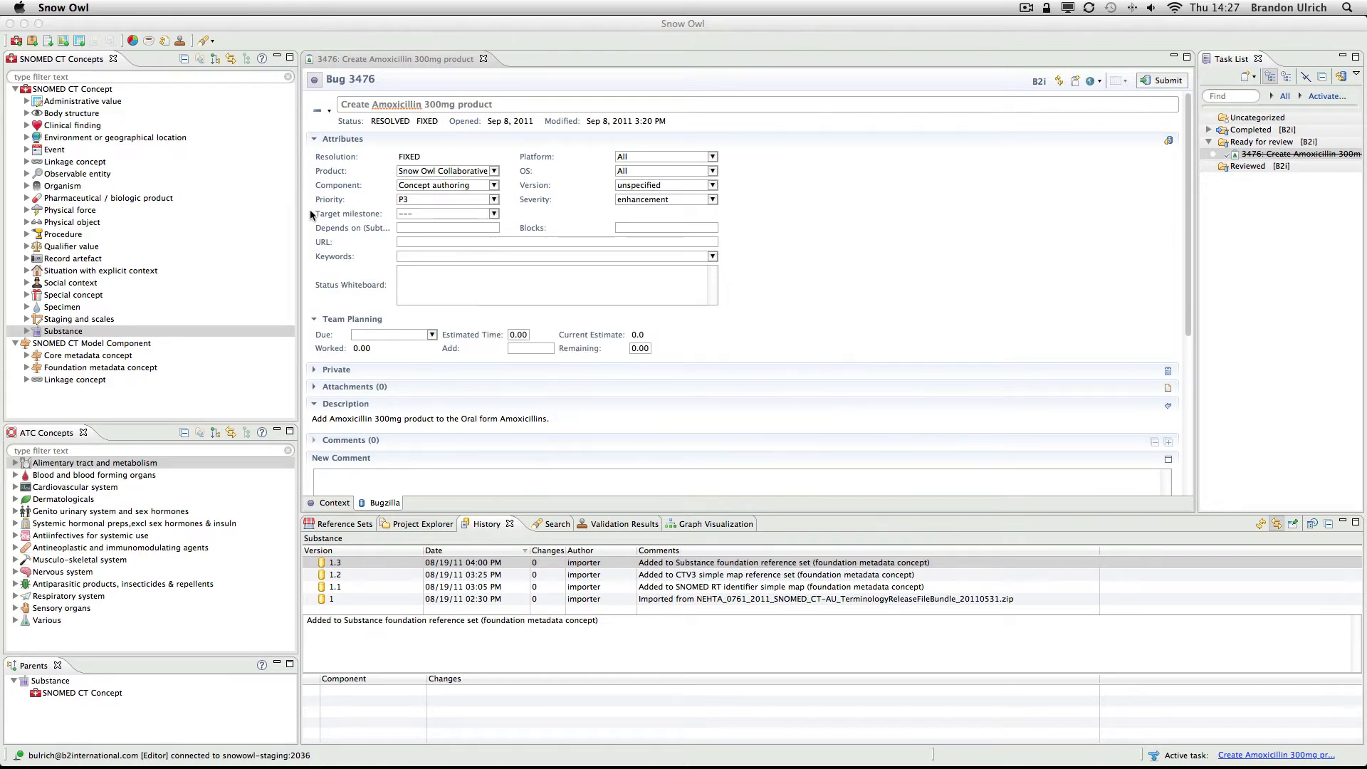
Review the task's changed elements including the Australian English reference set, then open Amoxicillin 300mg (product)
left_click(333, 502)
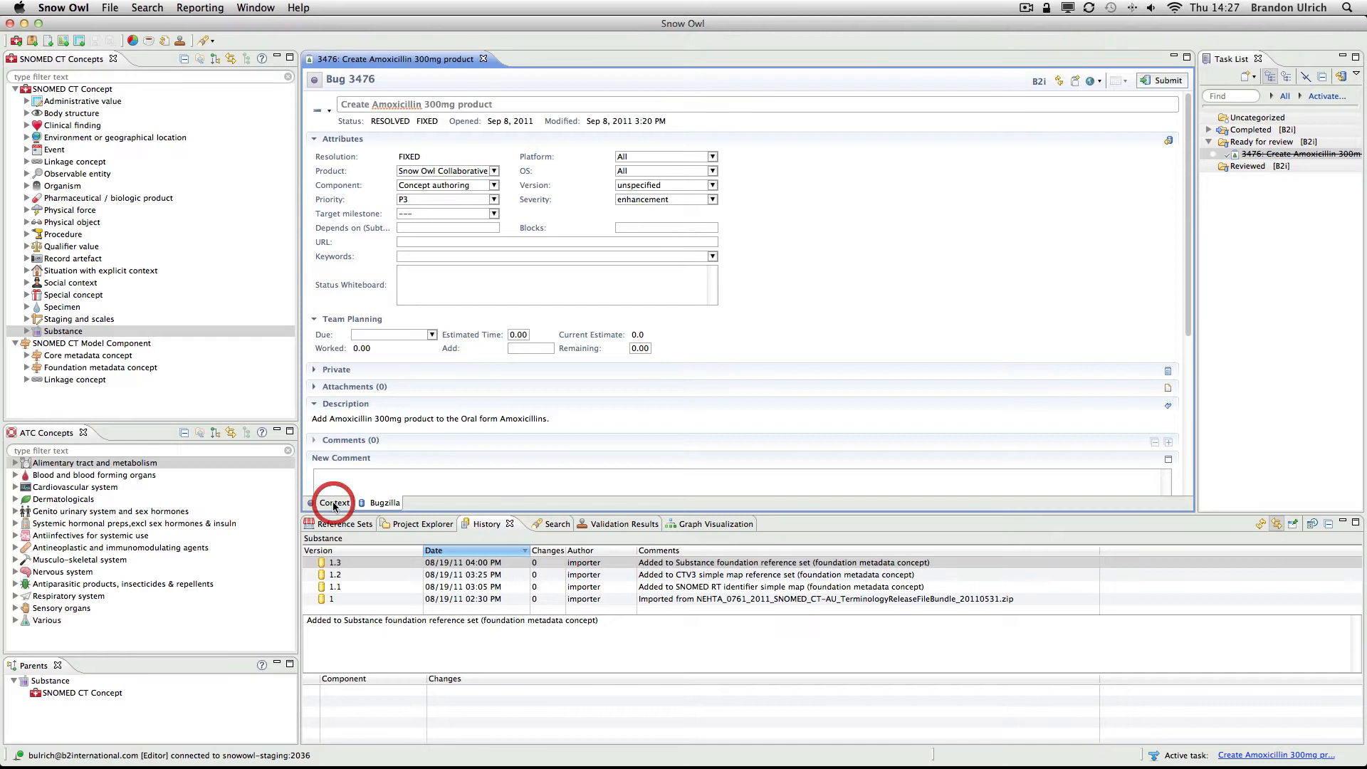
left_click(333, 503)
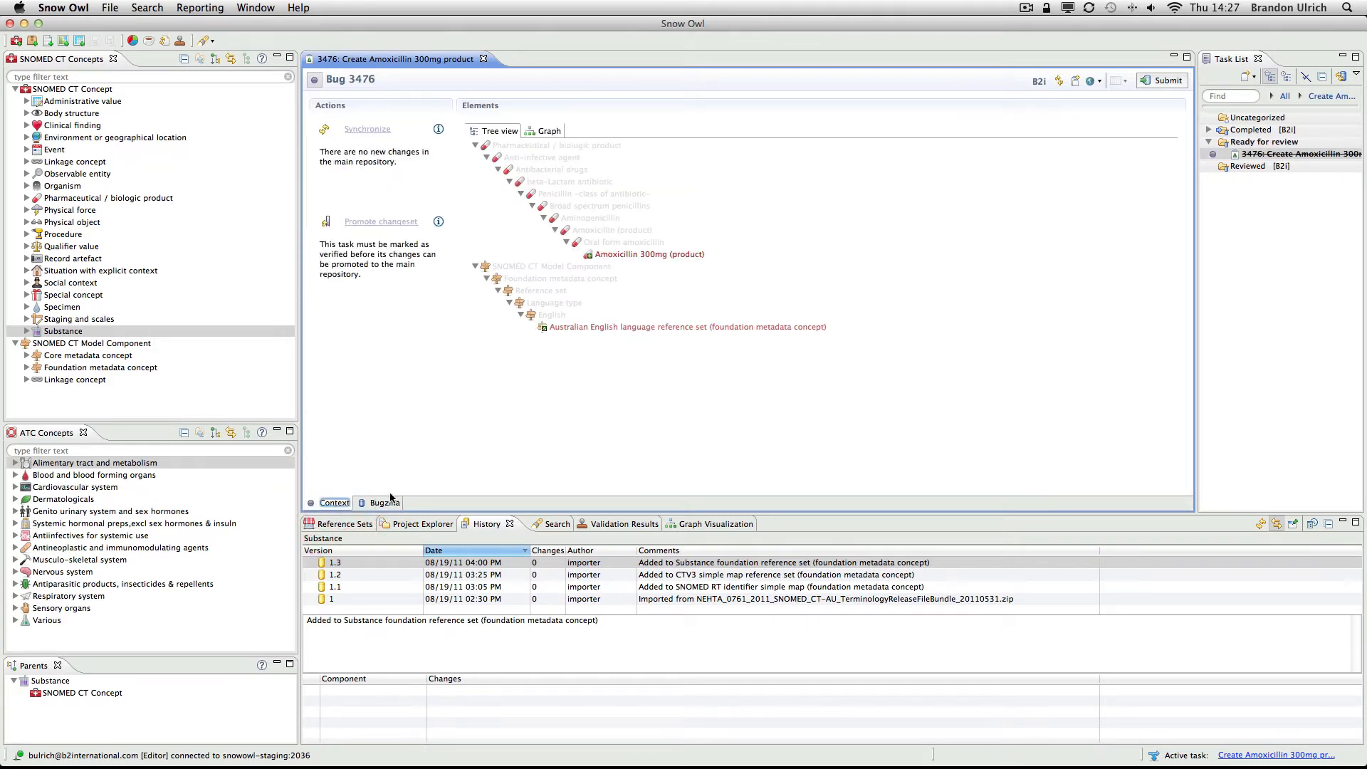
mouse_move(649, 253)
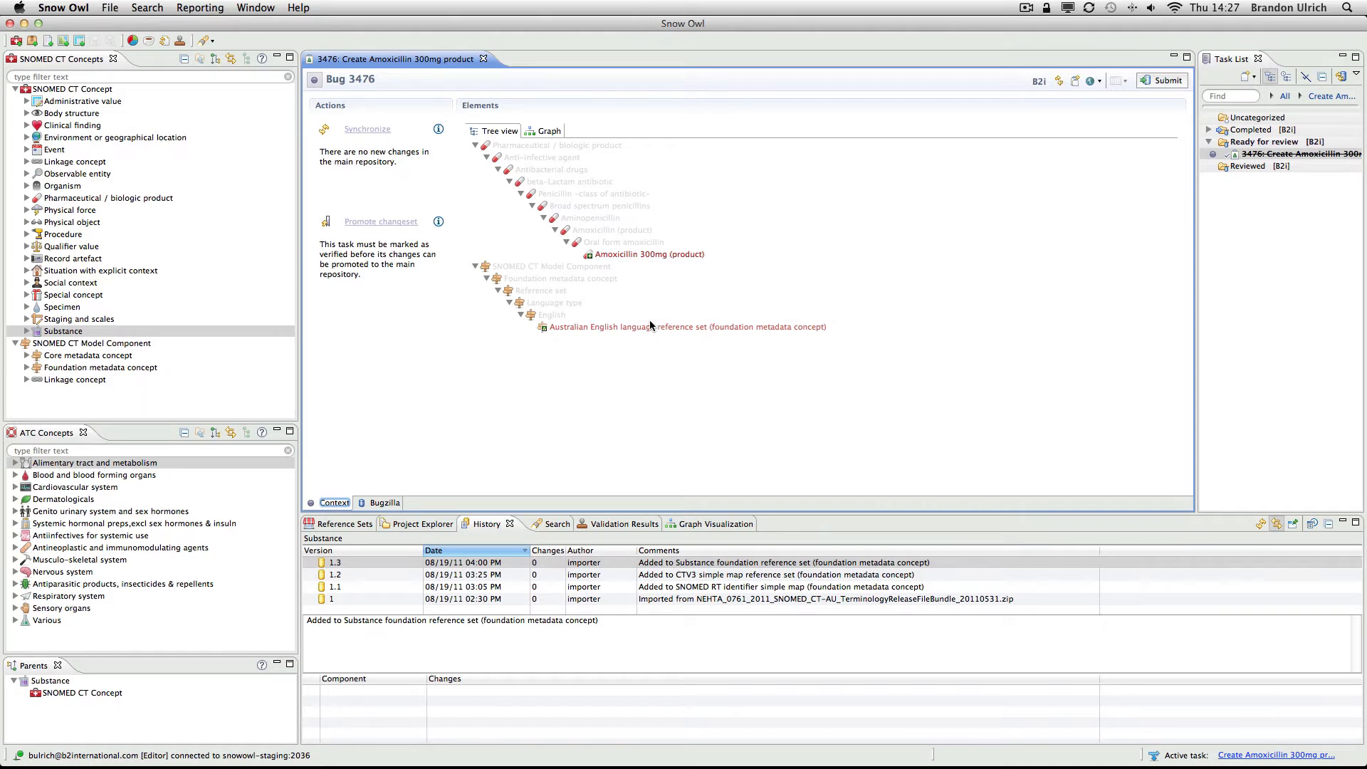
mouse_move(686, 326)
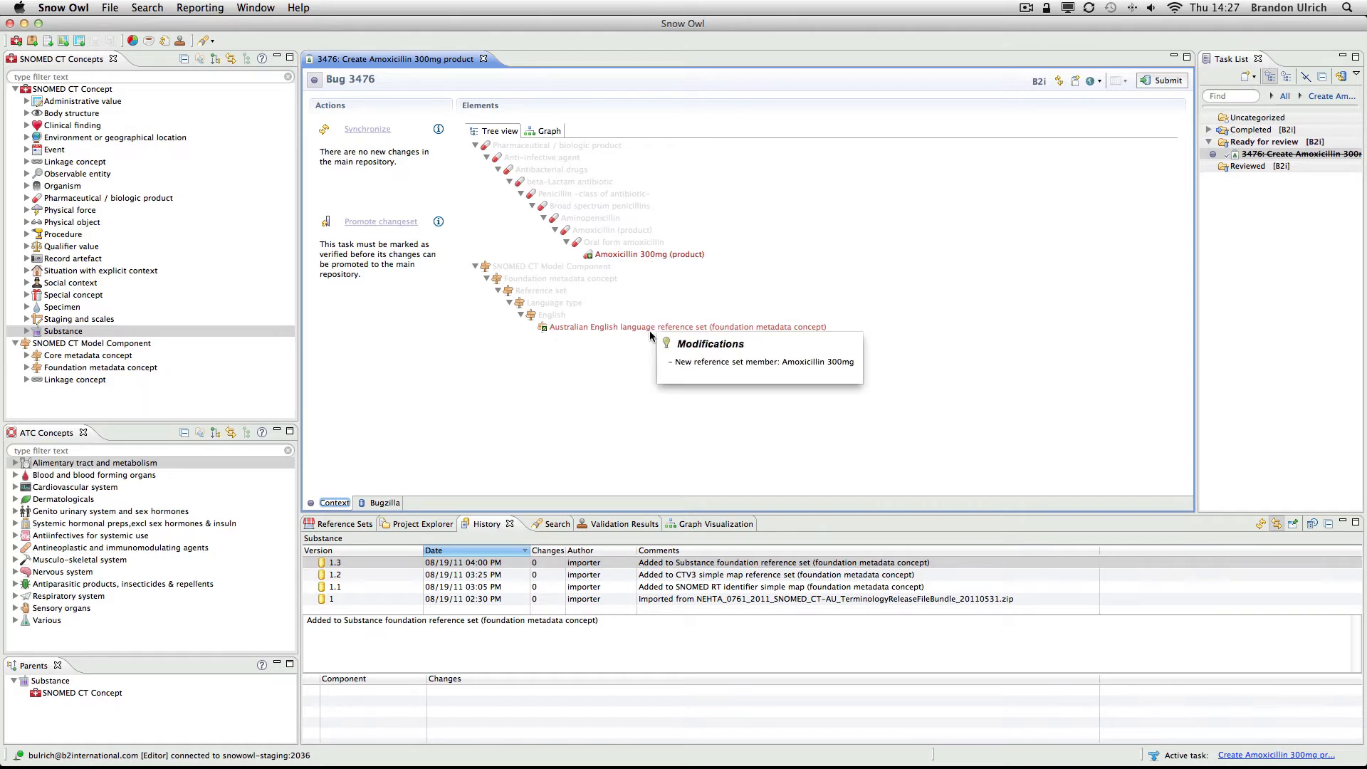
left_click(649, 254)
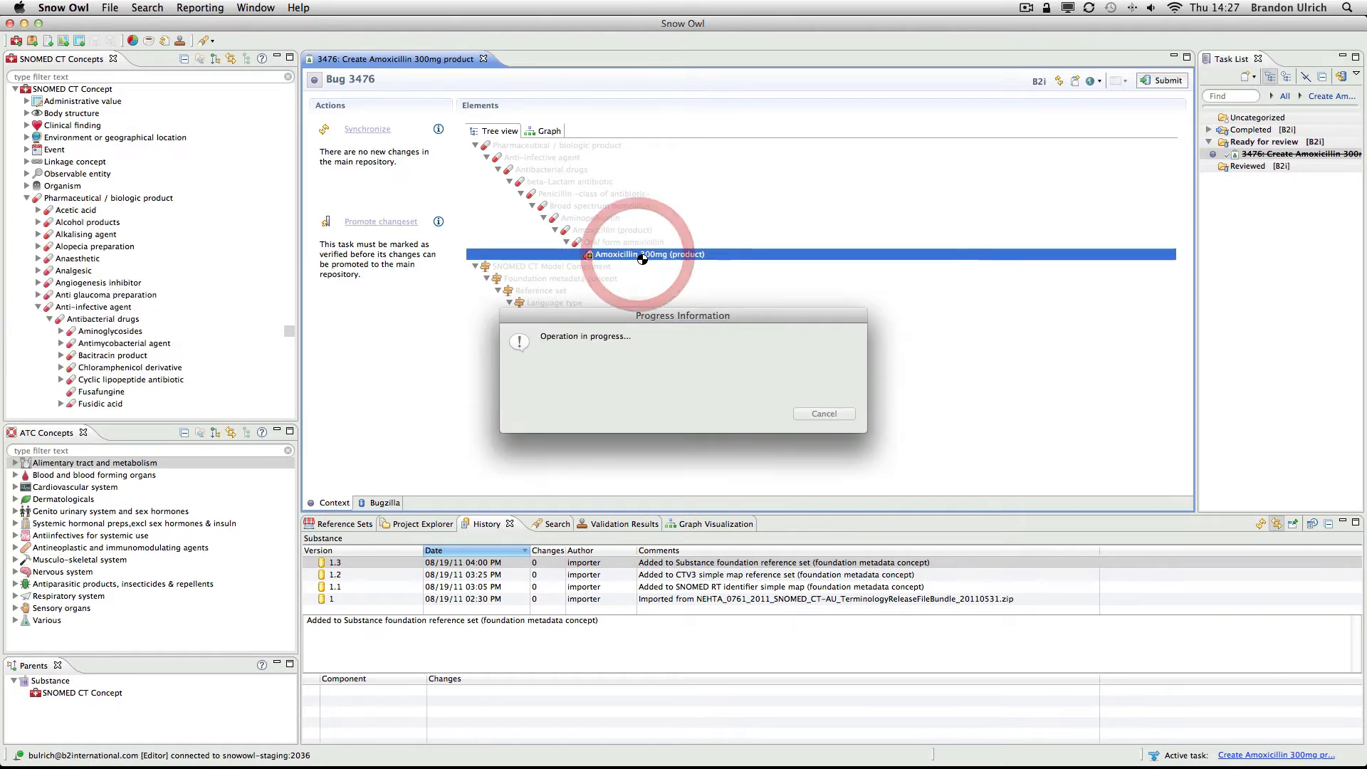
double_click(649, 254)
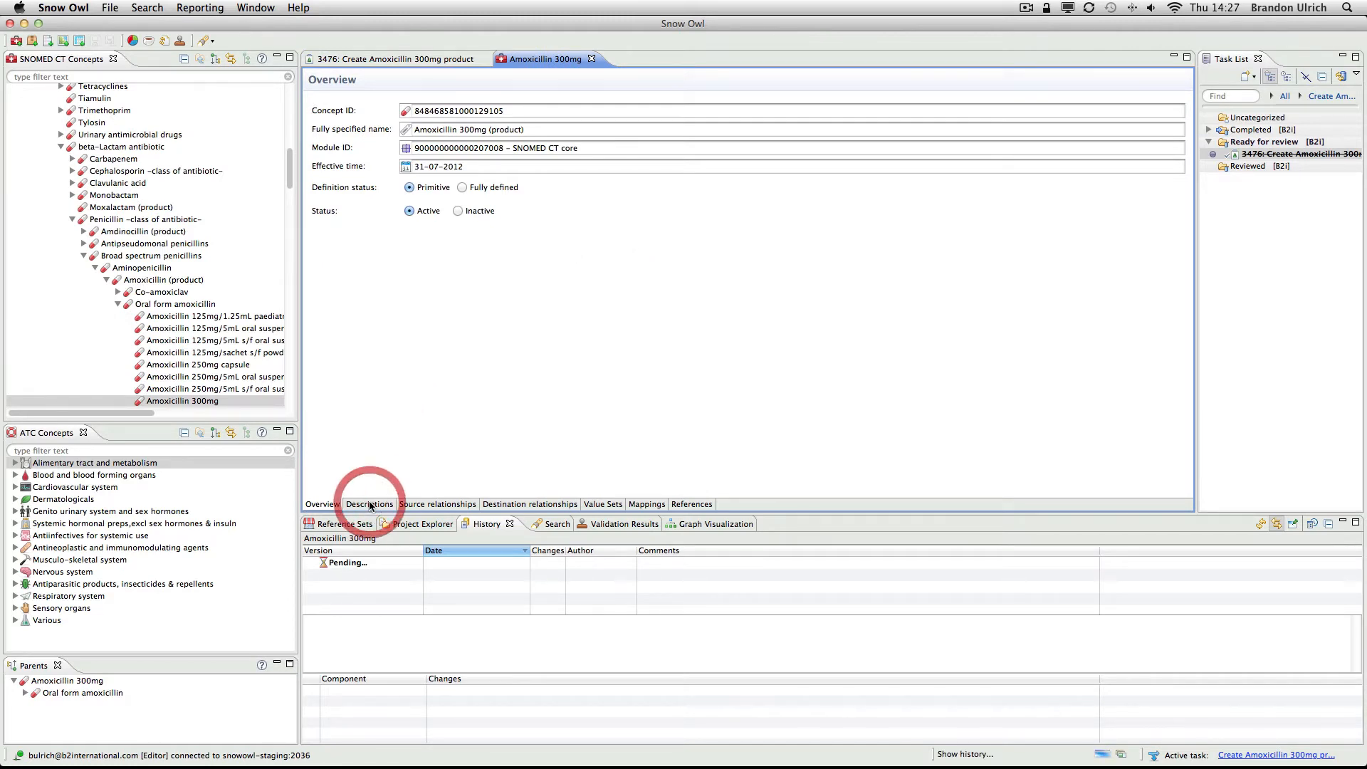
Review Amoxicillin 300mg's descriptions, source and destination relationships, then return to task 3476
left_click(369, 504)
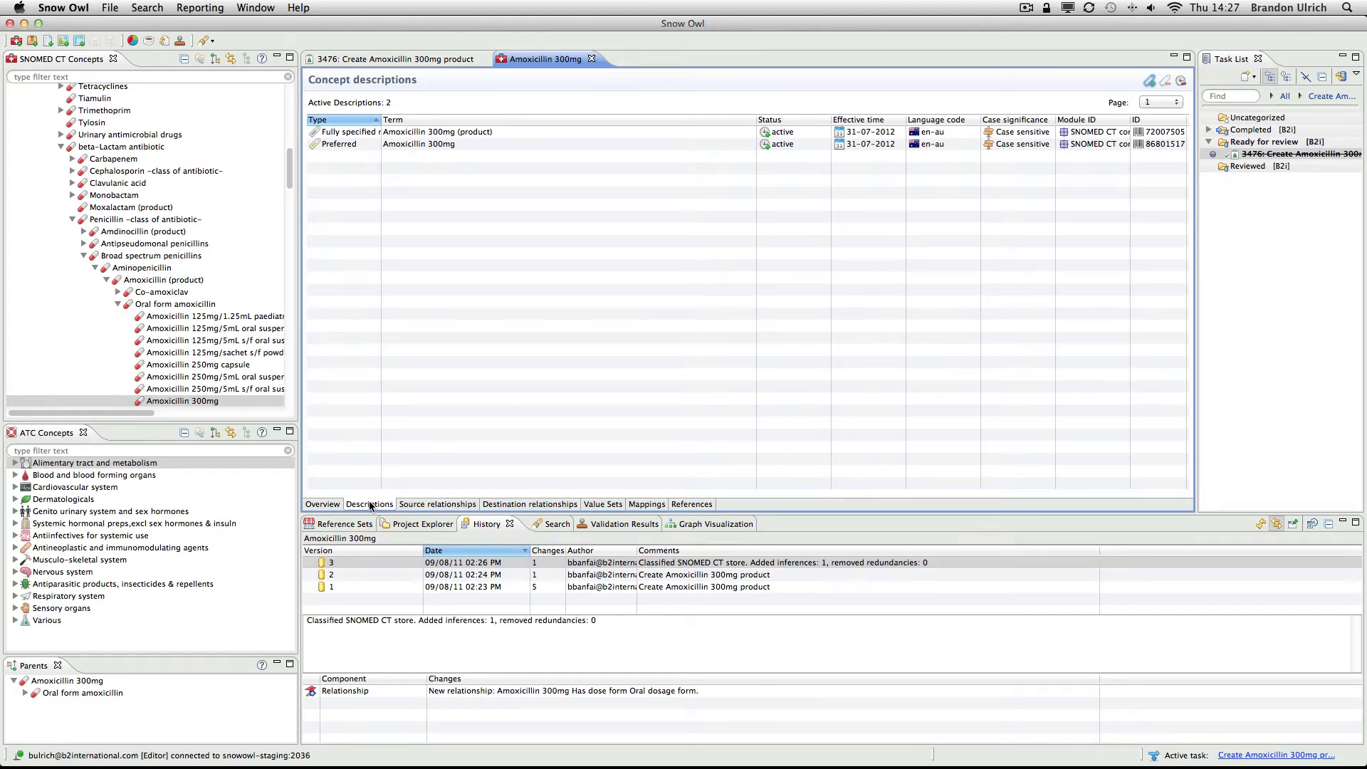
left_click(437, 504)
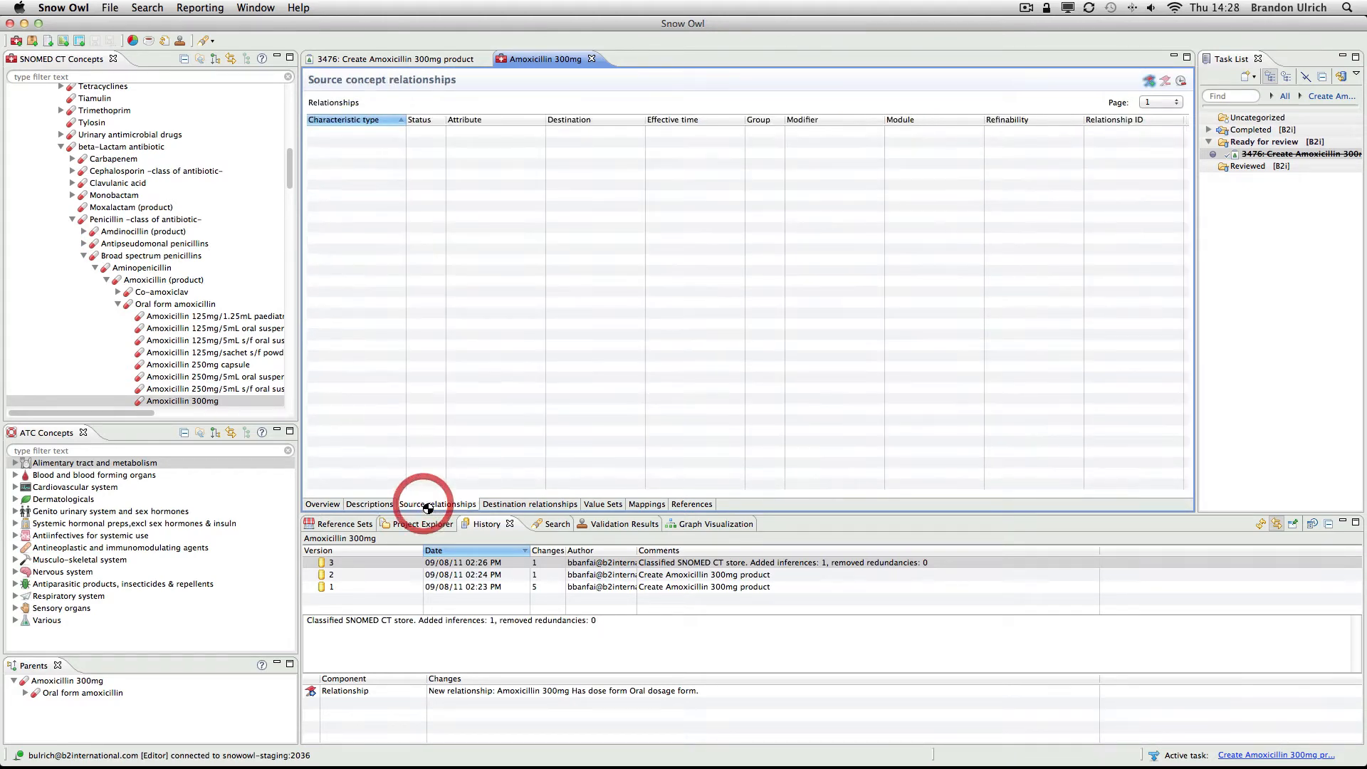
left_click(438, 504)
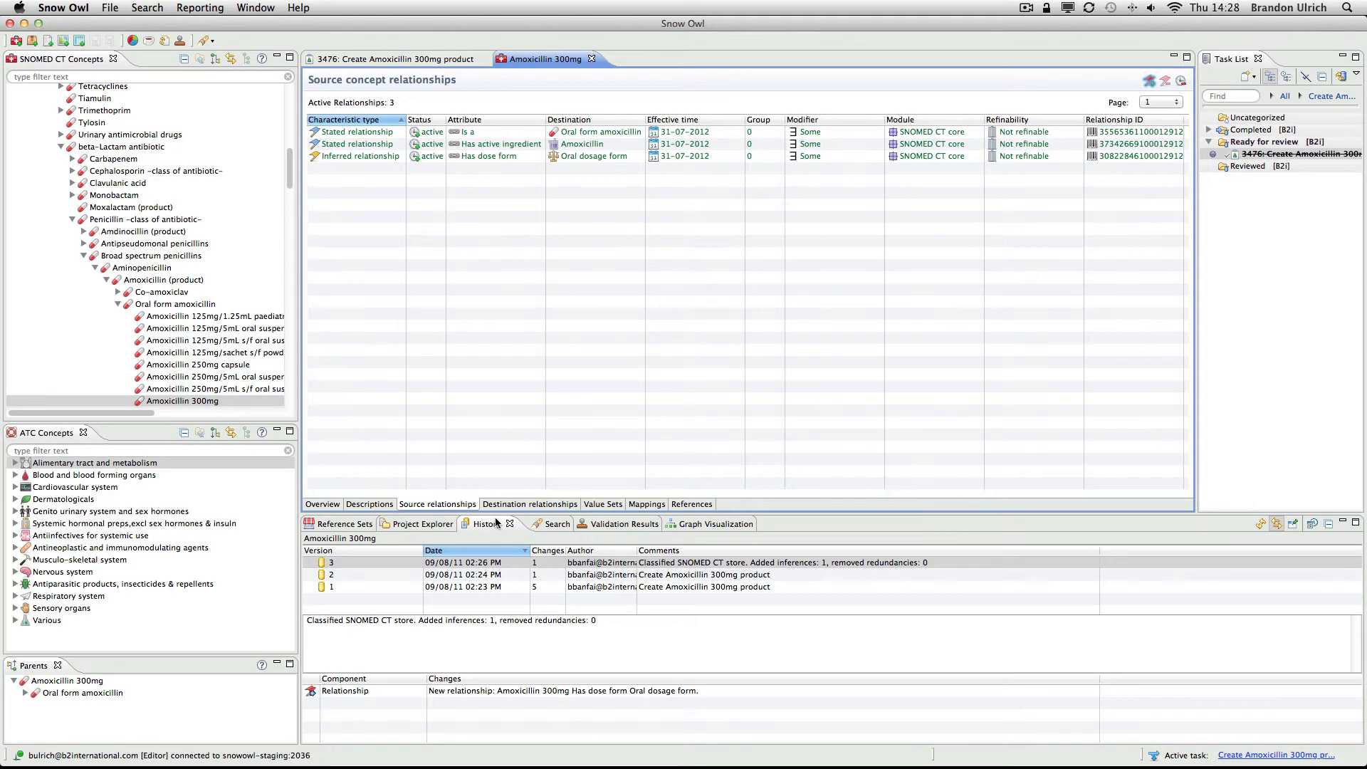
left_click(530, 504)
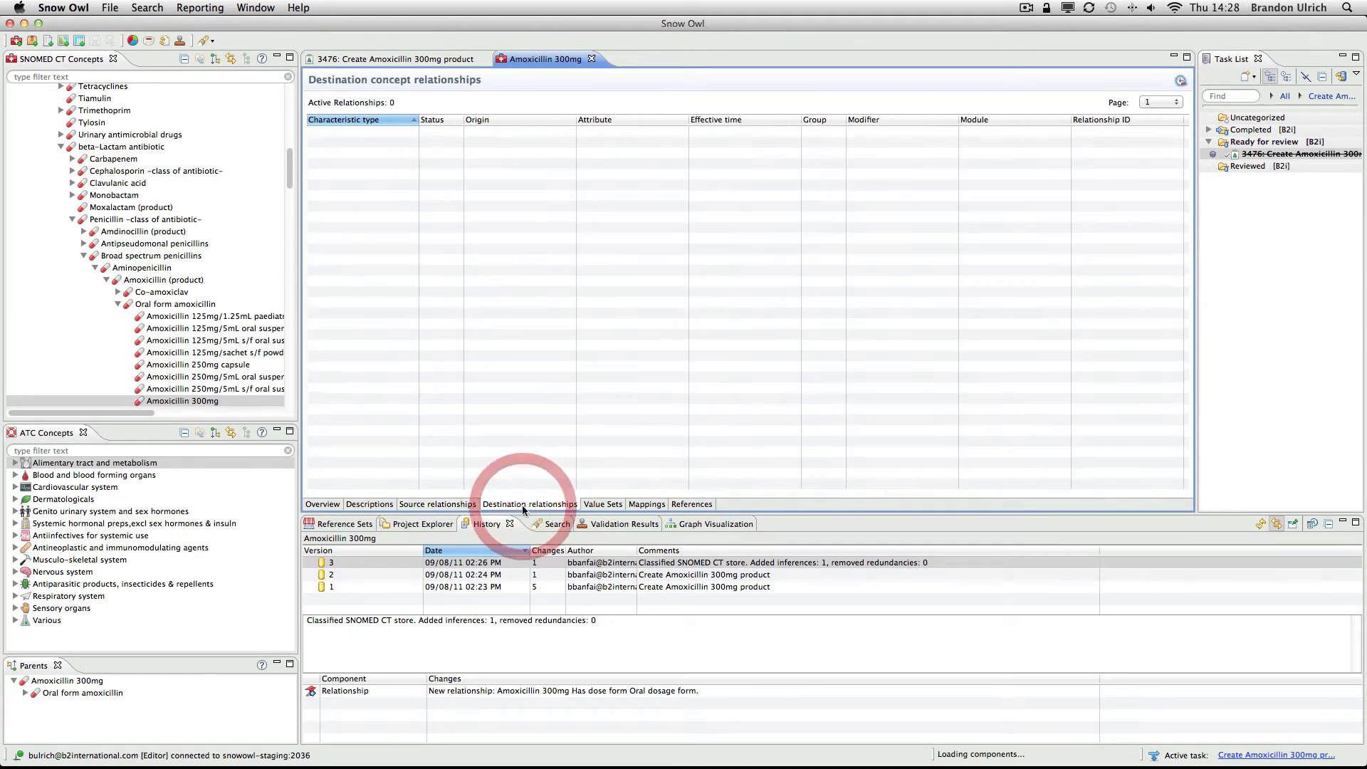
left_click(321, 504)
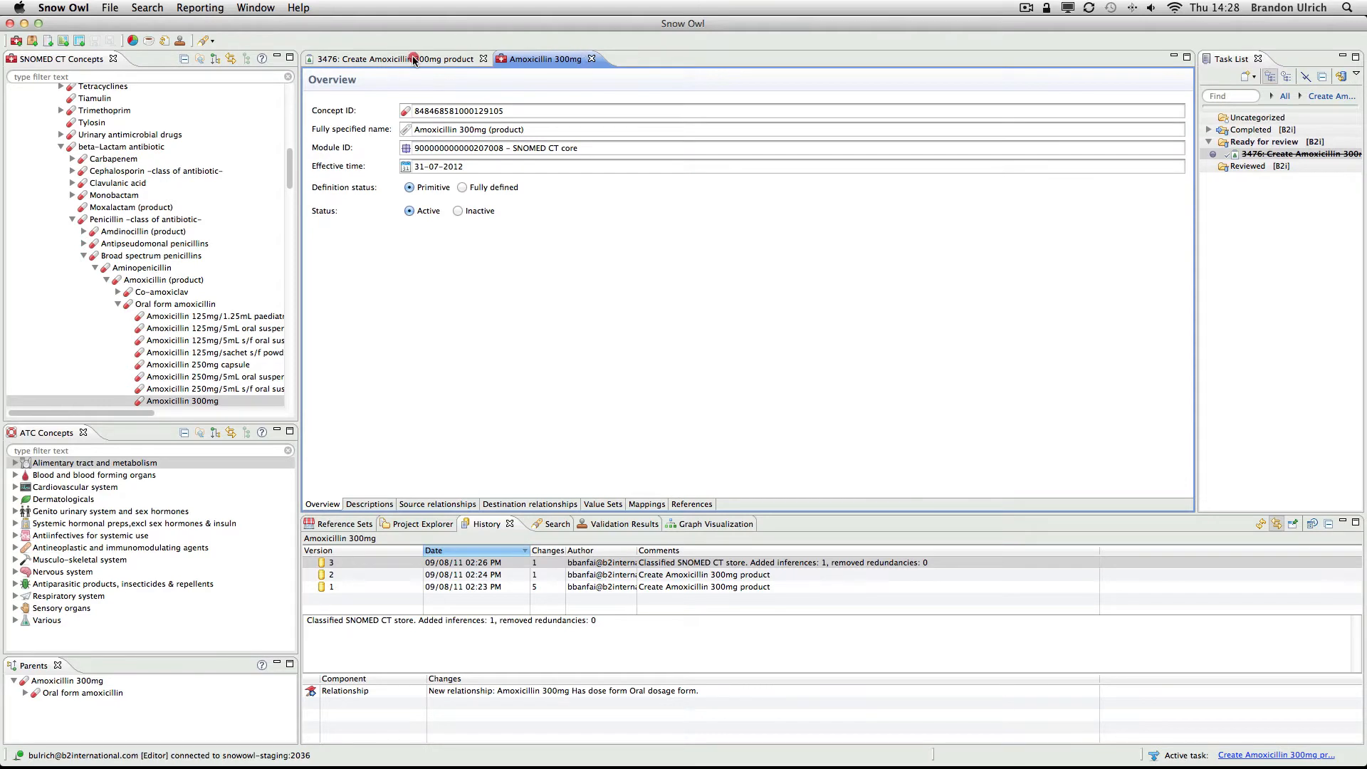
left_click(395, 58)
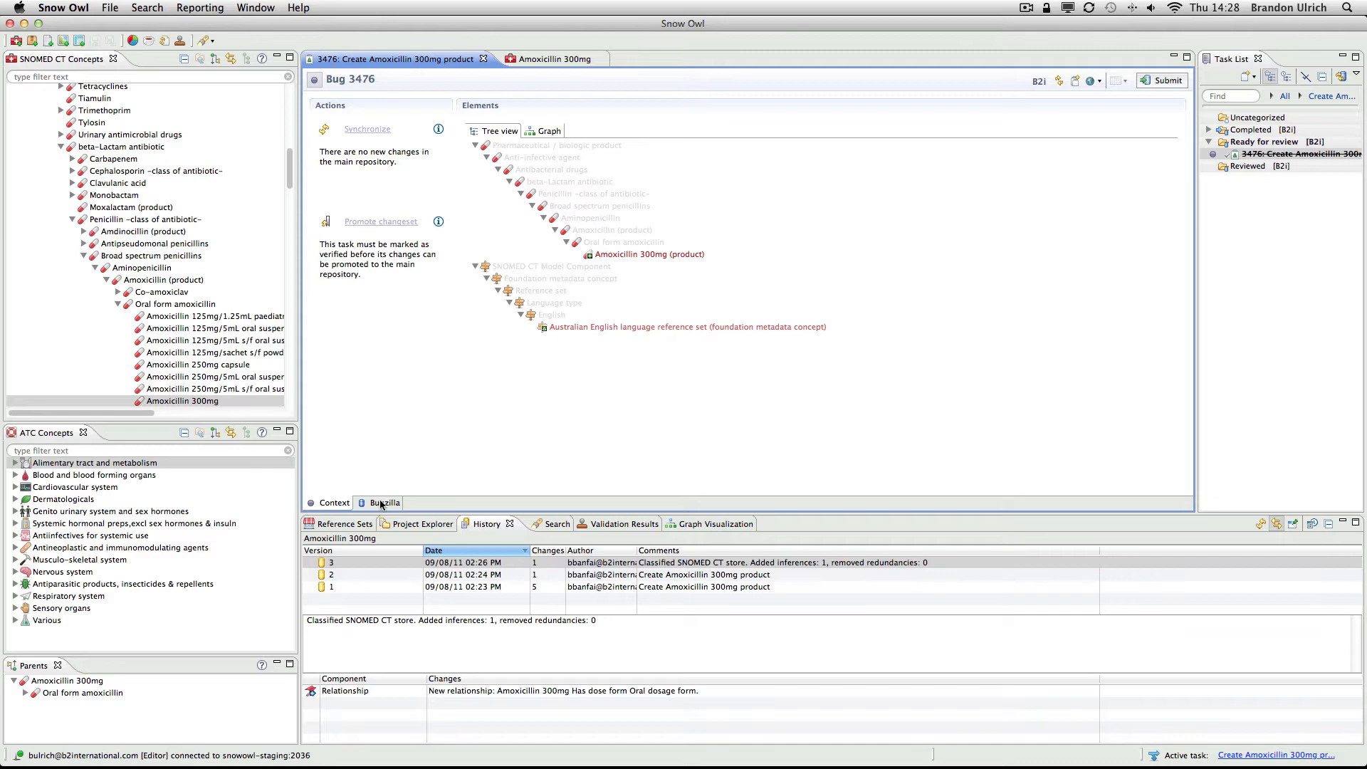
In Bugzilla details, mark task 3476 VERIFIED with comment 'Looks good.' and submit
left_click(386, 503)
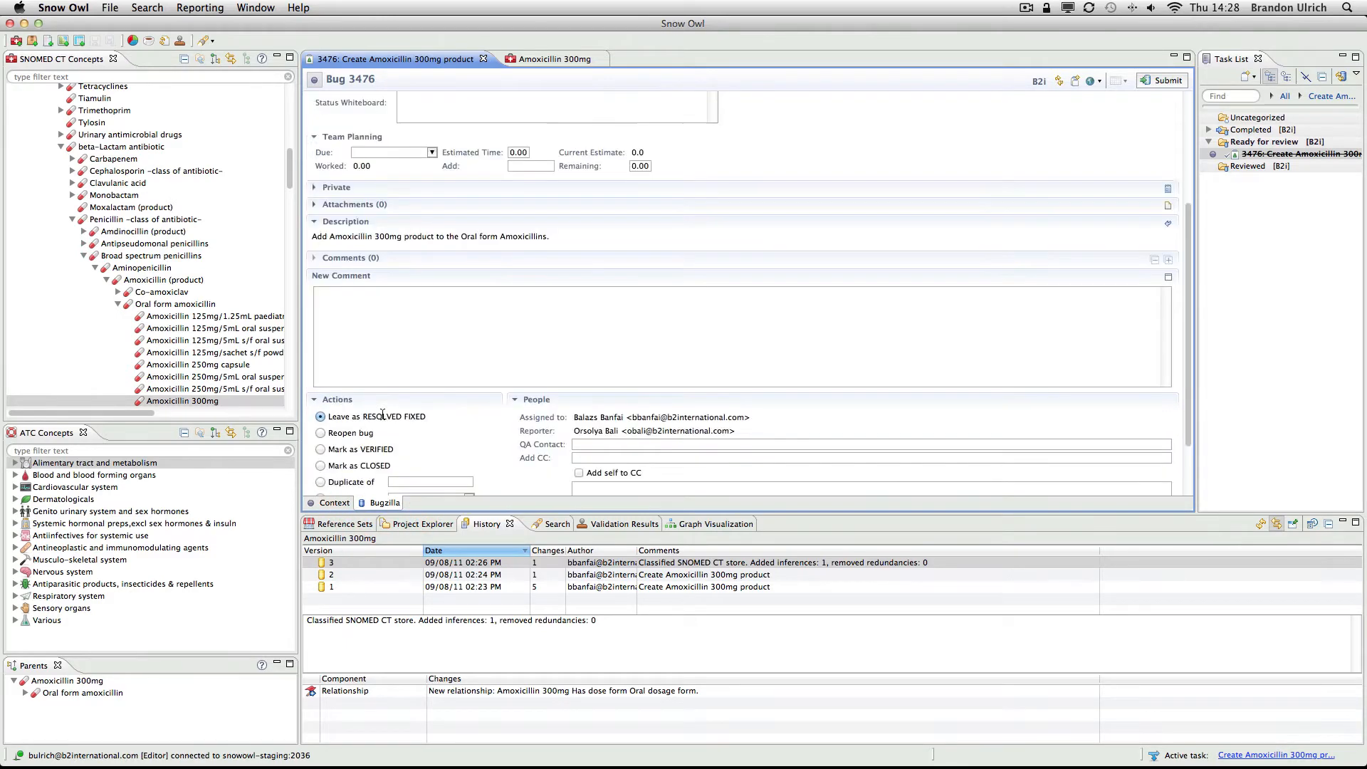
left_click(320, 370)
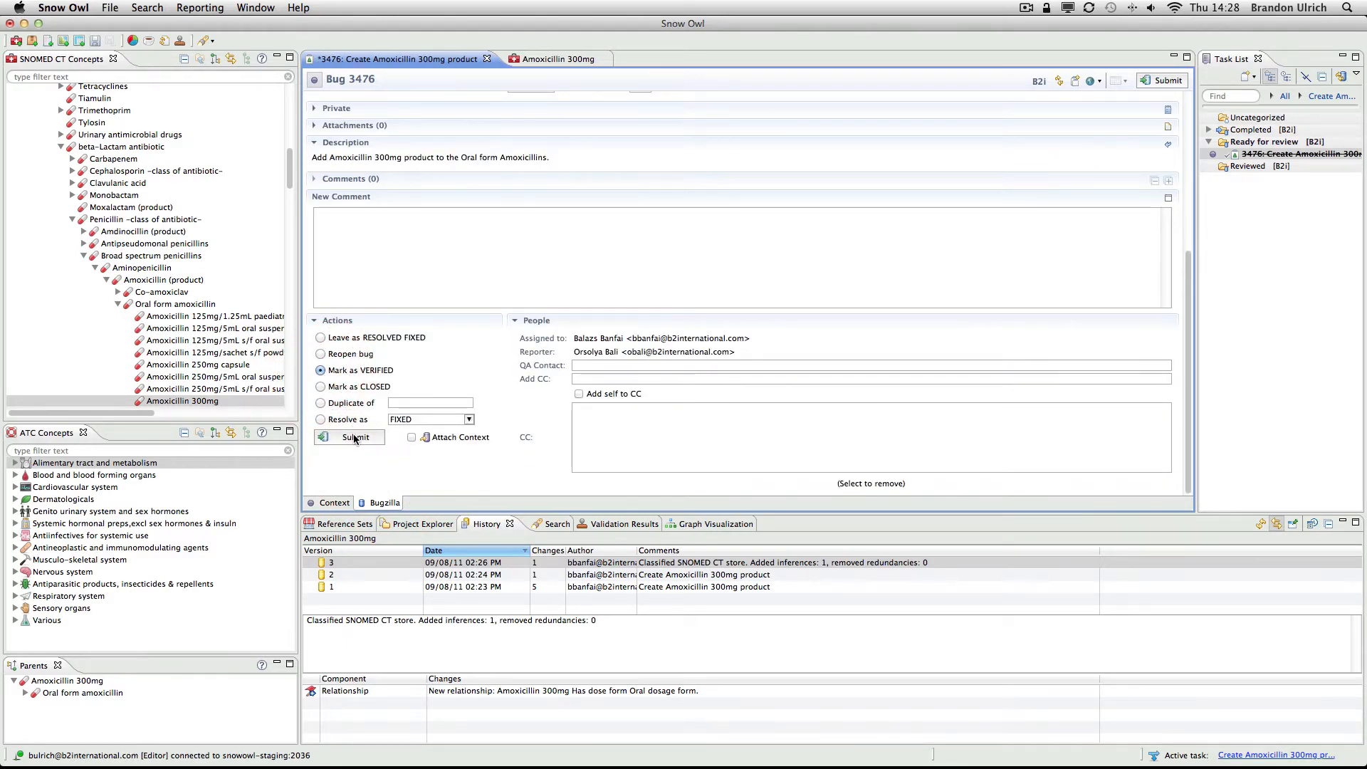
type("Looks good.")
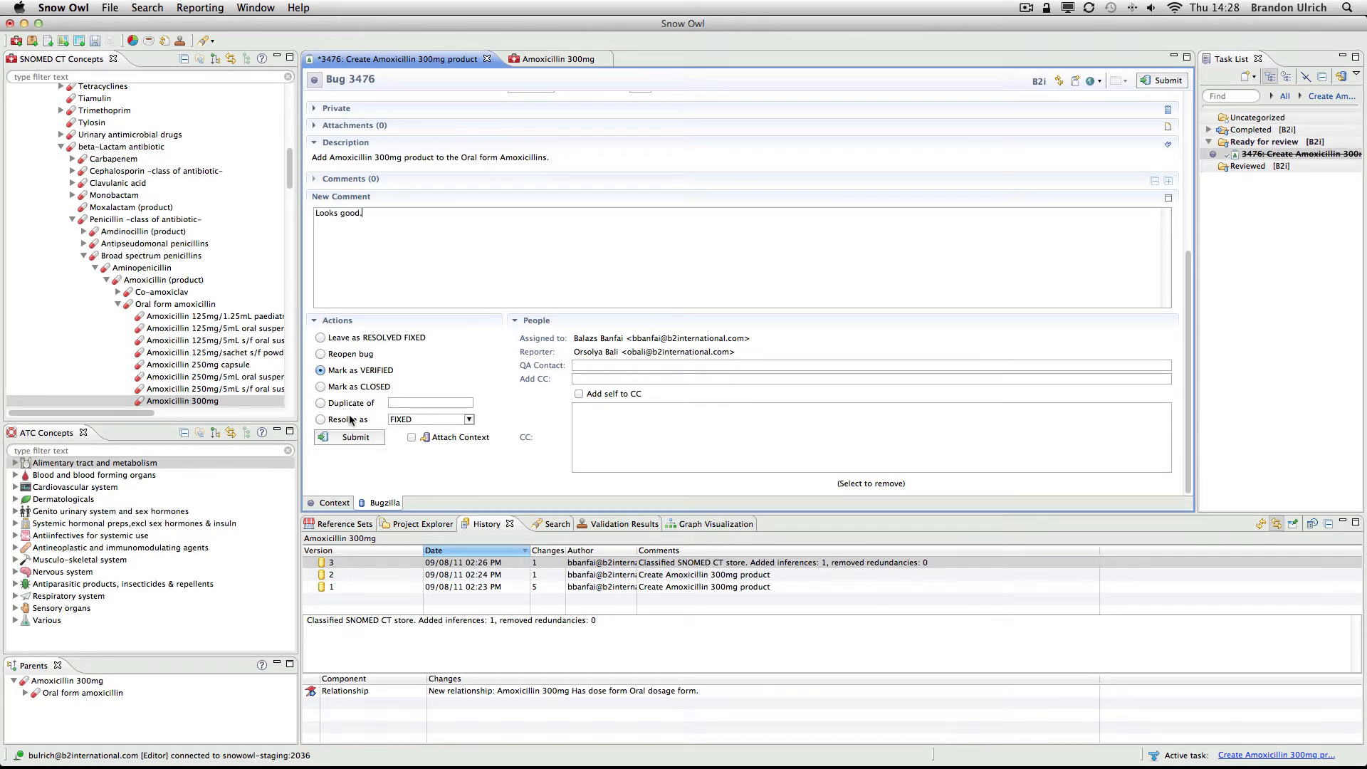
left_click(355, 437)
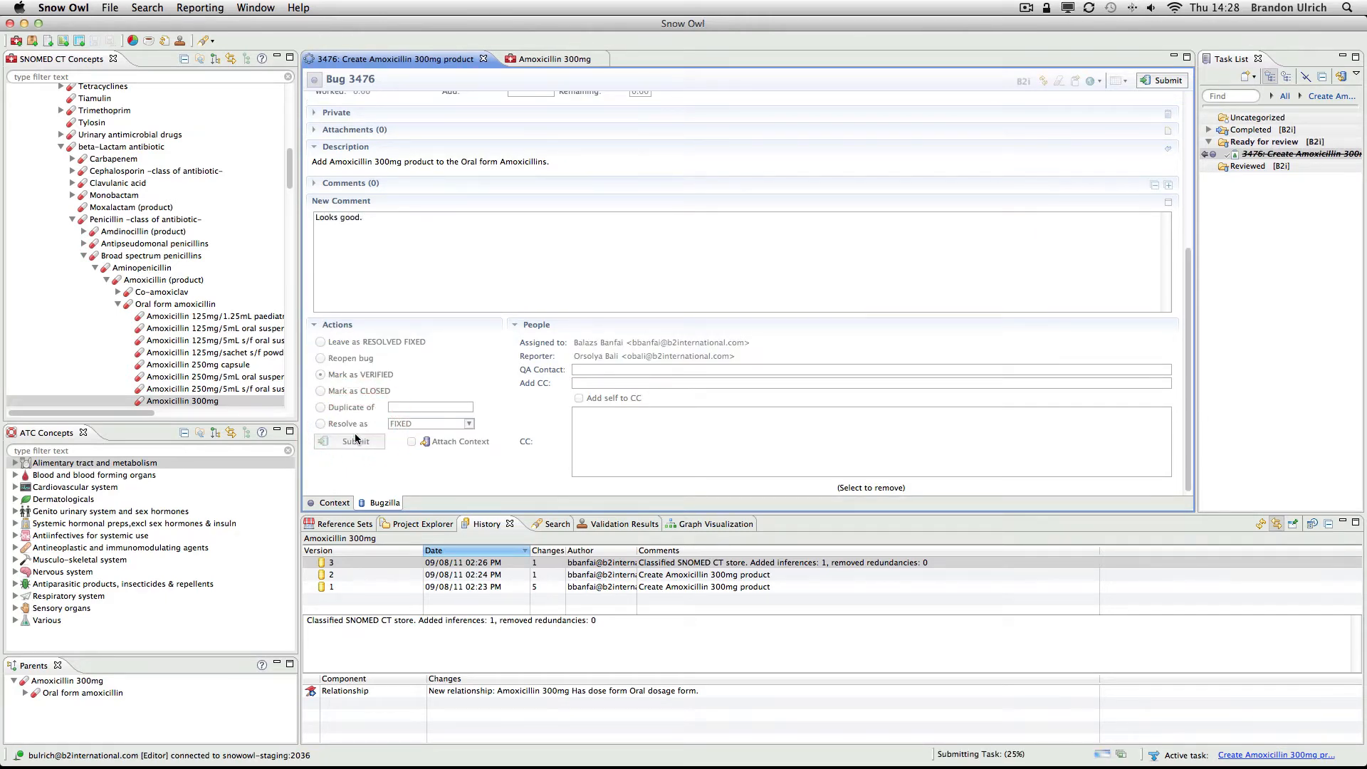
left_click(354, 440)
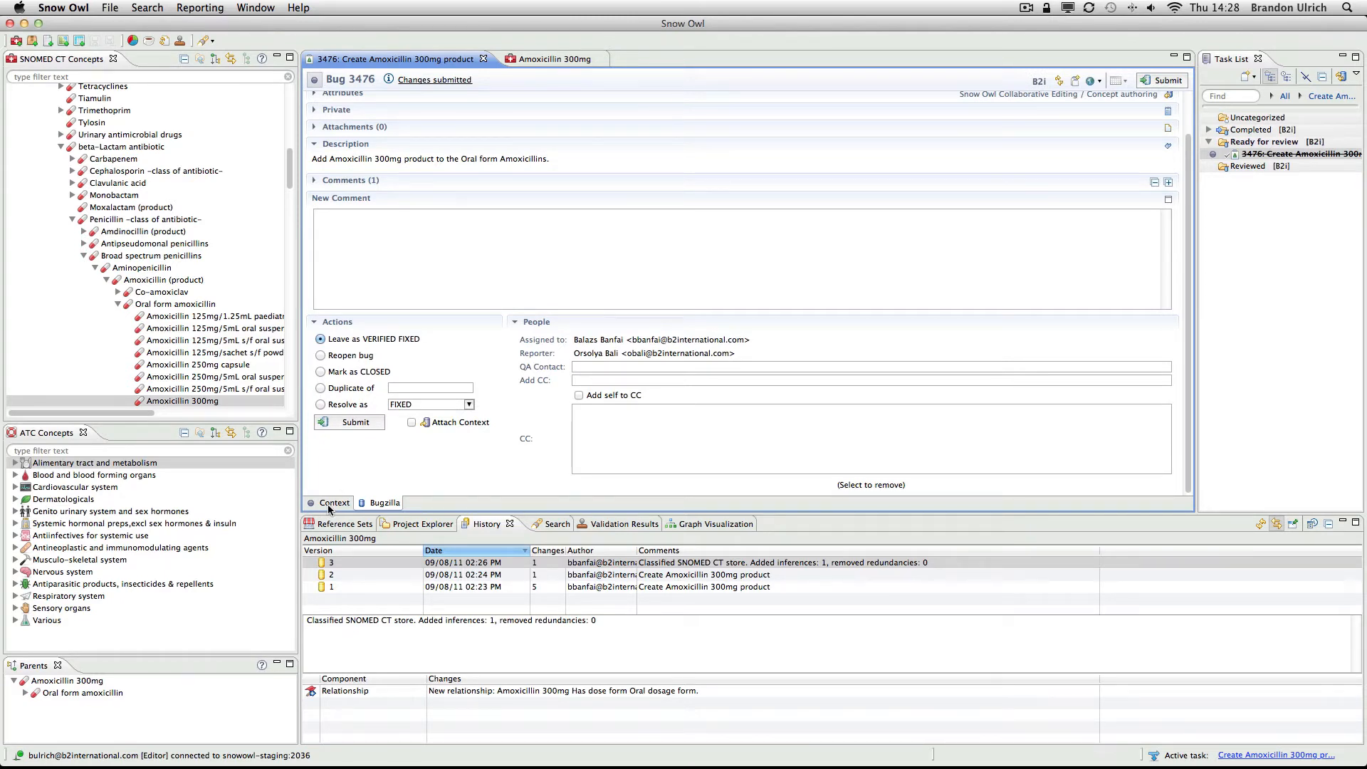
left_click(333, 502)
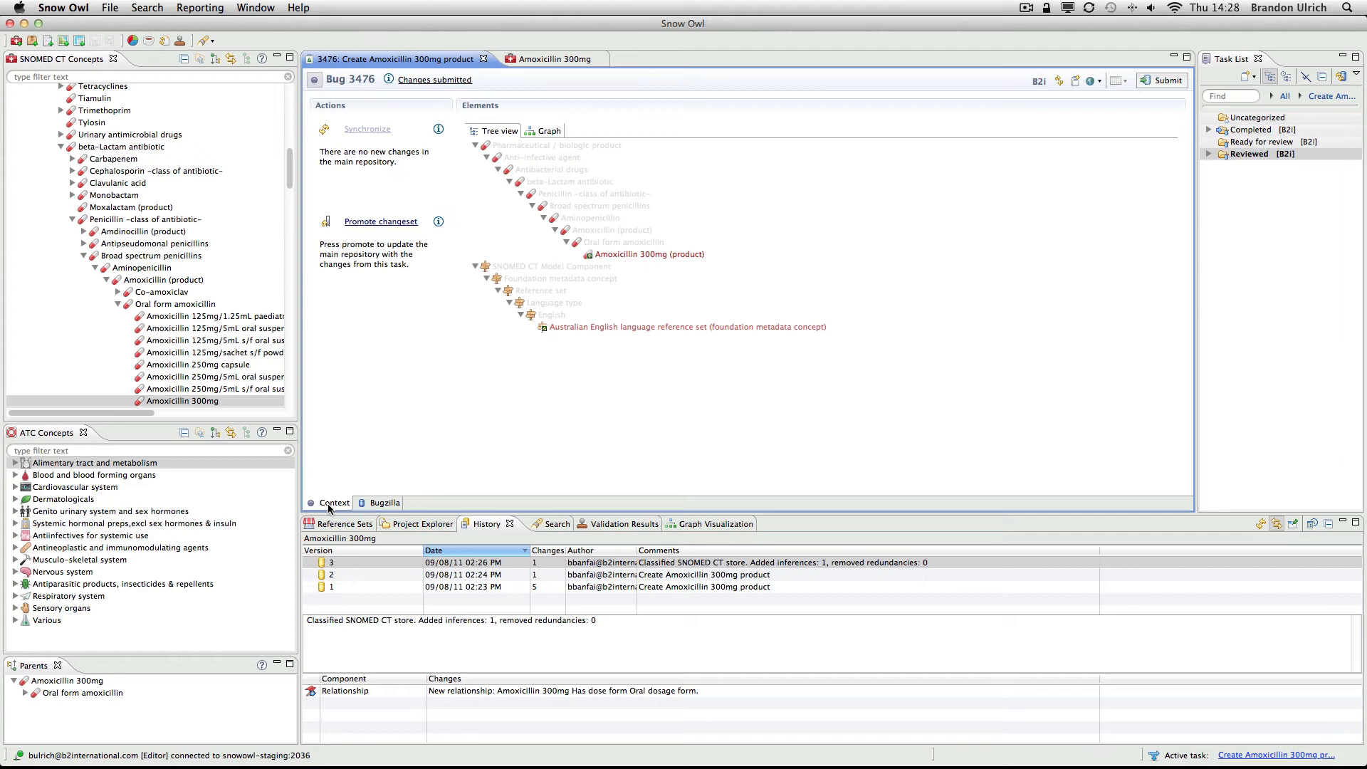
Promote task 3476's changeset into MAIN, accepting closing editors and closing the task
left_click(380, 221)
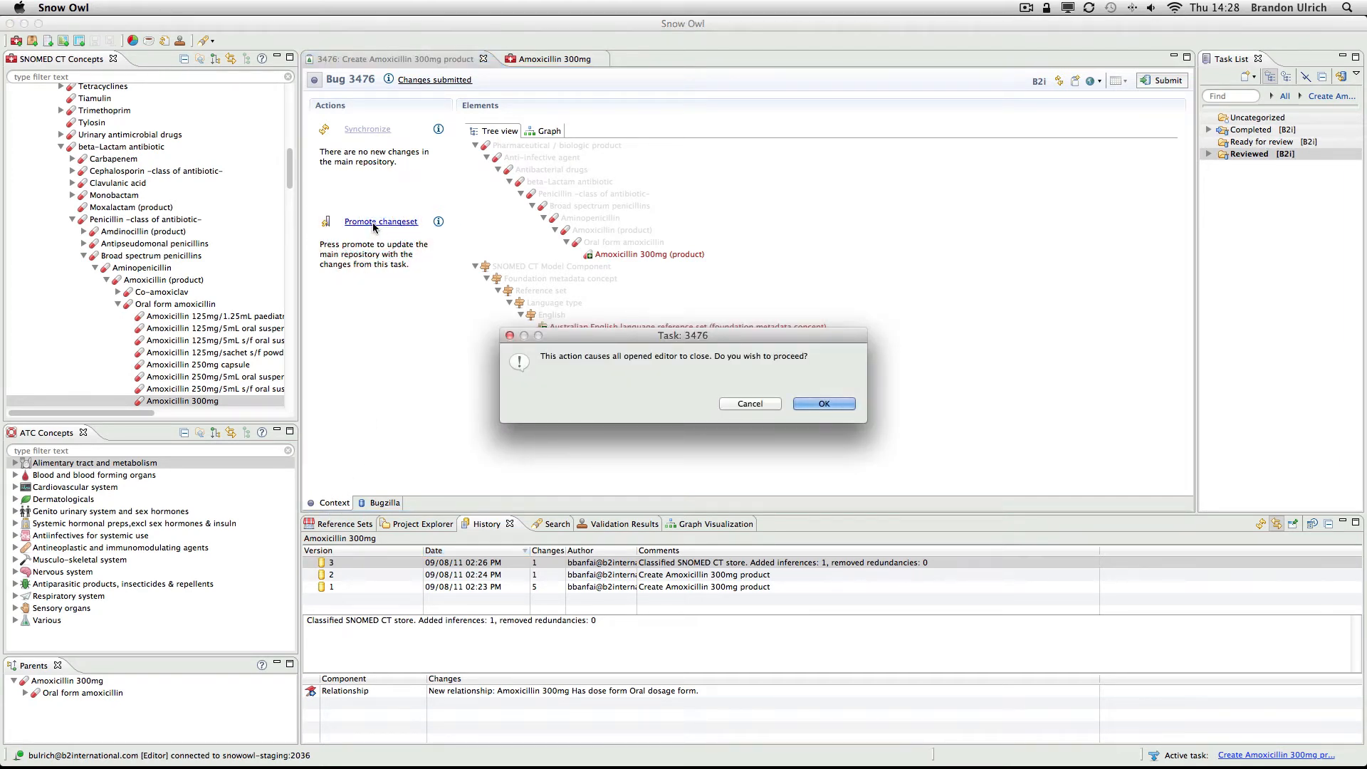
left_click(821, 403)
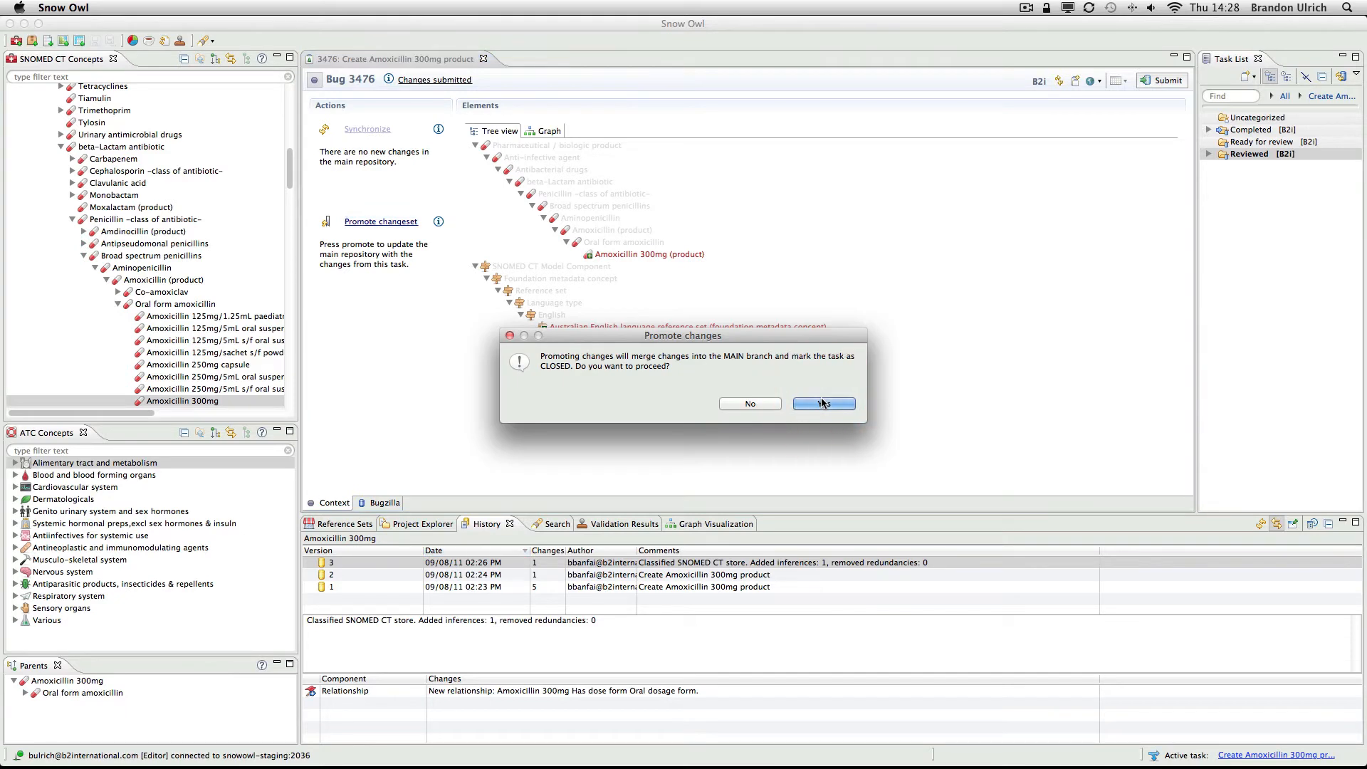
left_click(821, 403)
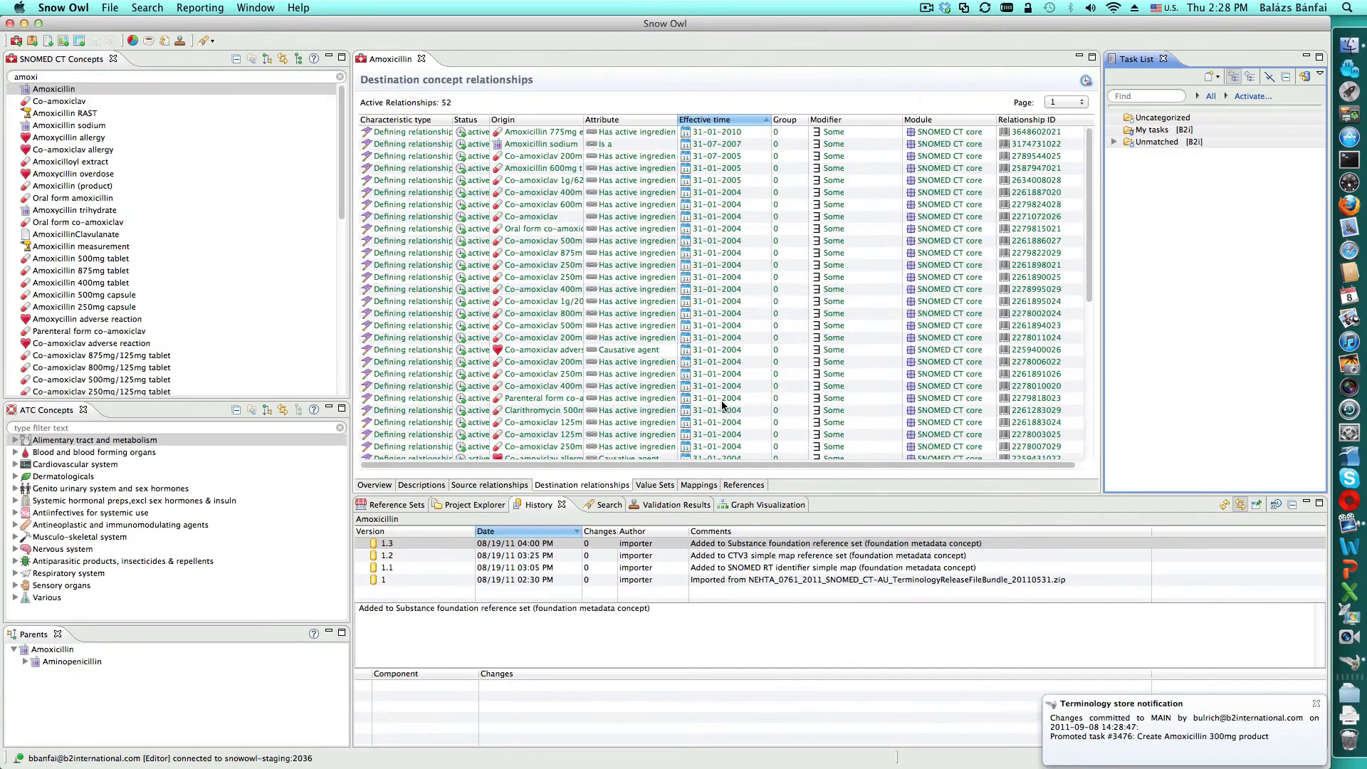
mouse_move(541, 144)
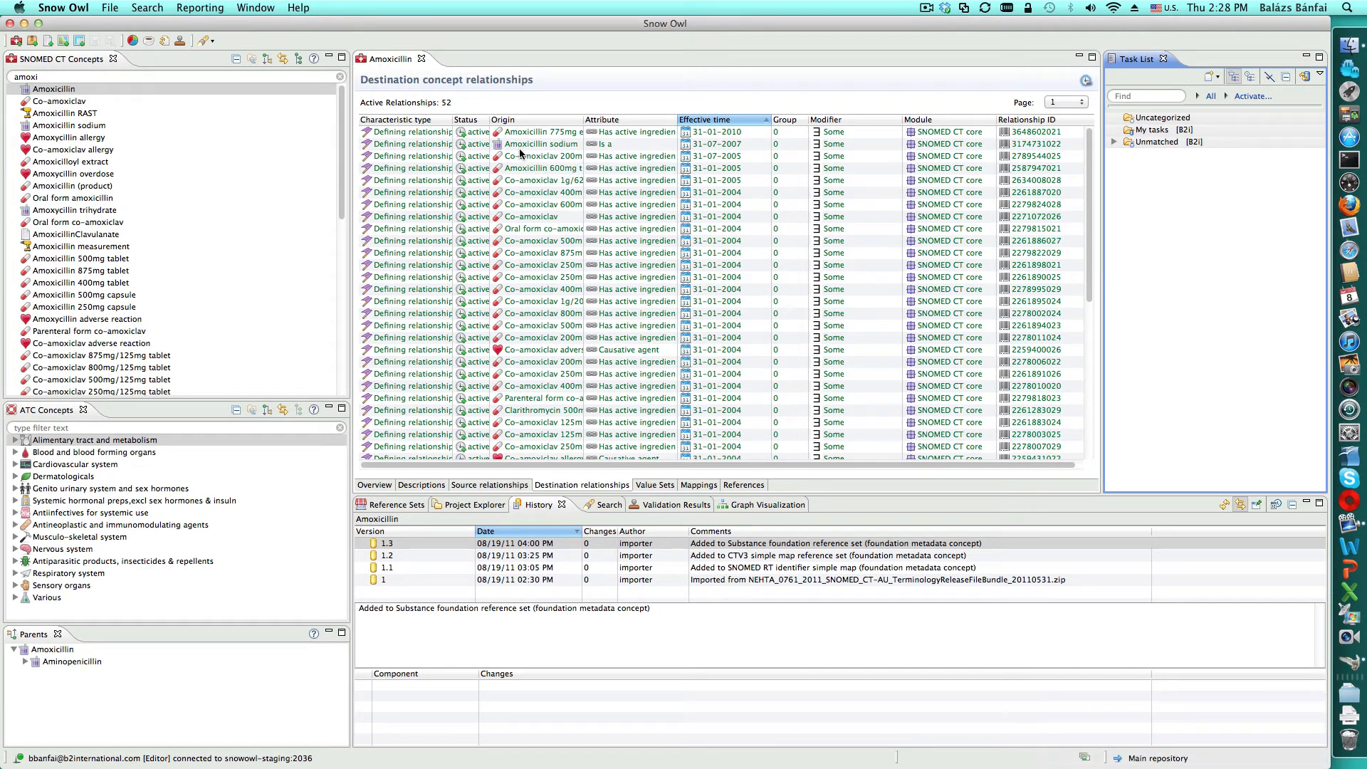
mouse_move(433, 484)
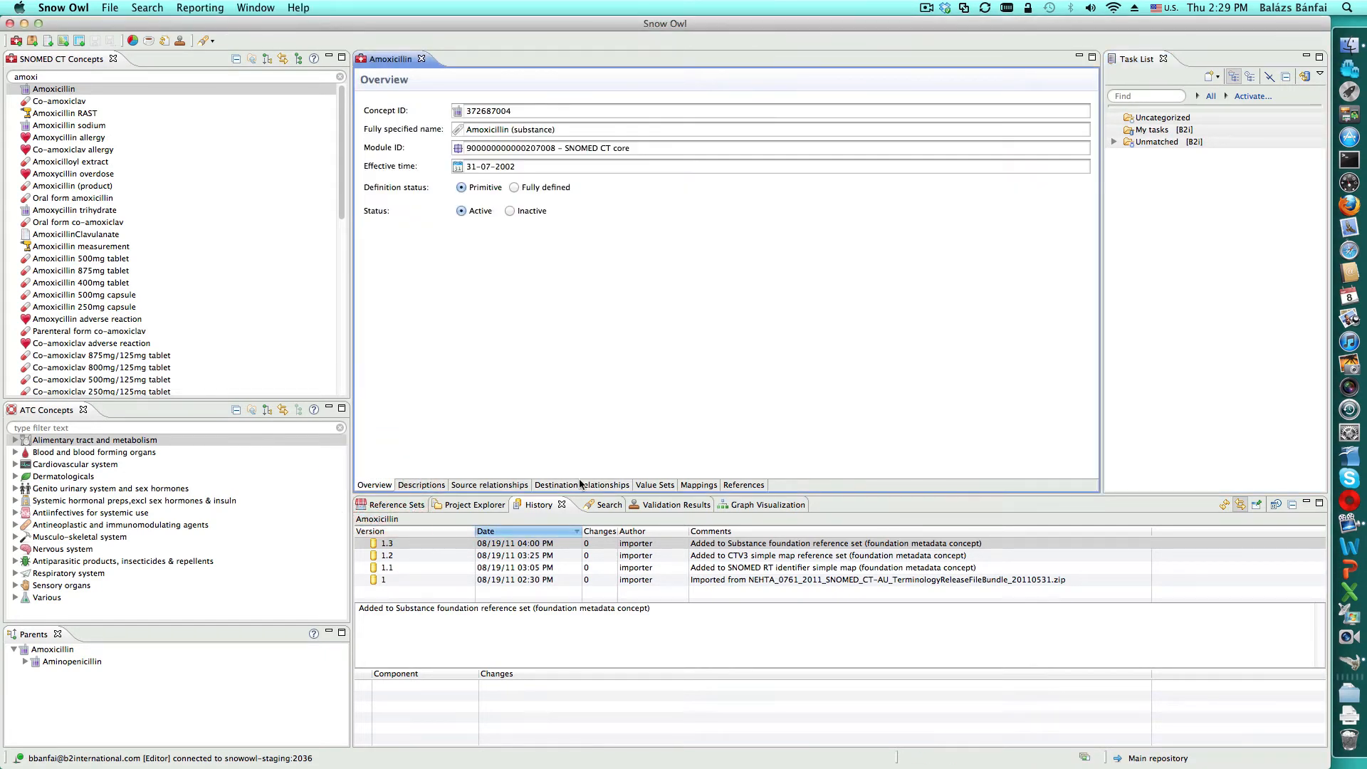
Refresh Amoxicillin's destination relationships on MAIN to see the count rise to 53
left_click(581, 484)
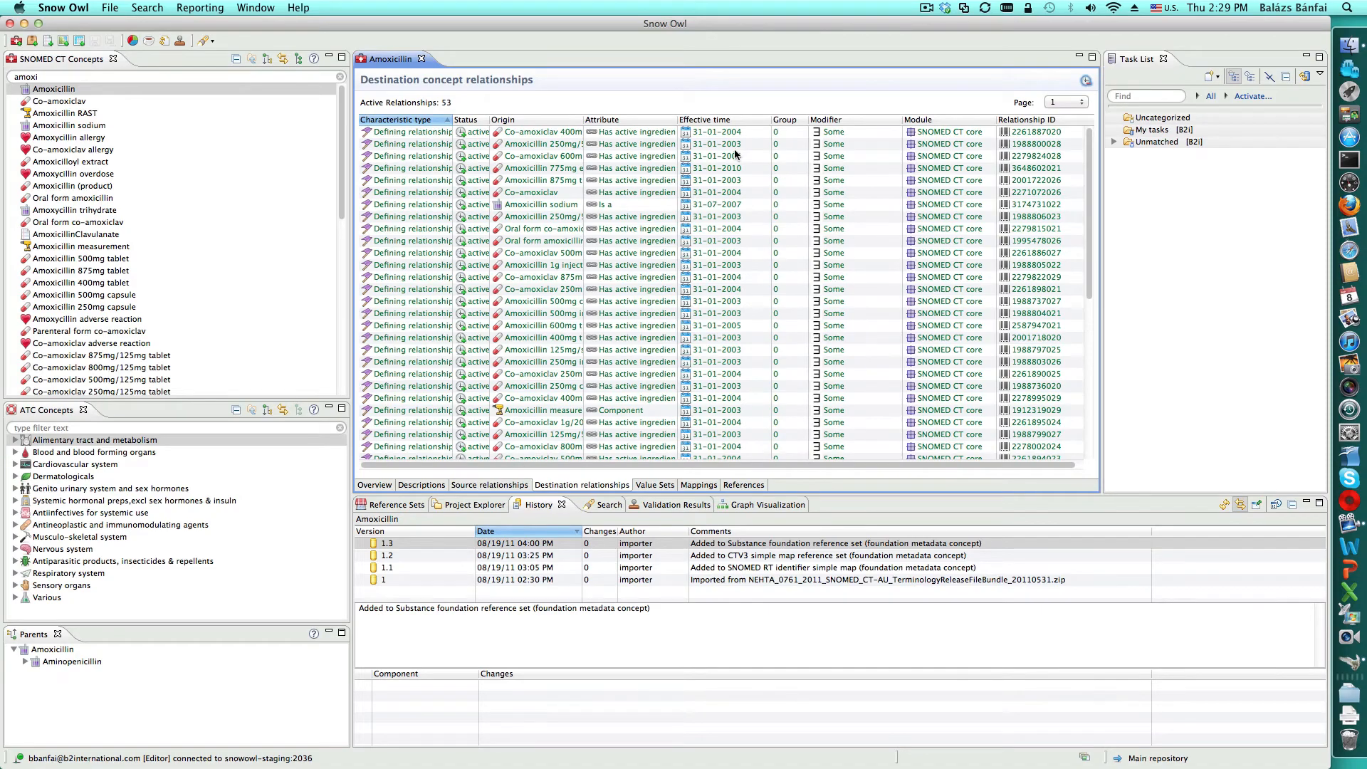
left_click(708, 120)
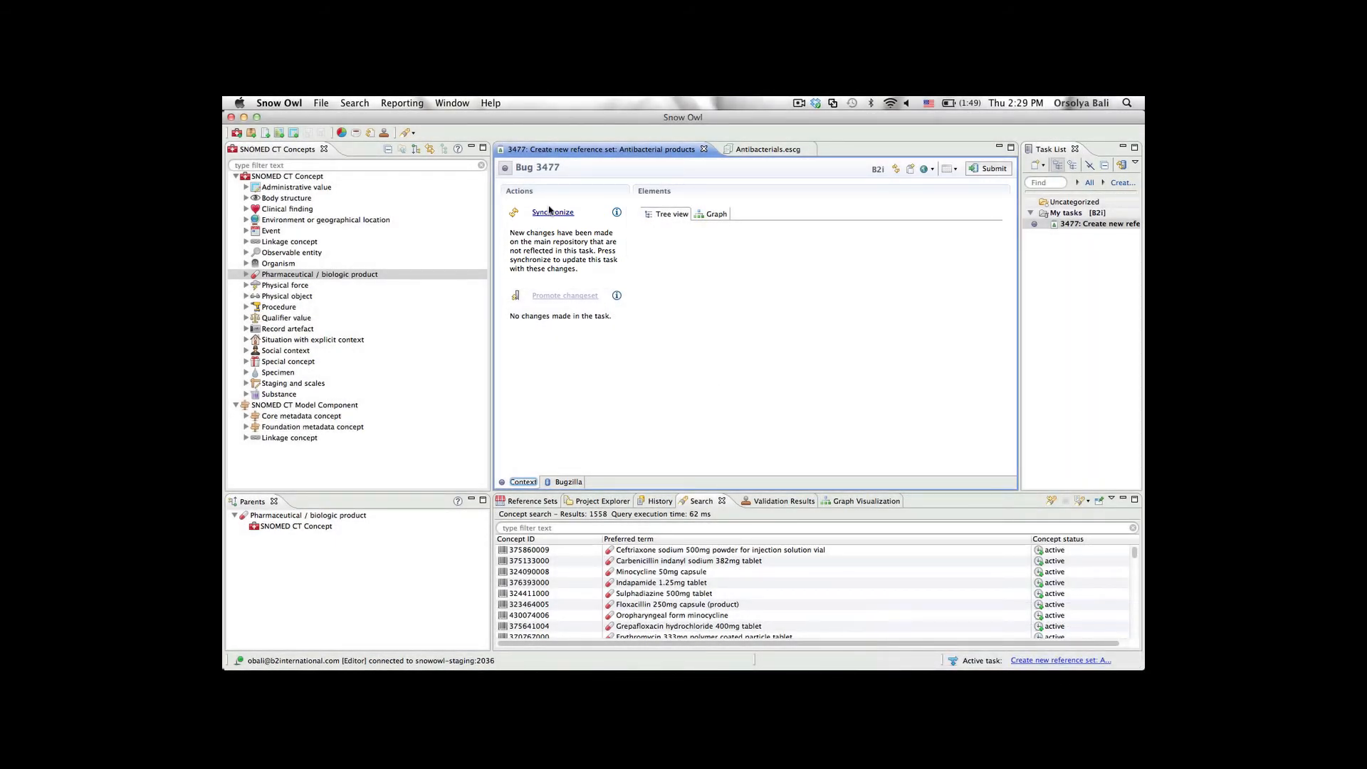
Synchronize task 3477 with the main repository, accepting closing open editors
left_click(552, 212)
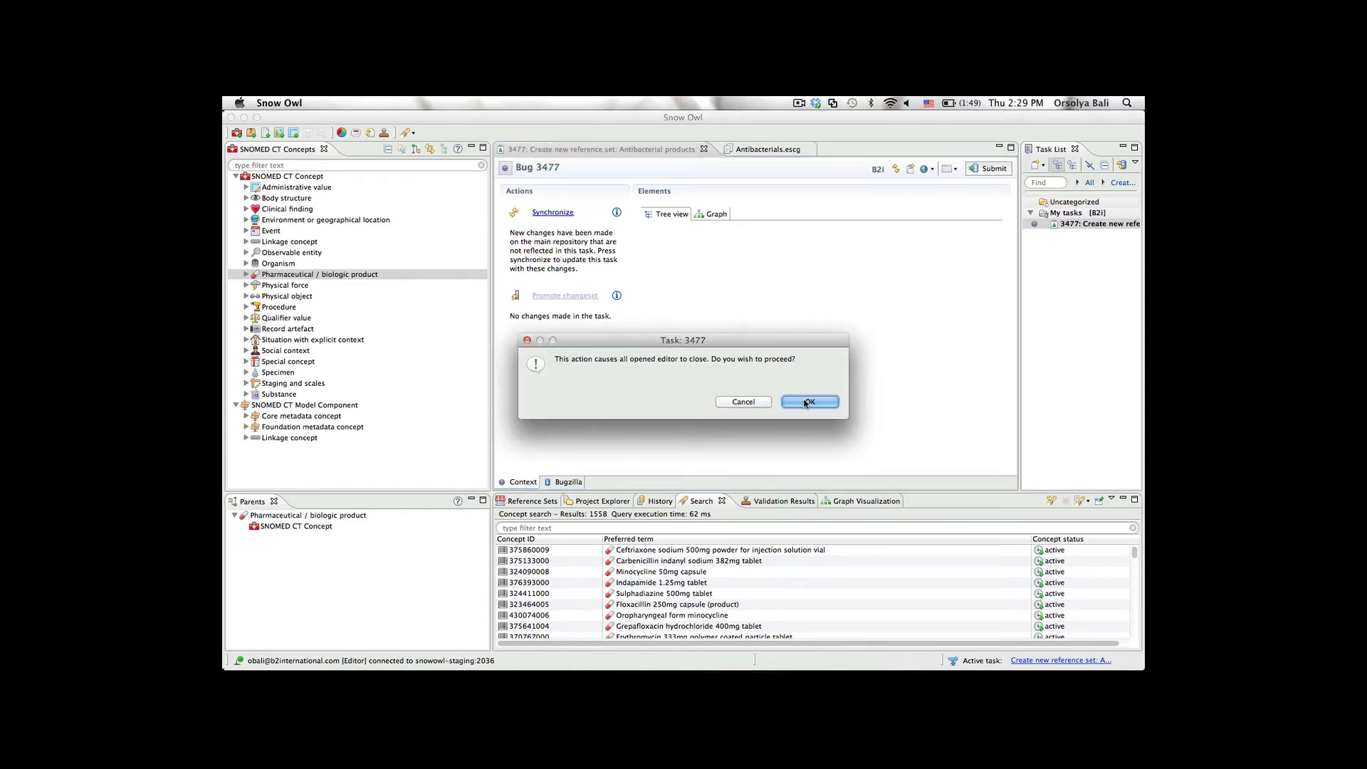
left_click(807, 401)
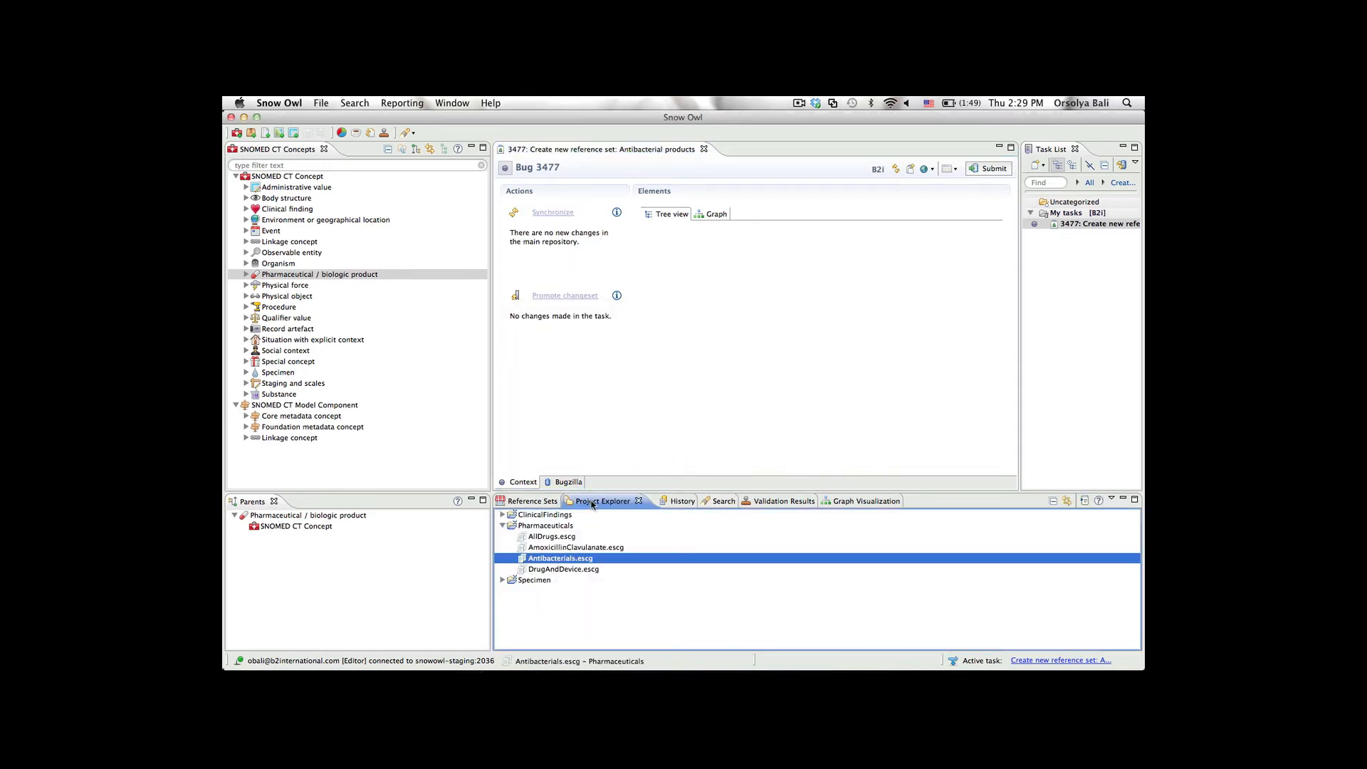
Run the Antibacterials.escg query and filter its results for Amoxicillin
double_click(560, 558)
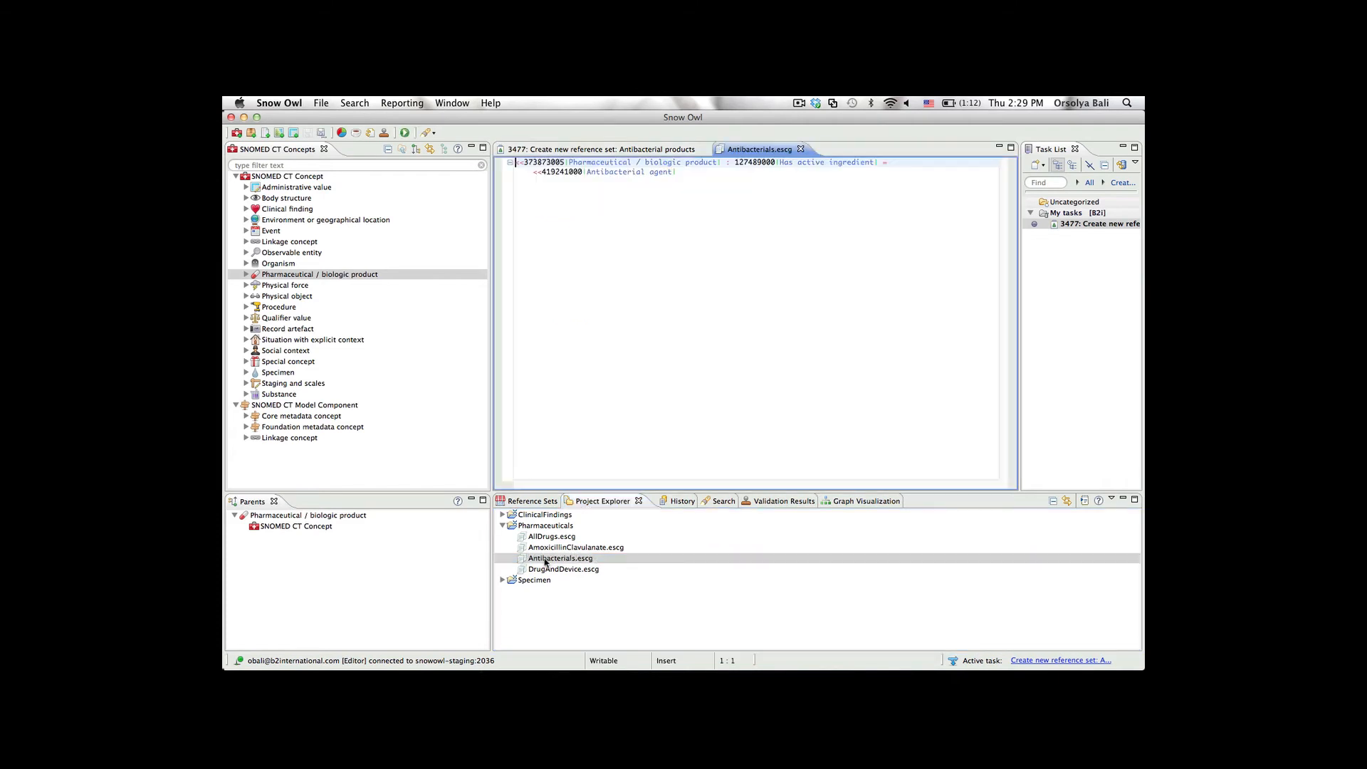
left_click(406, 134)
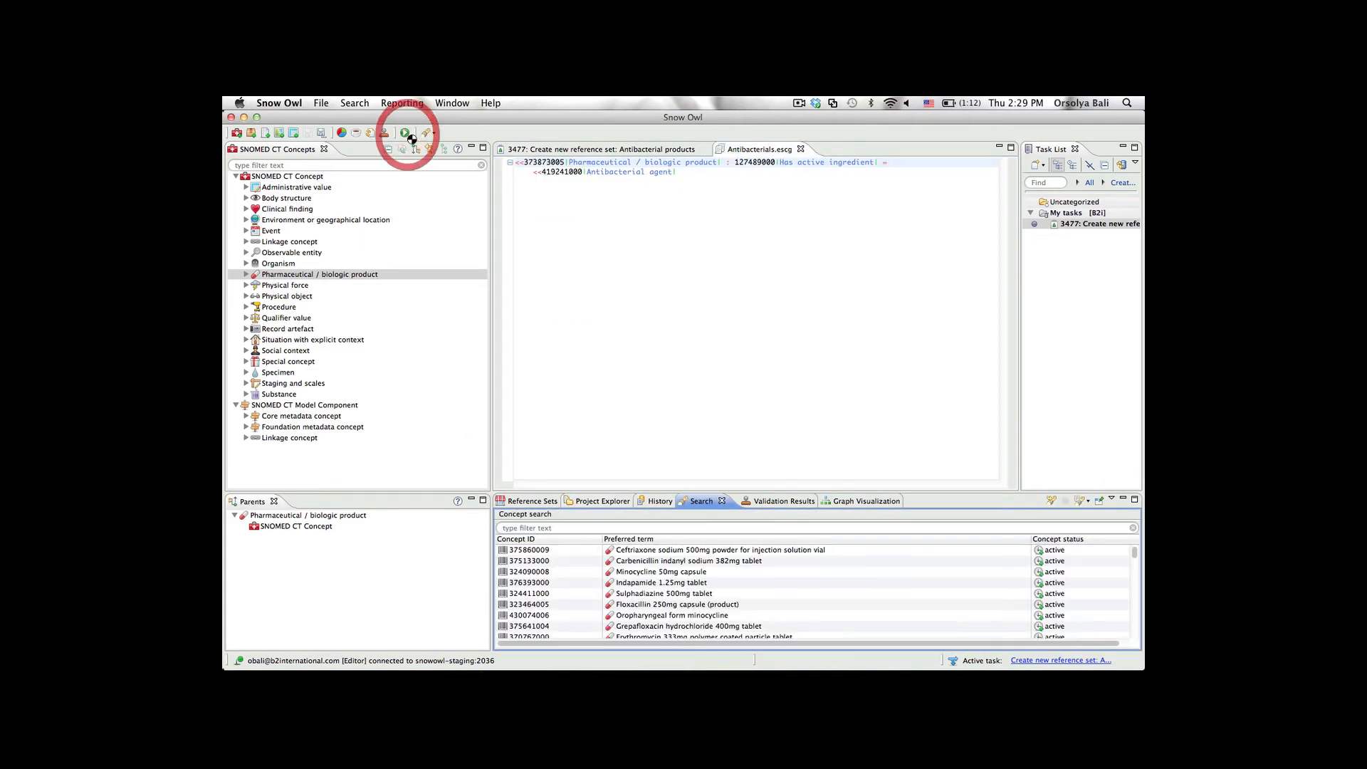
left_click(406, 133)
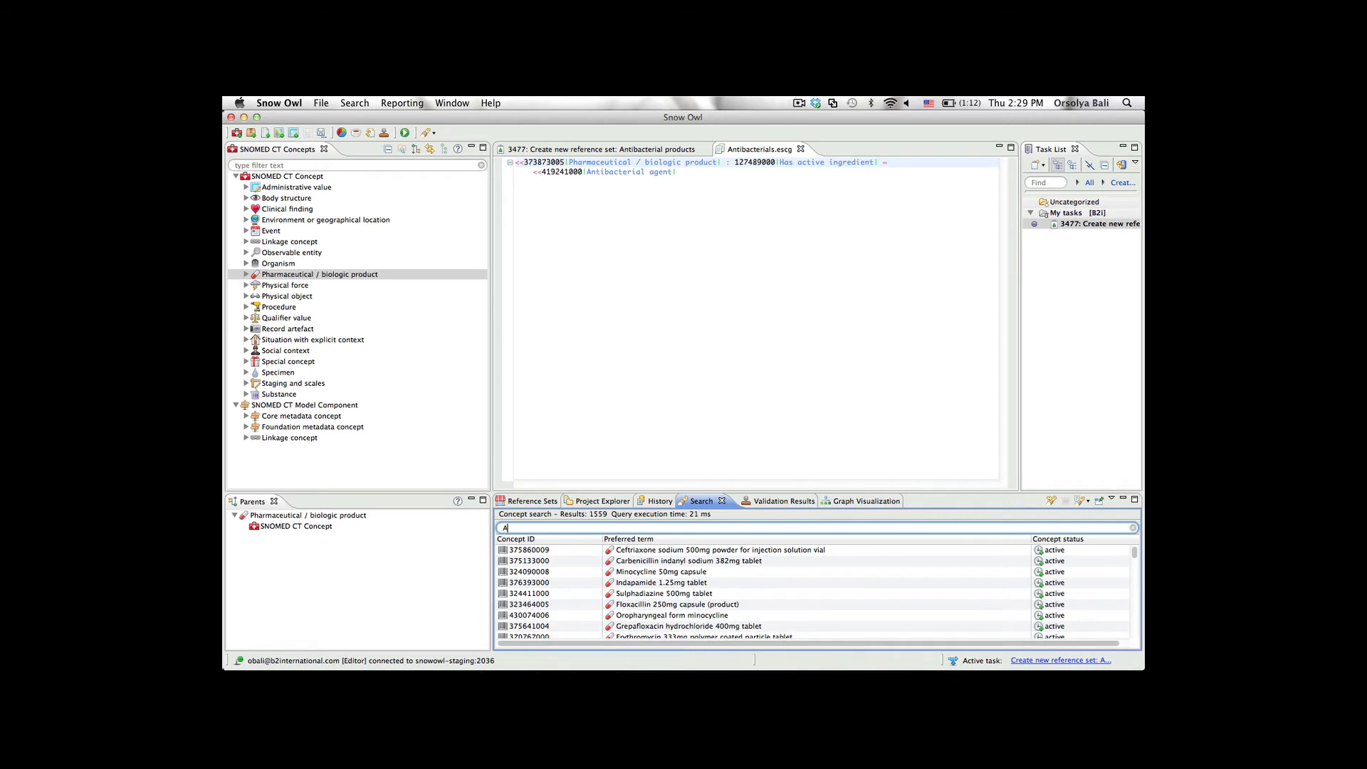
type("Amoxicillin 300")
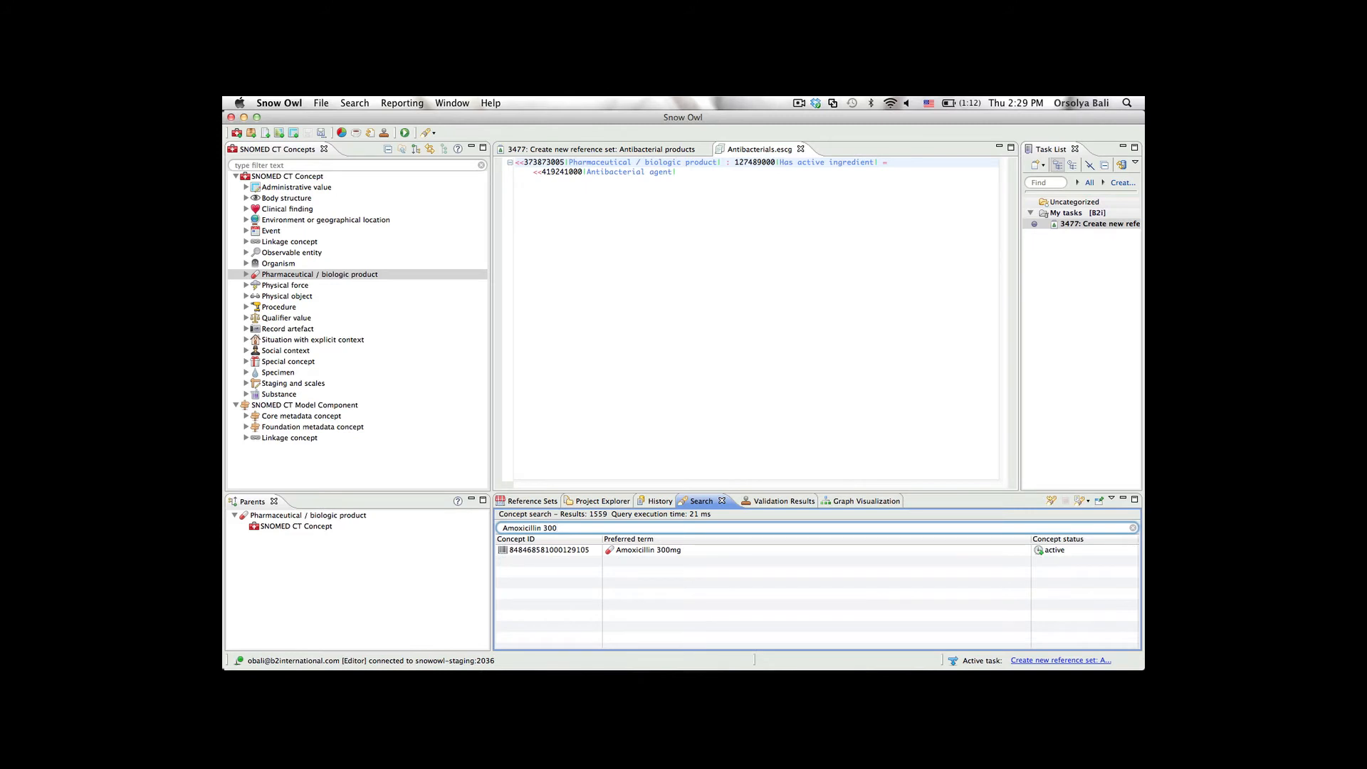
View Amoxicillin 300mg's history, then close the concept and the Antibacterials query file
double_click(646, 549)
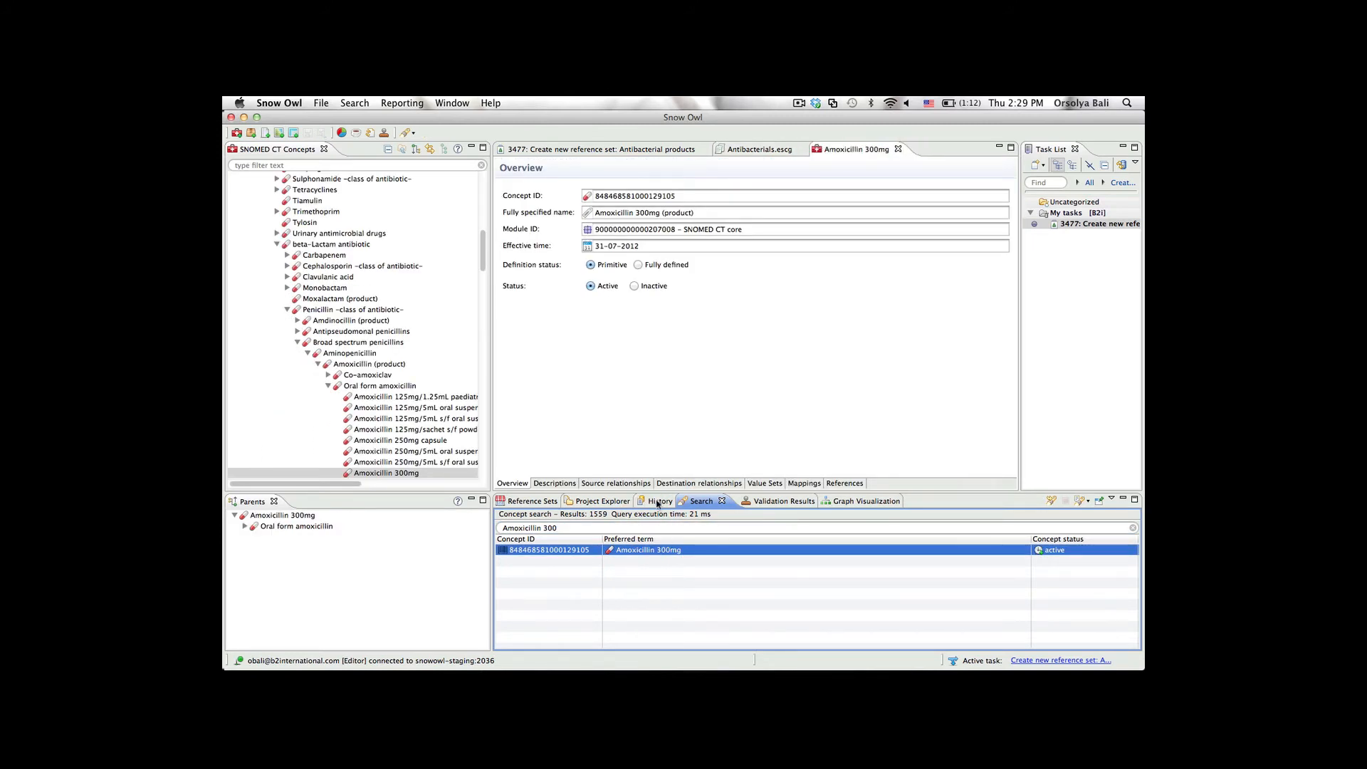
left_click(661, 499)
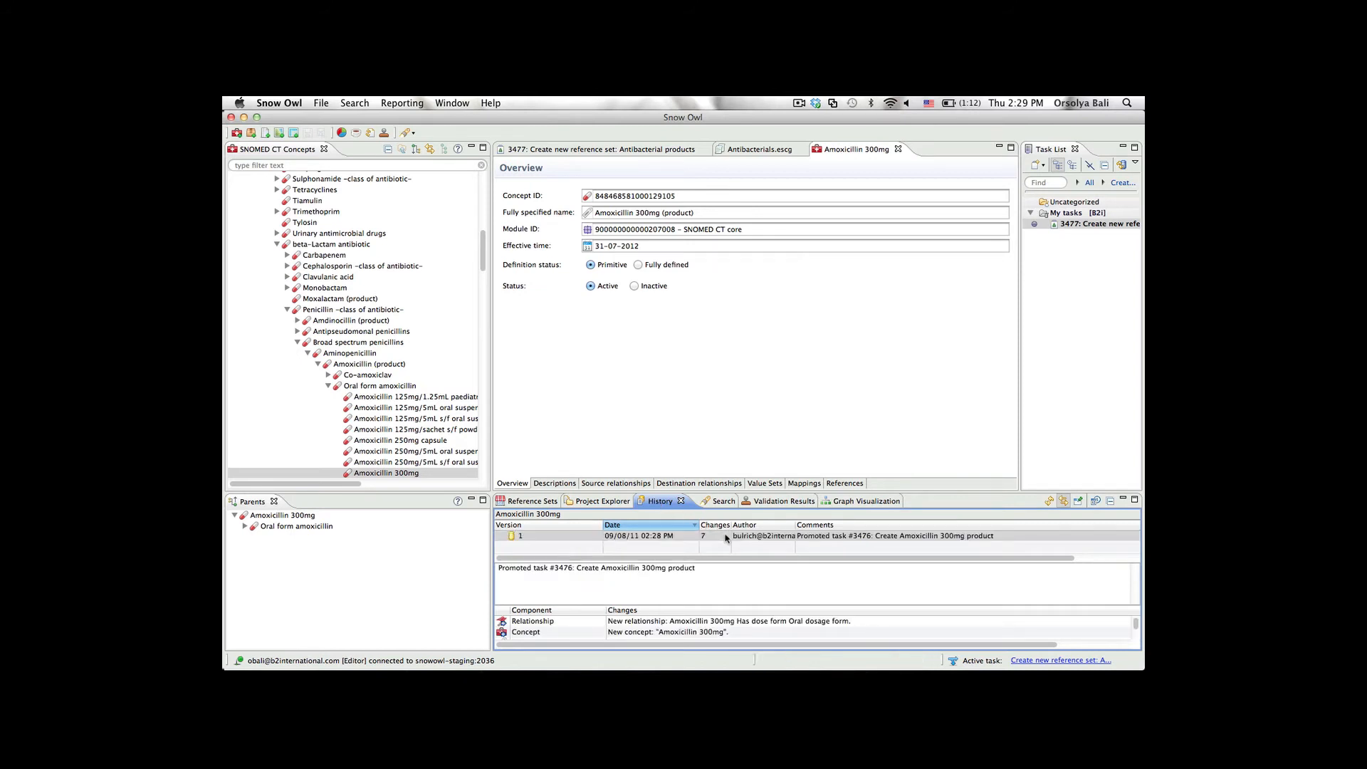
mouse_move(867, 168)
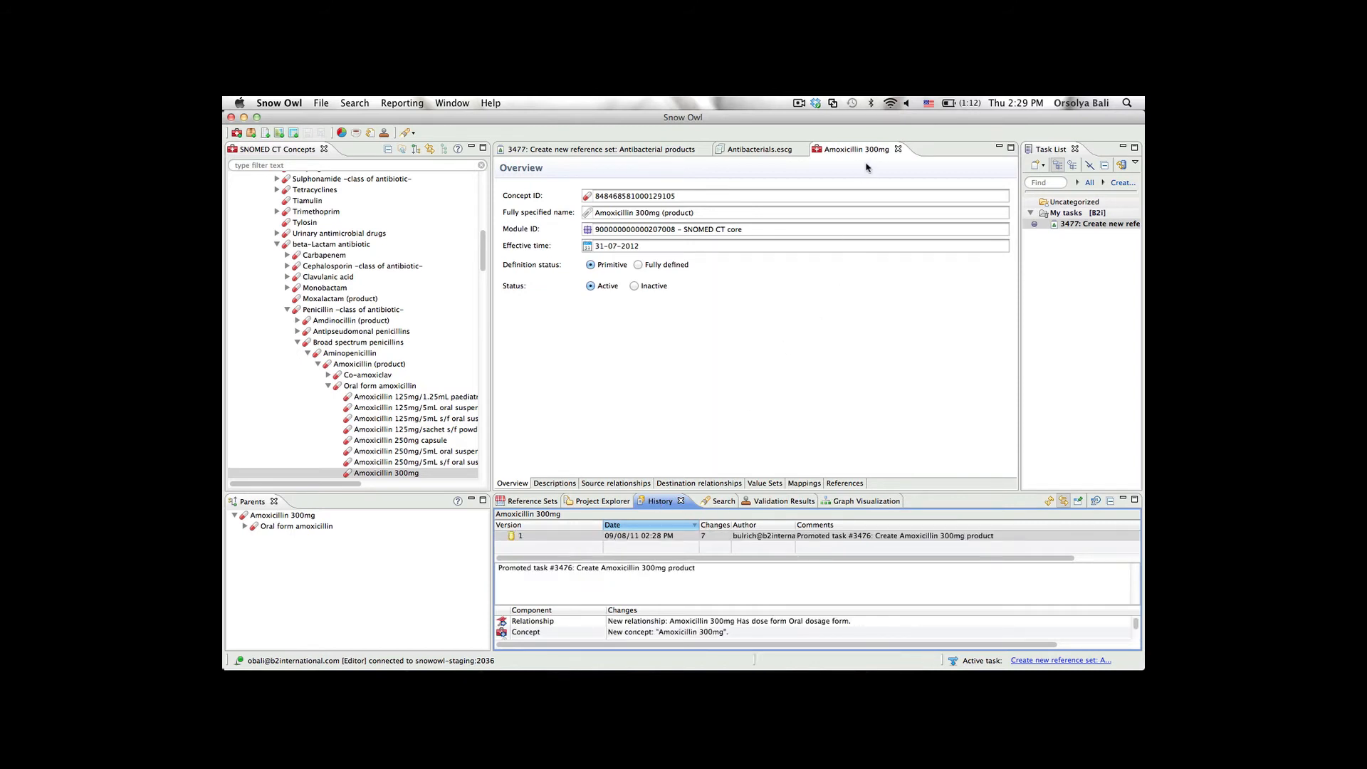
left_click(756, 149)
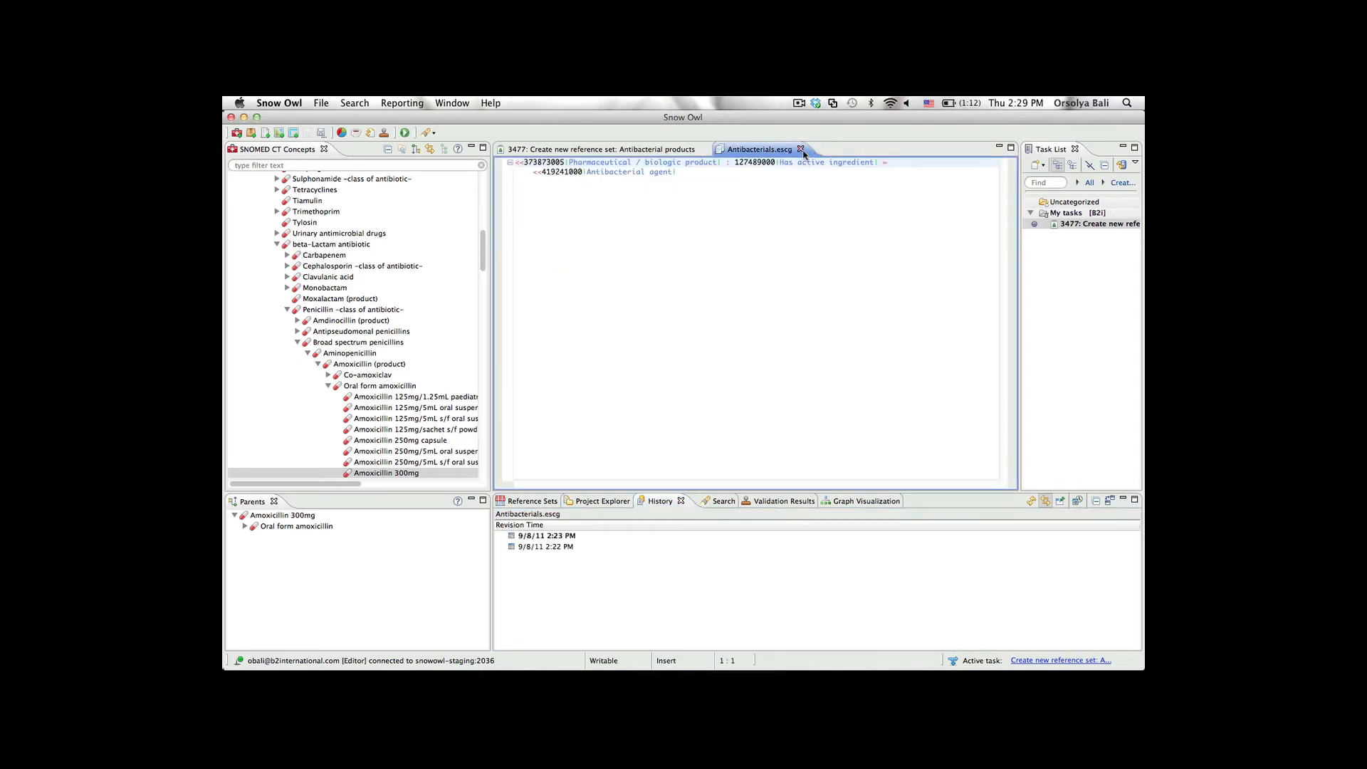
left_click(595, 148)
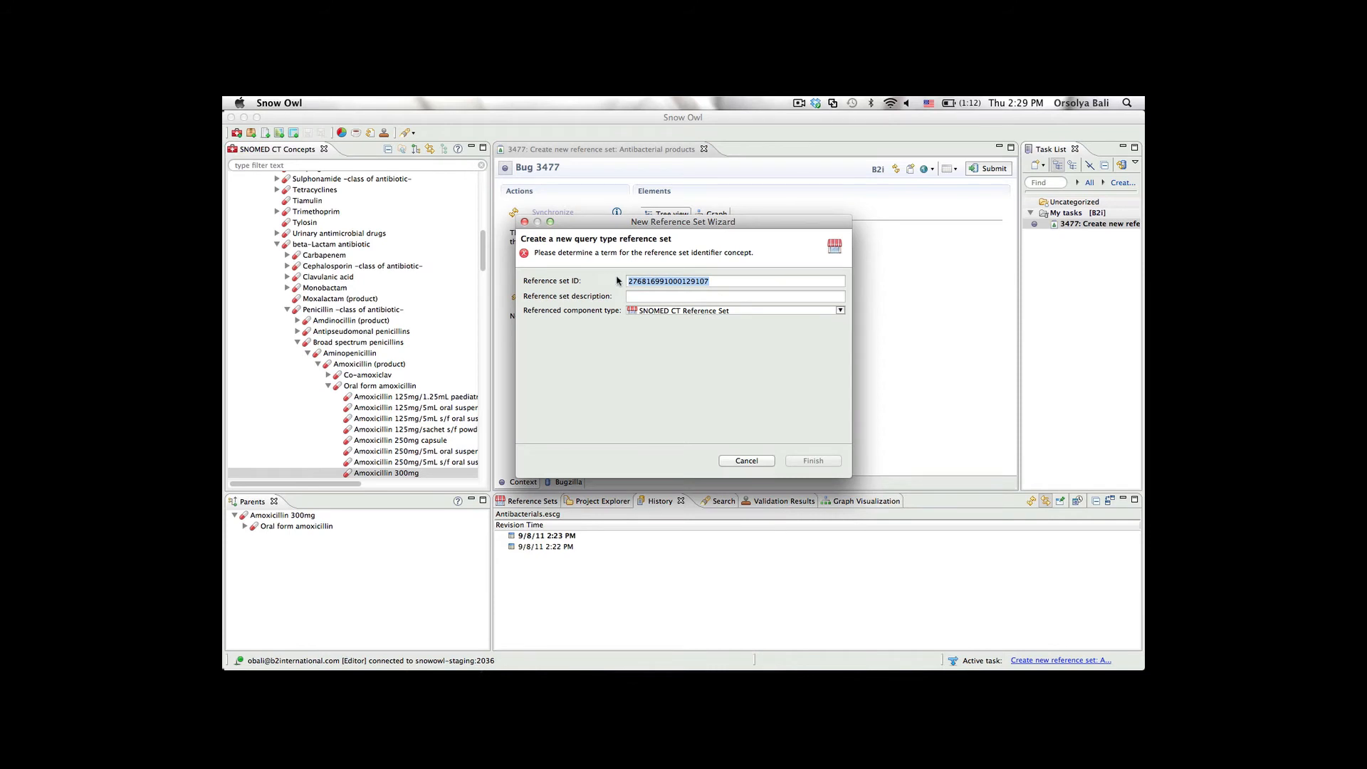
Create the query type reference set with description Antibacterials and finish the wizard
type("Antibacterials")
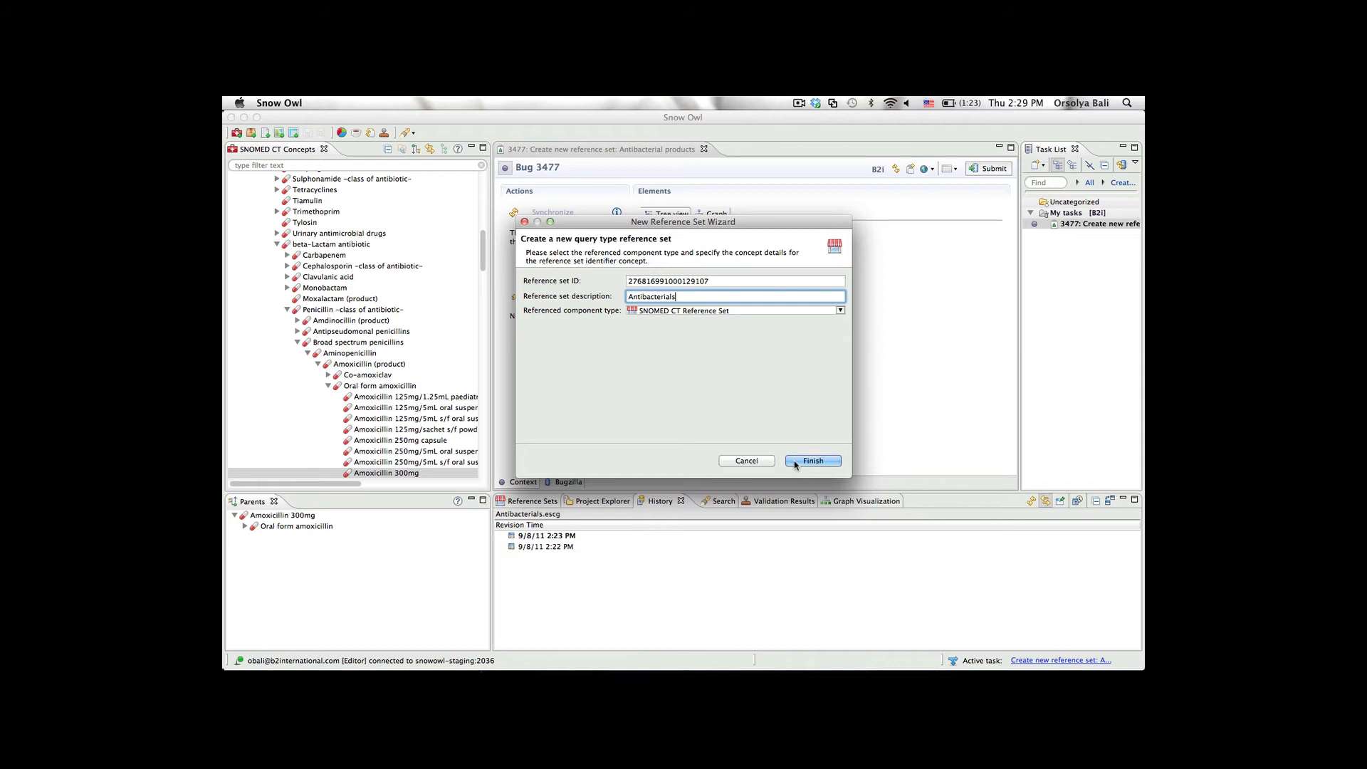
left_click(811, 460)
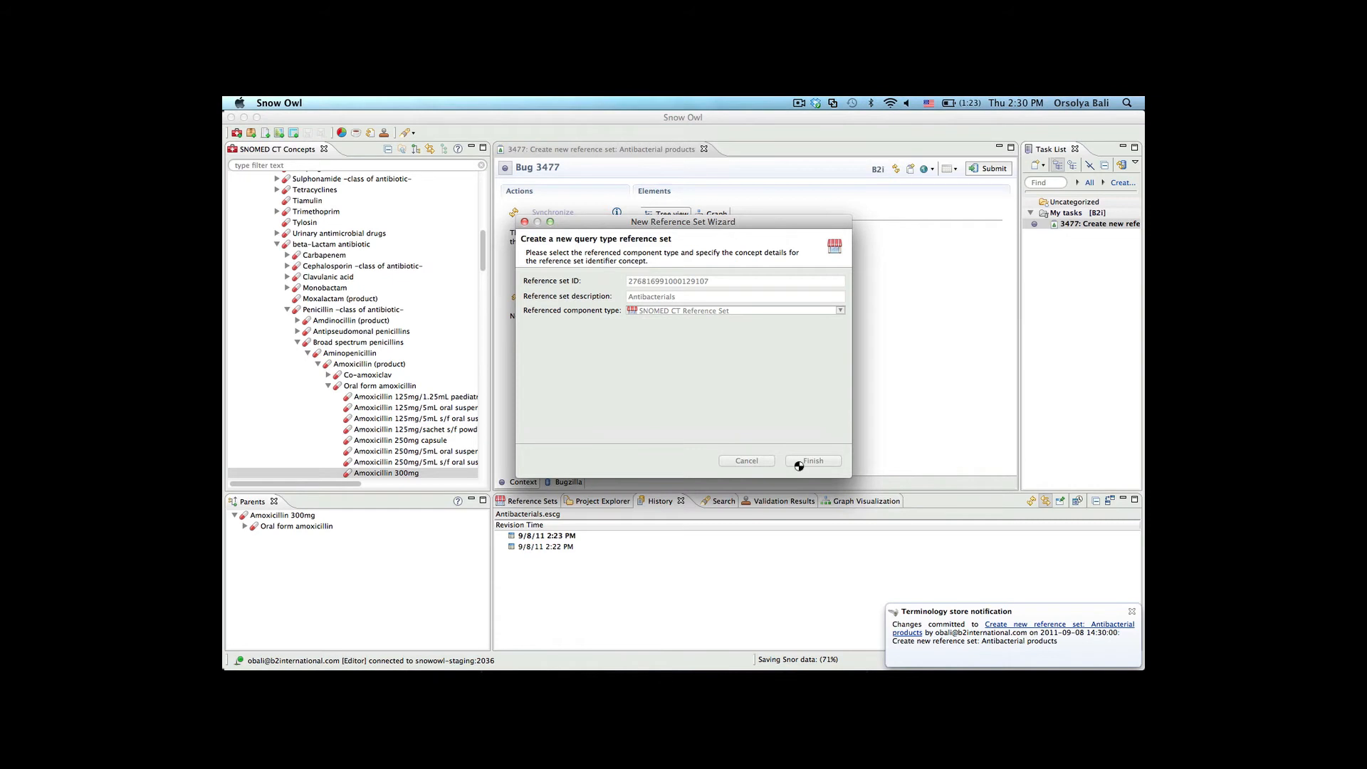
left_click(811, 459)
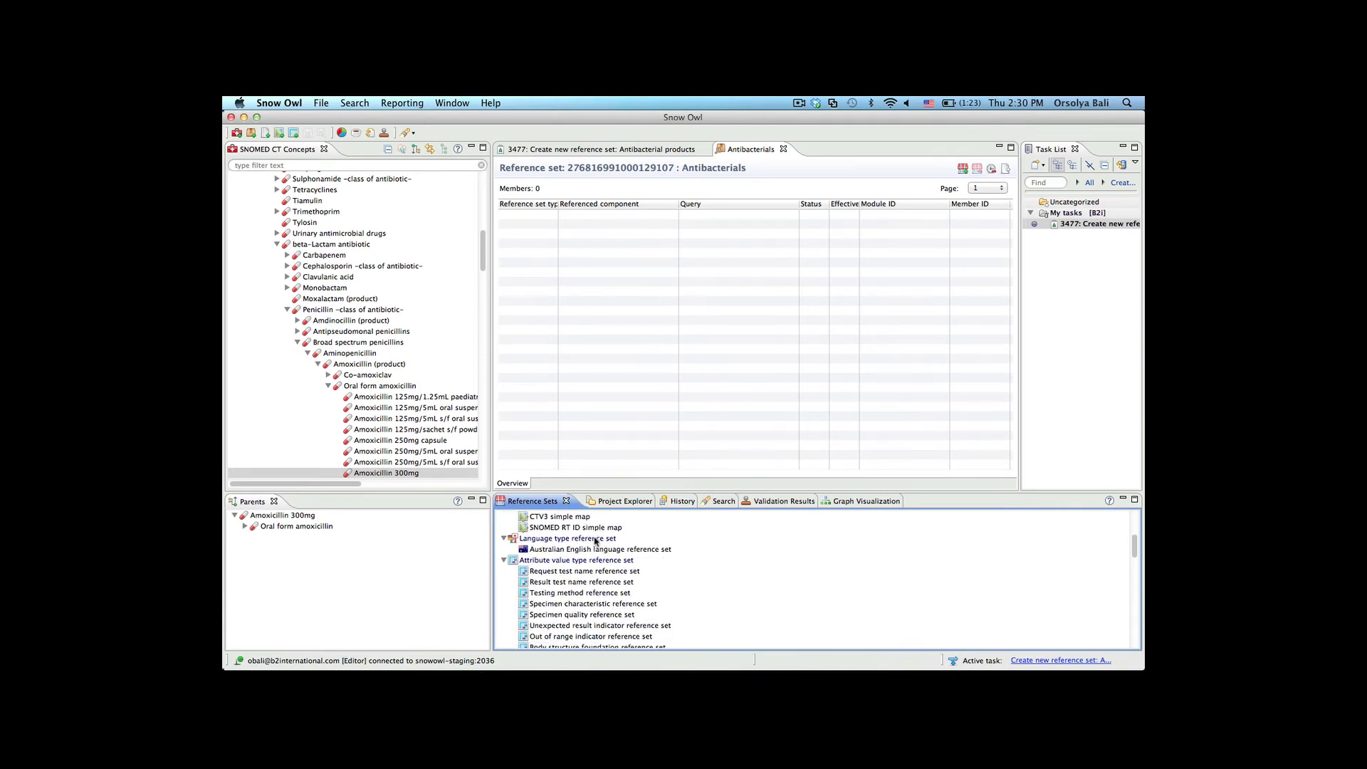
Locate the new Antibacterials set under Query type reference sets and show the saved query files
scroll("down", 3)
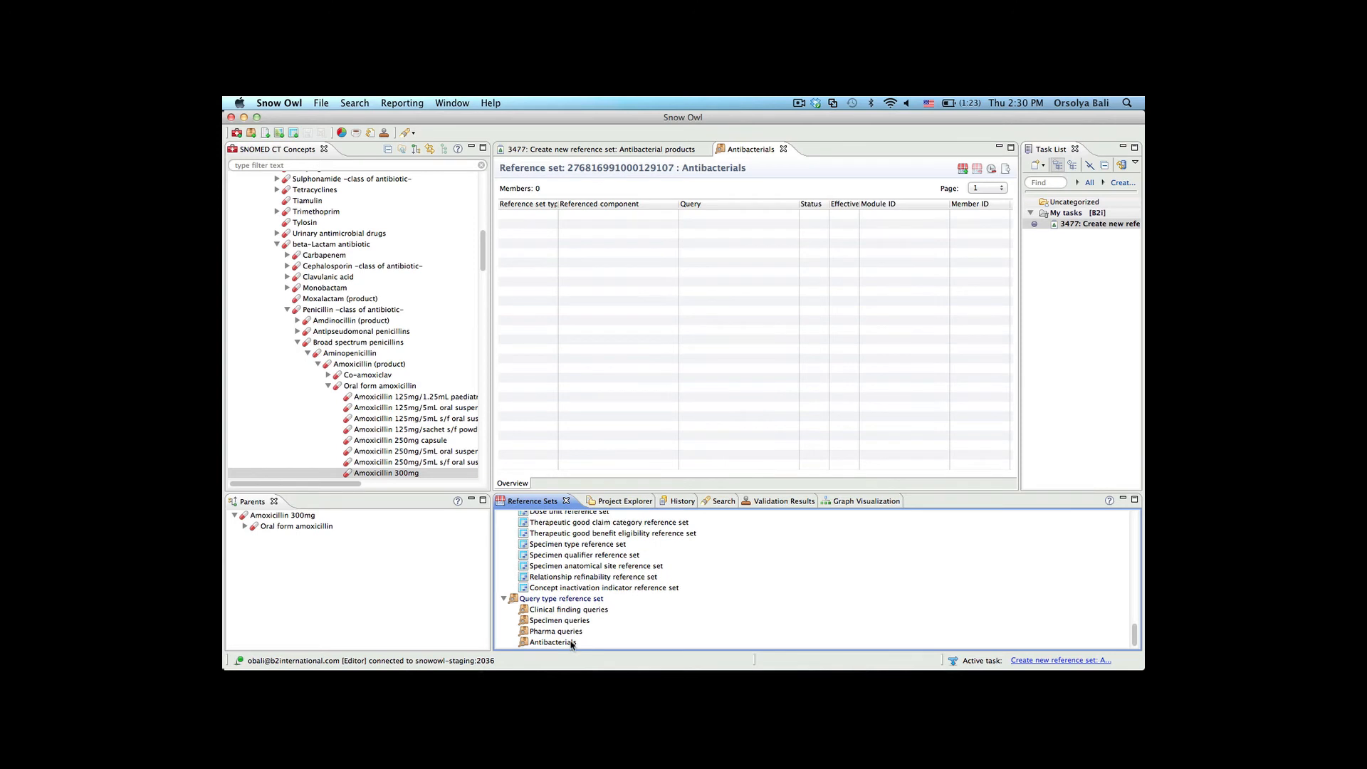
left_click(552, 642)
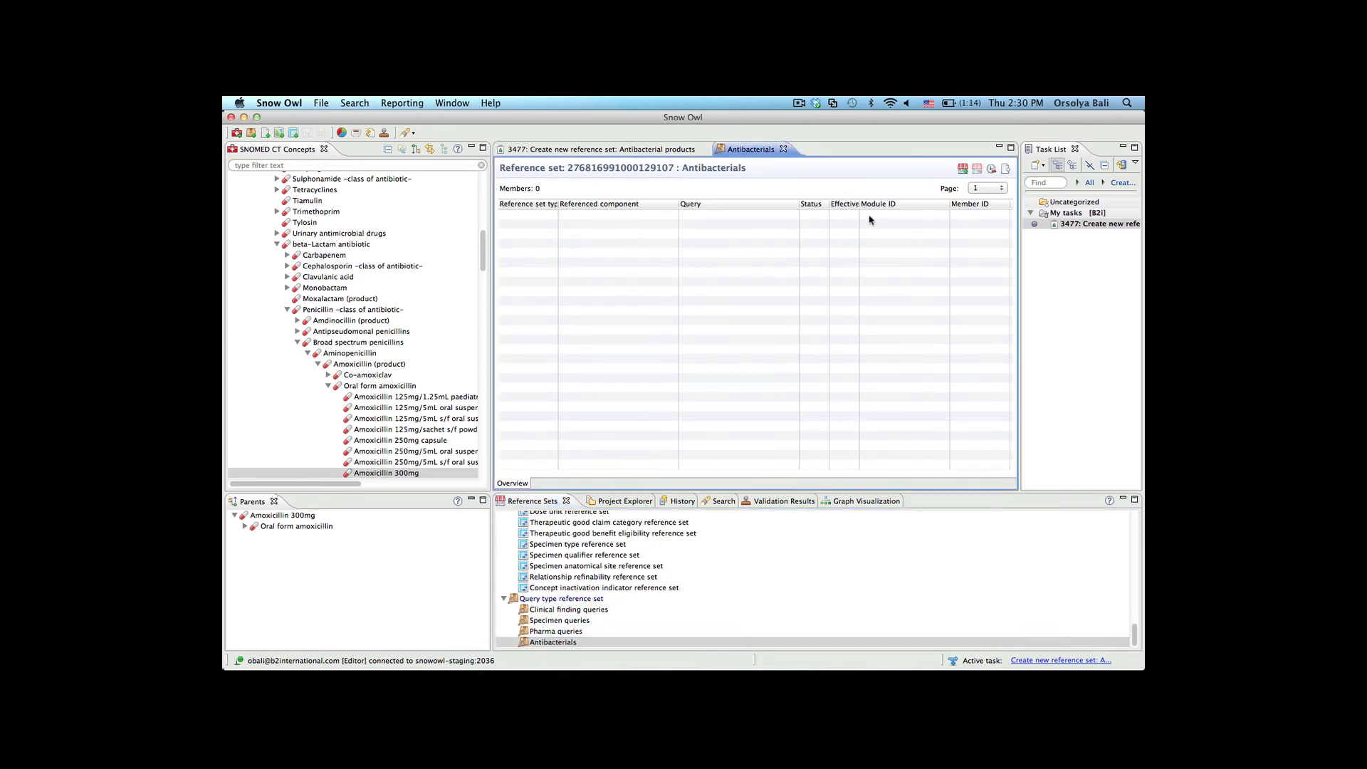
left_click(603, 500)
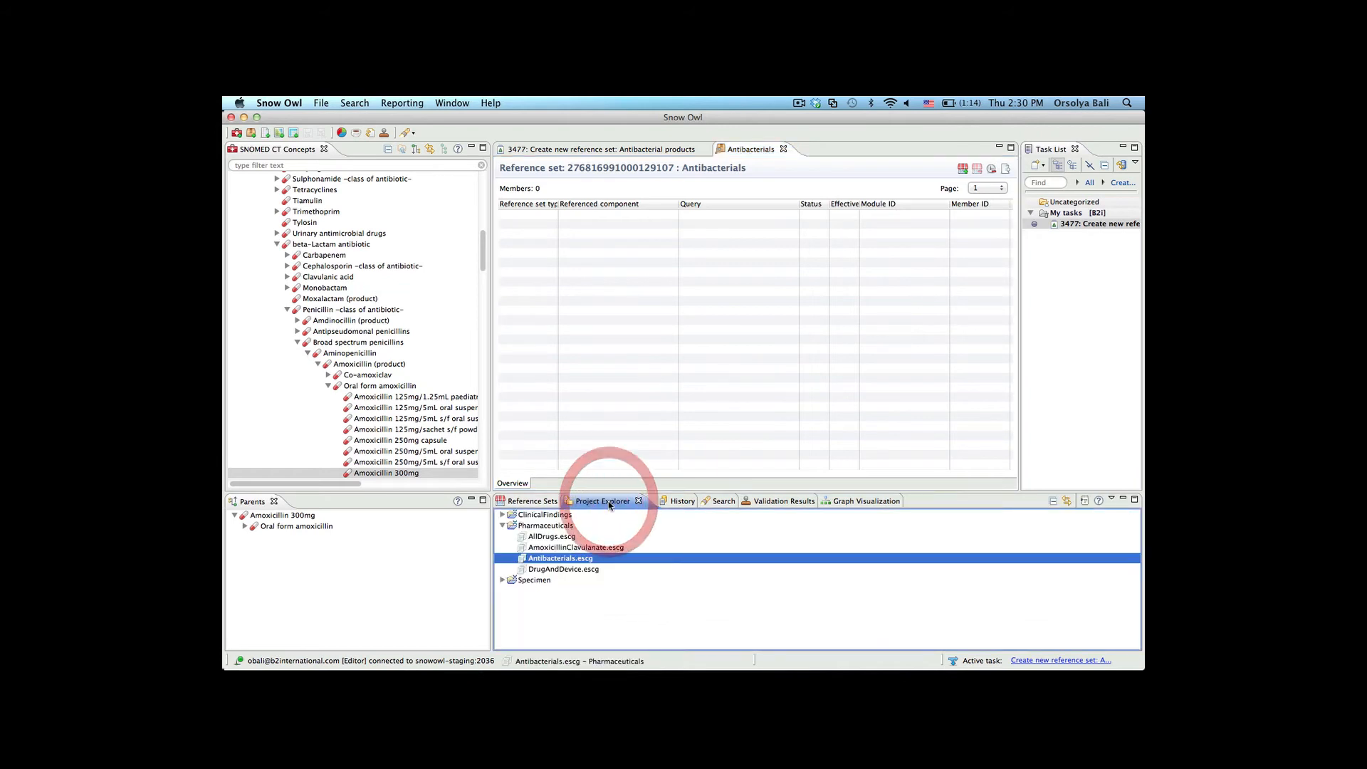
Add Antibacterials.escg from Project Explorer as the reference set's query member
right_click(560, 557)
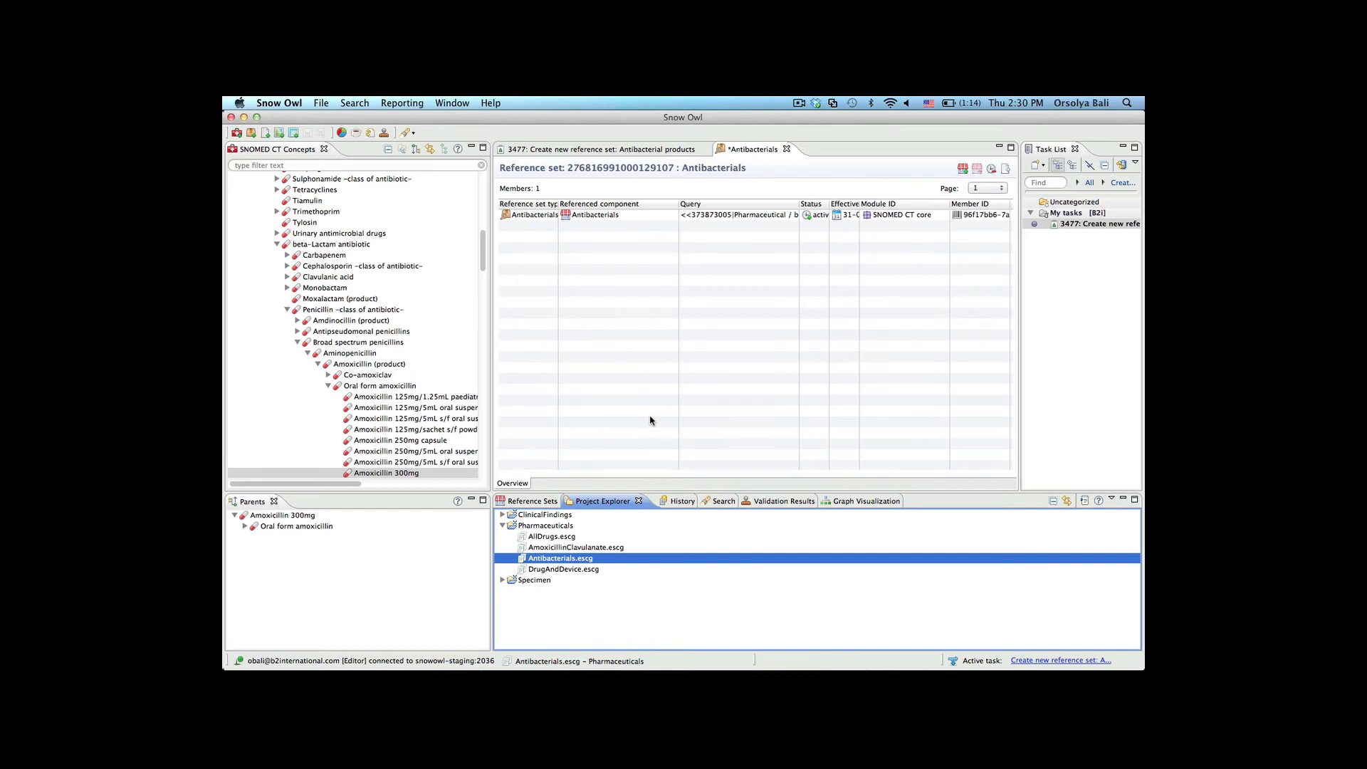
mouse_move(541, 264)
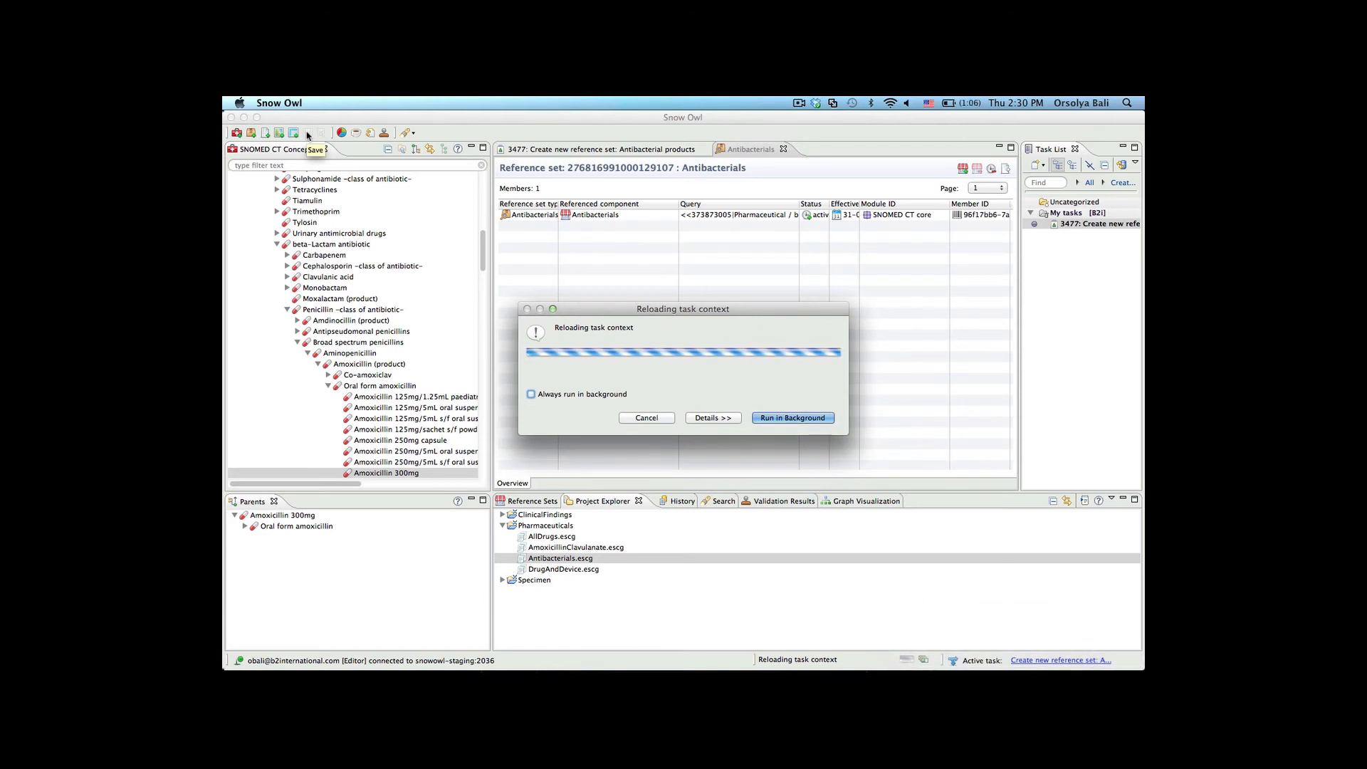
Open the Antibacterials simple type reference set with its 1,559 members and browse them
left_click(791, 417)
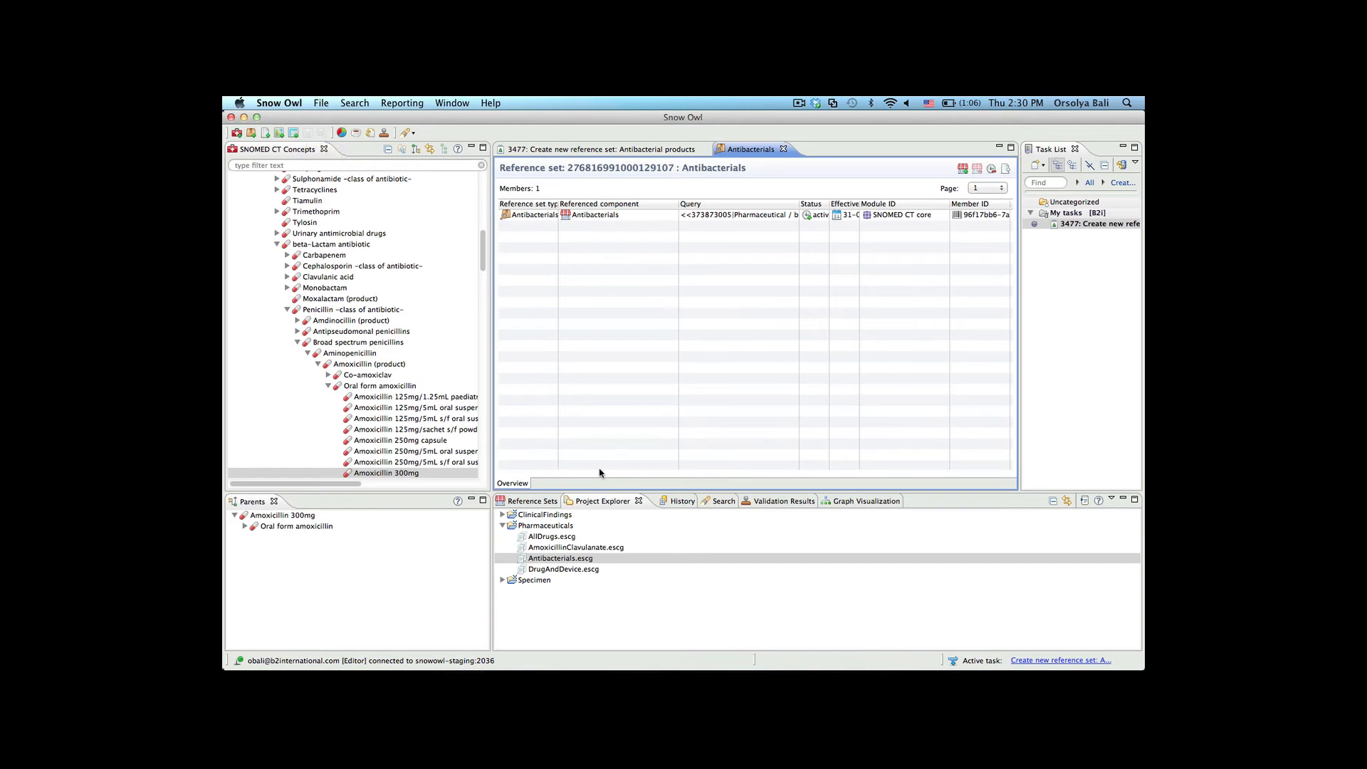
left_click(529, 499)
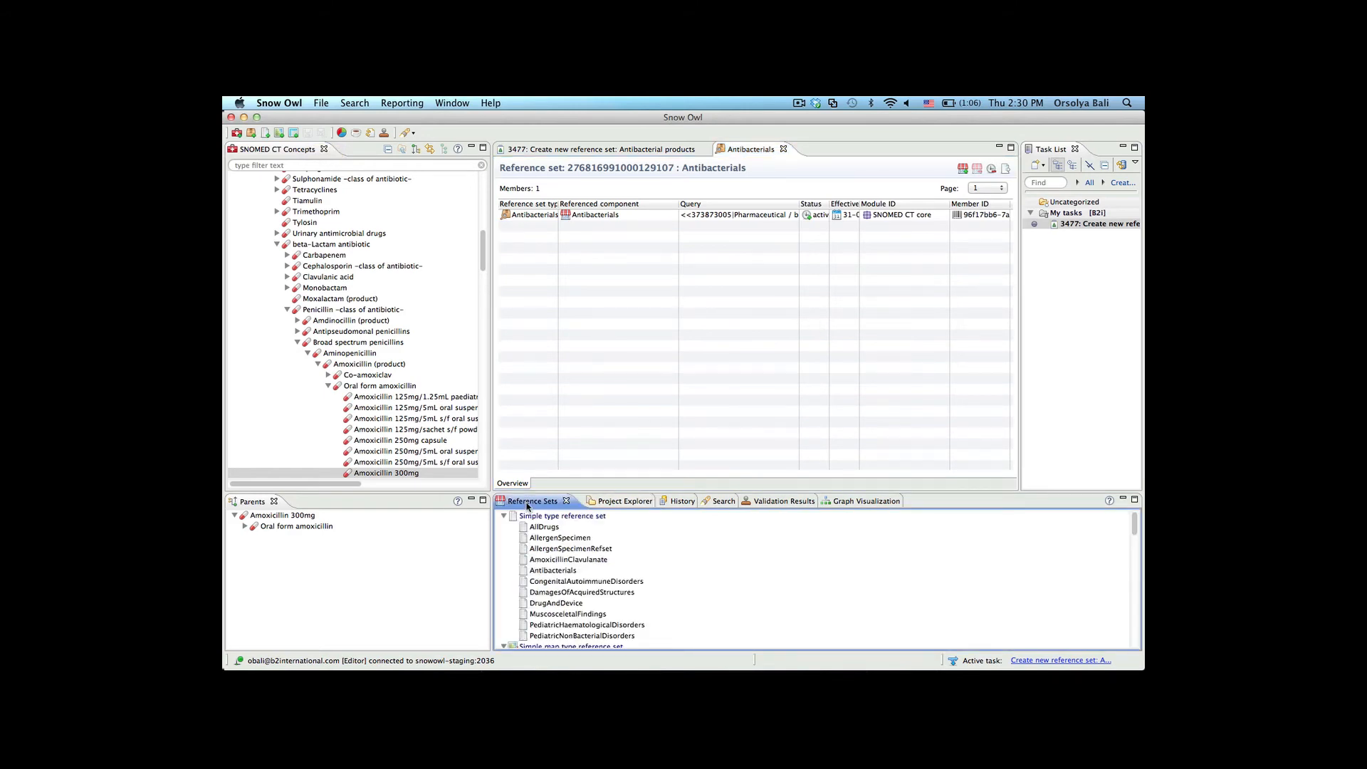
left_click(552, 570)
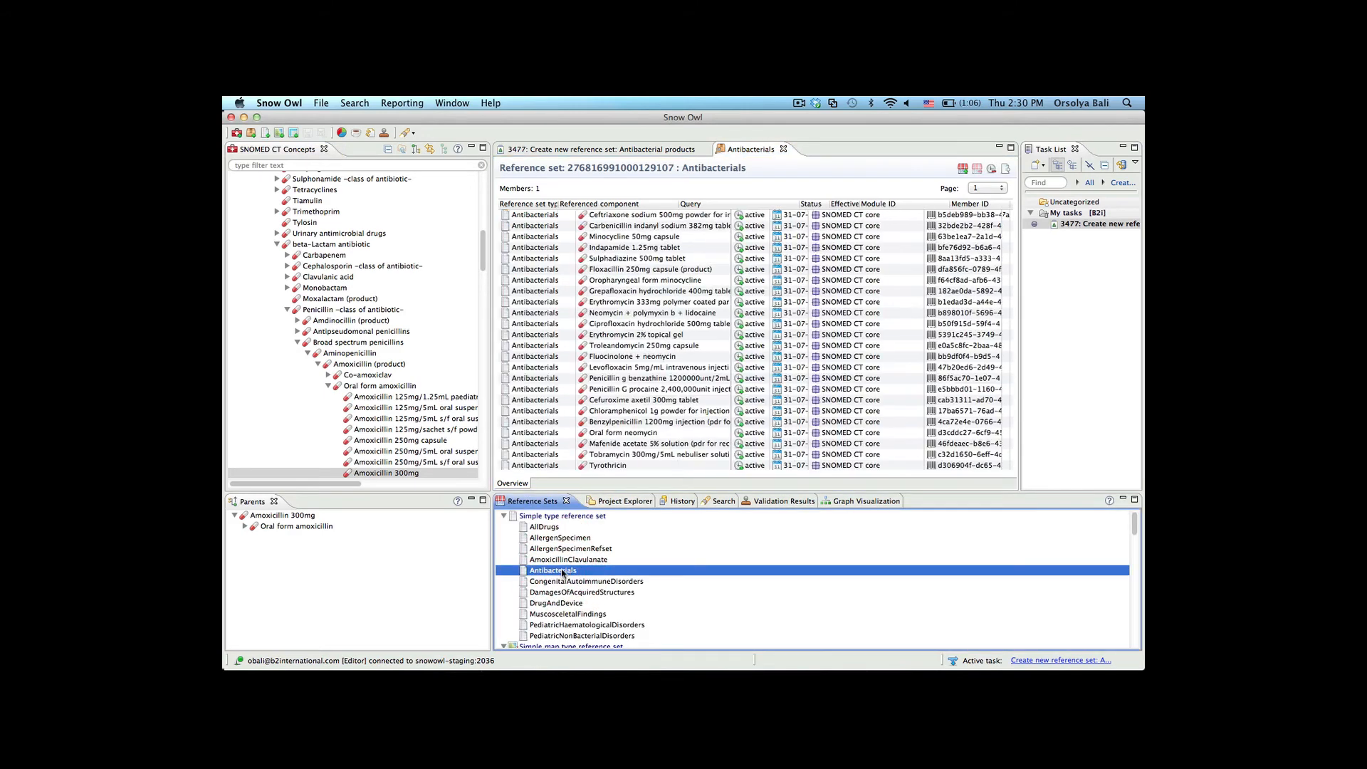
double_click(552, 569)
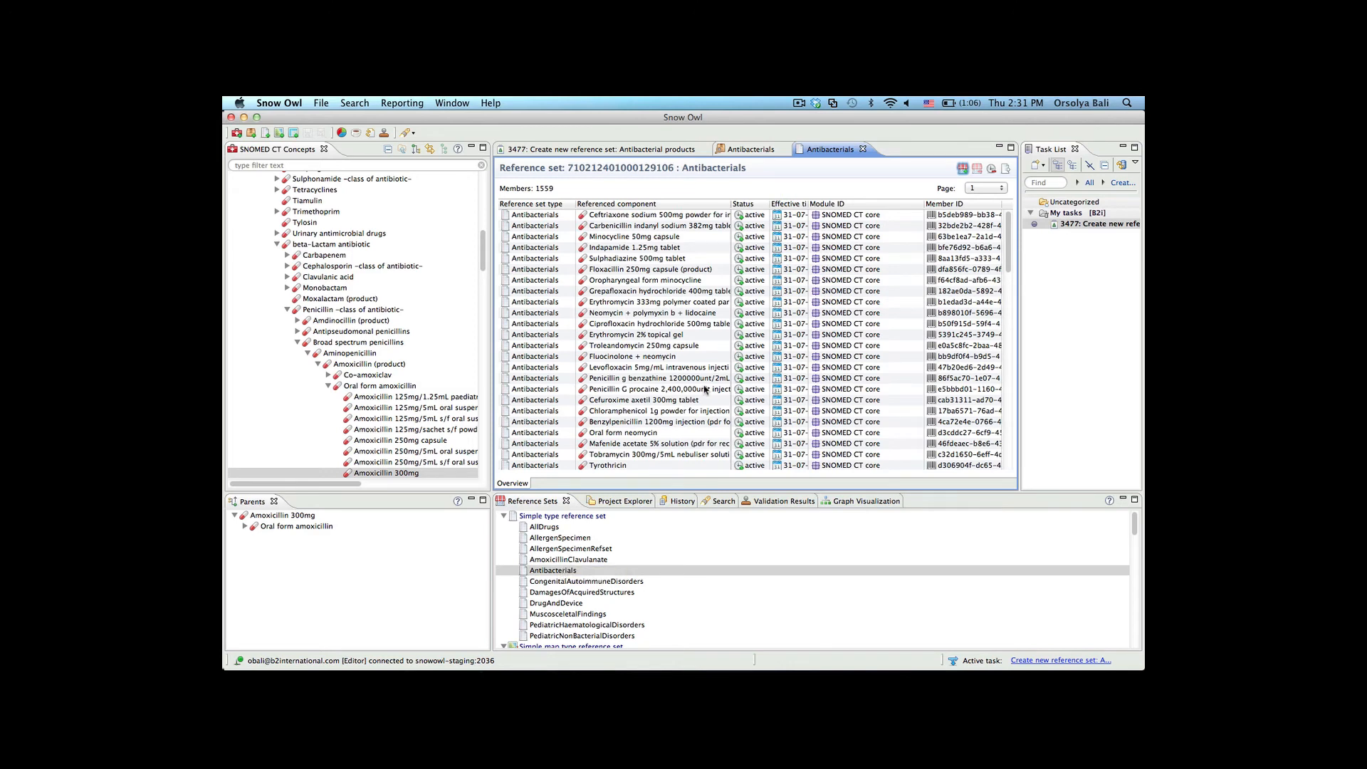
left_click(662, 389)
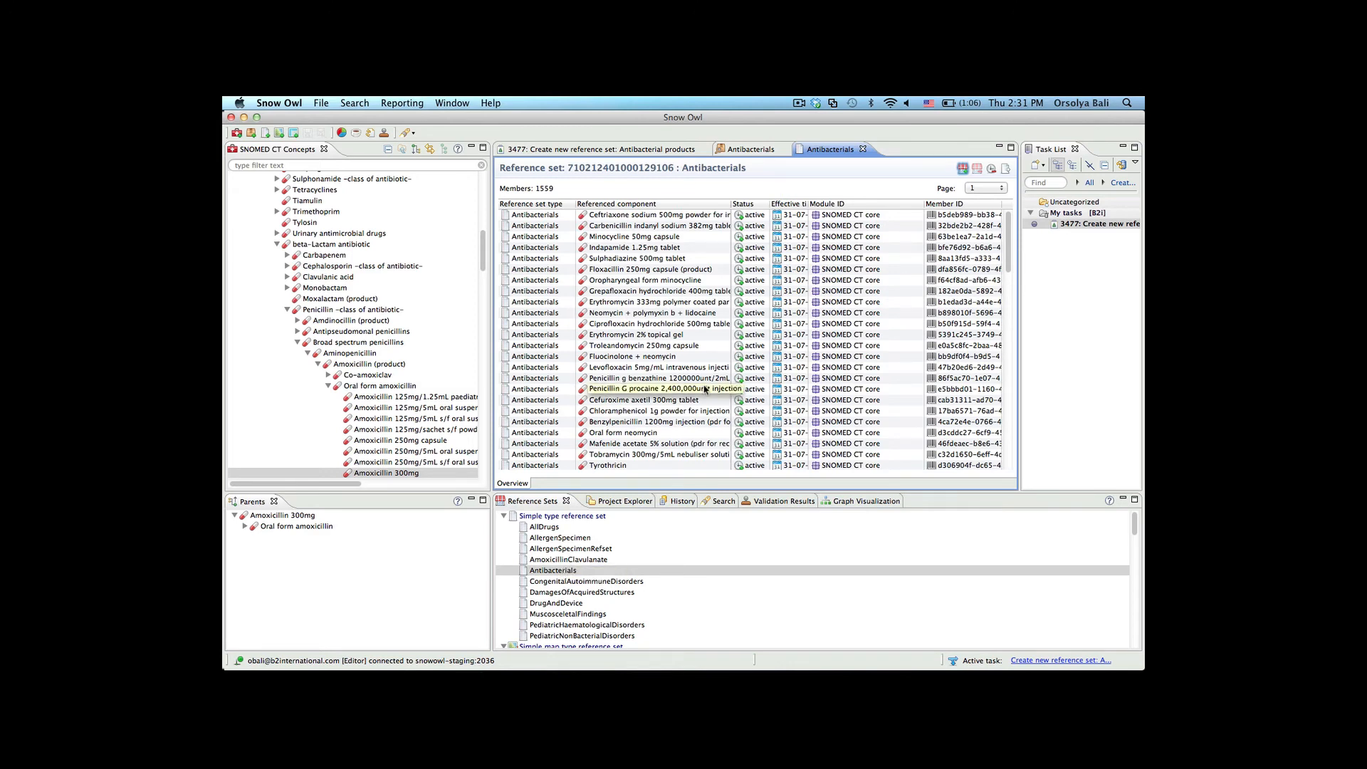
scroll("down", 3)
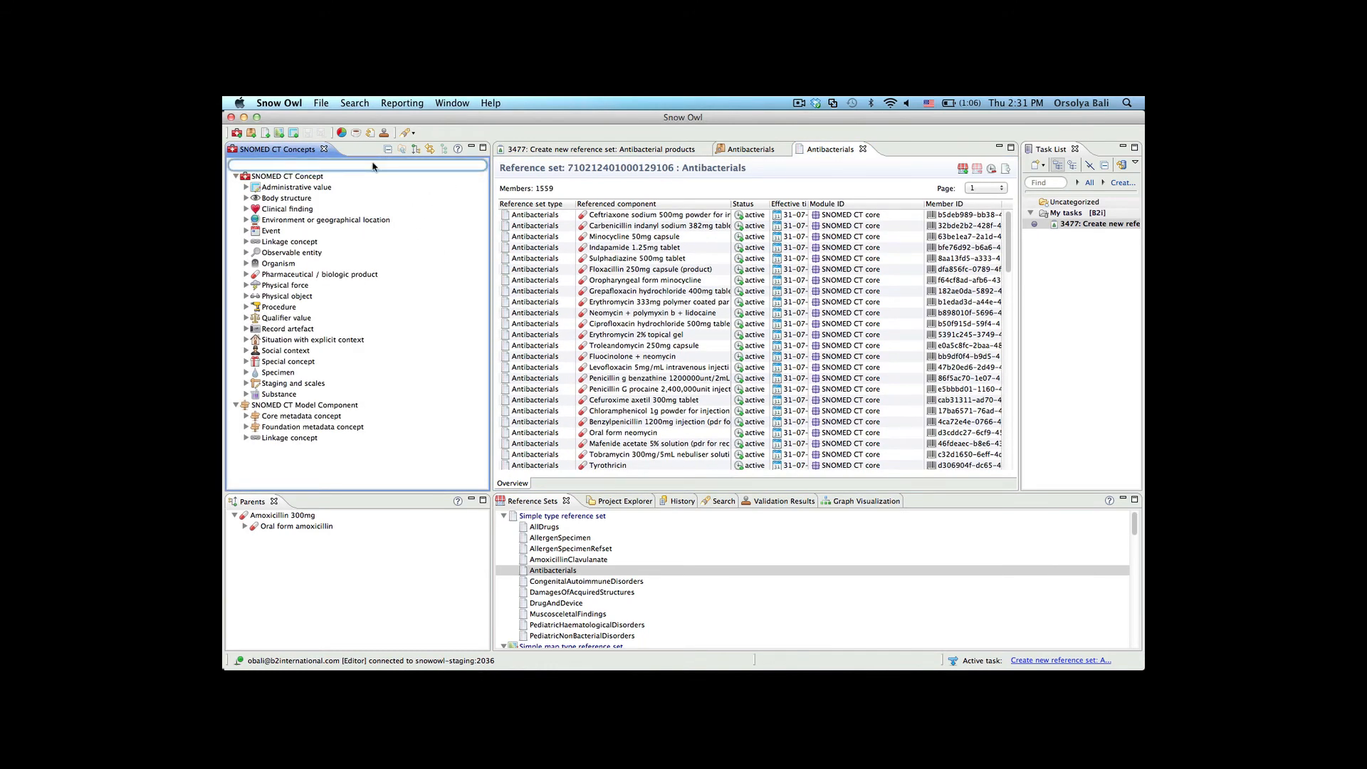
Filter concepts for Amoxicill, then show task 3477's overview listing both Antibacterials reference sets
type("Amoxicillin 3")
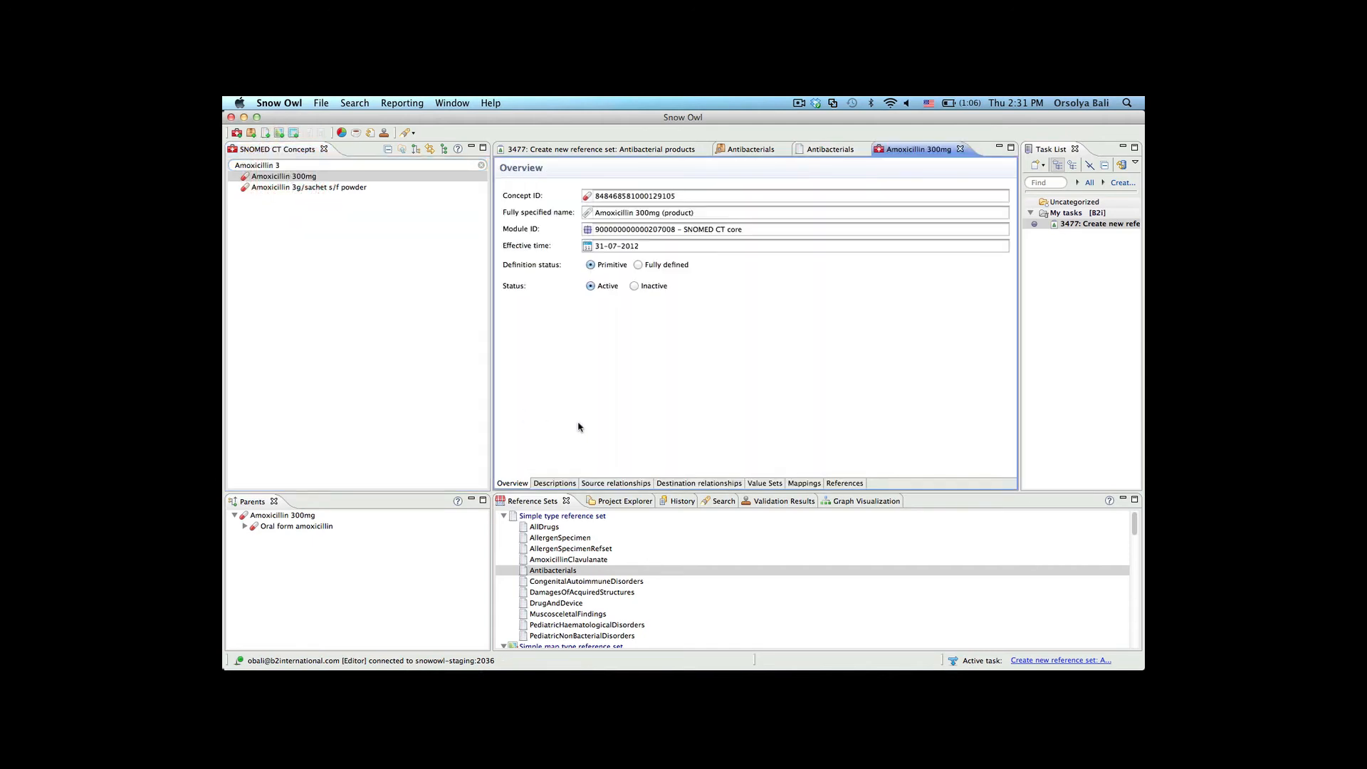
left_click(764, 483)
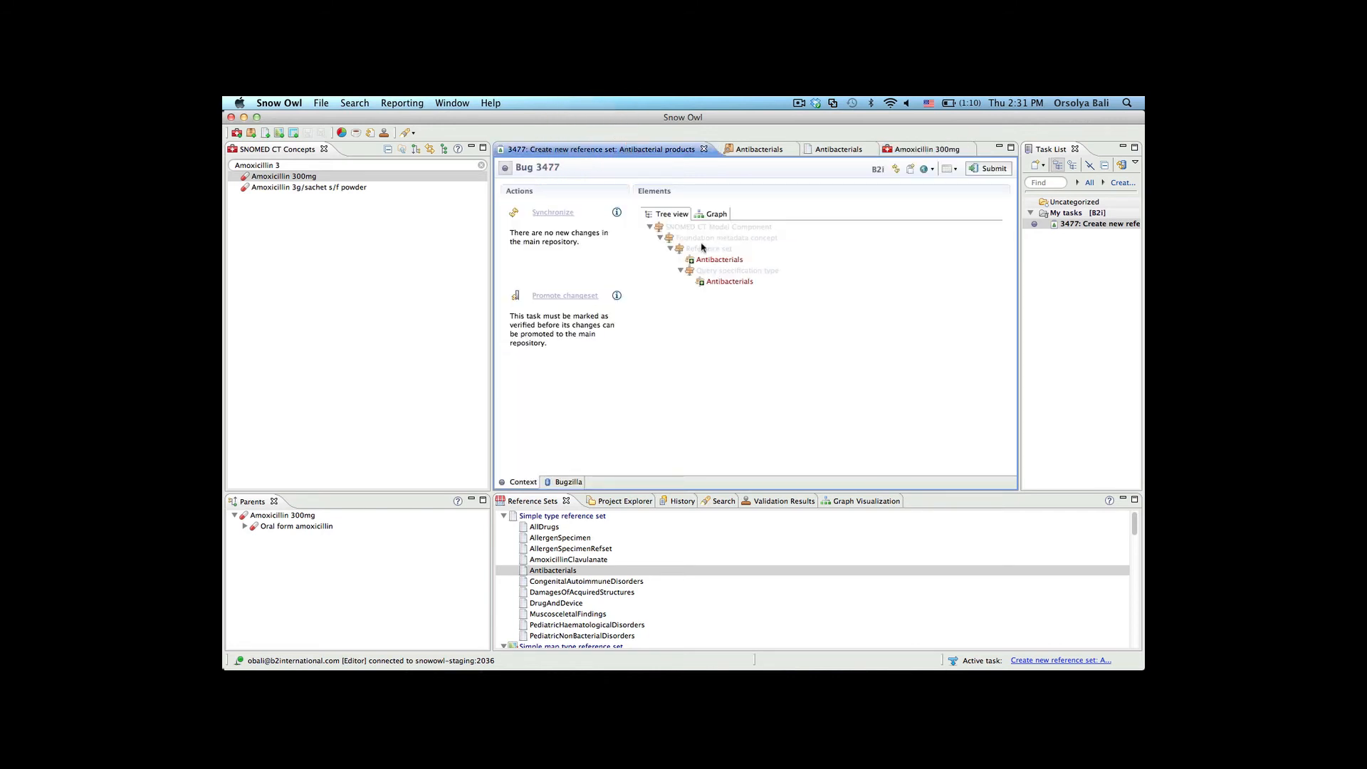
mouse_move(696, 294)
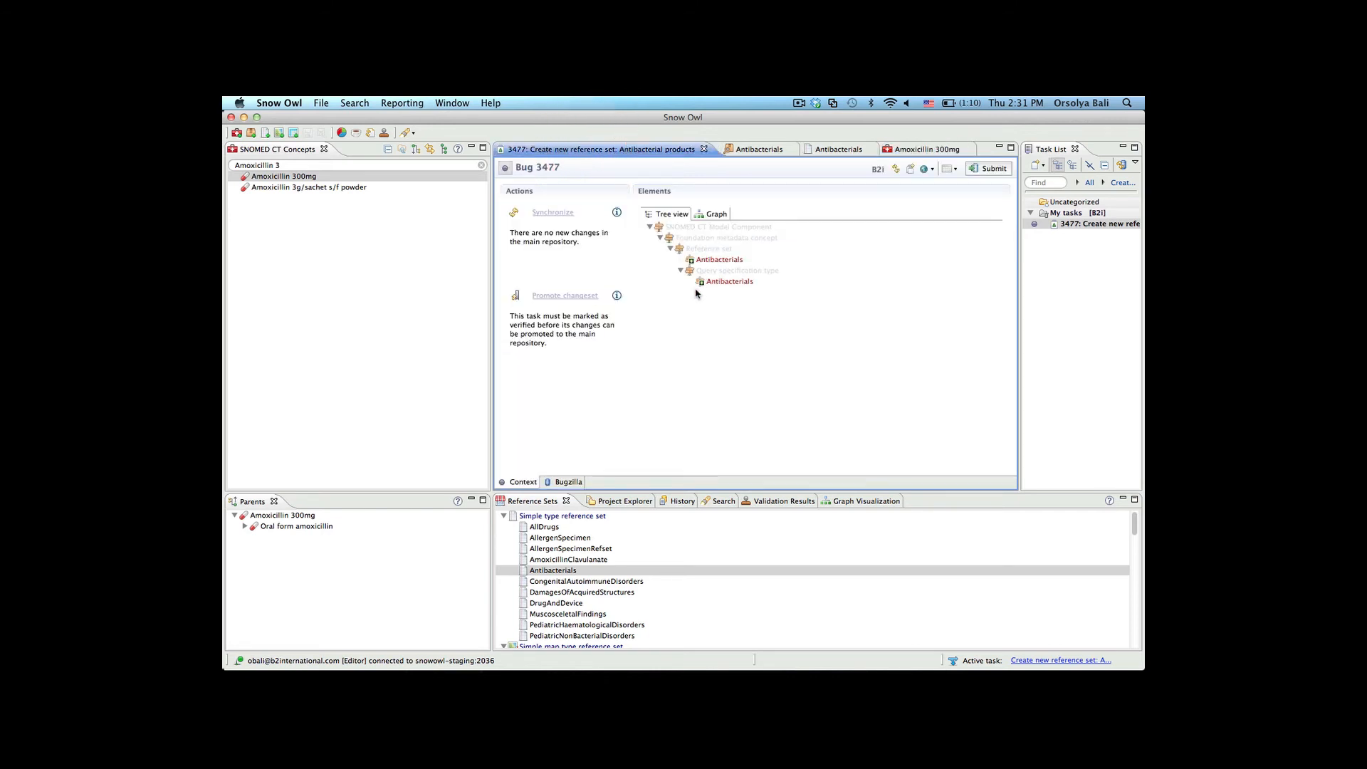
mouse_move(727, 281)
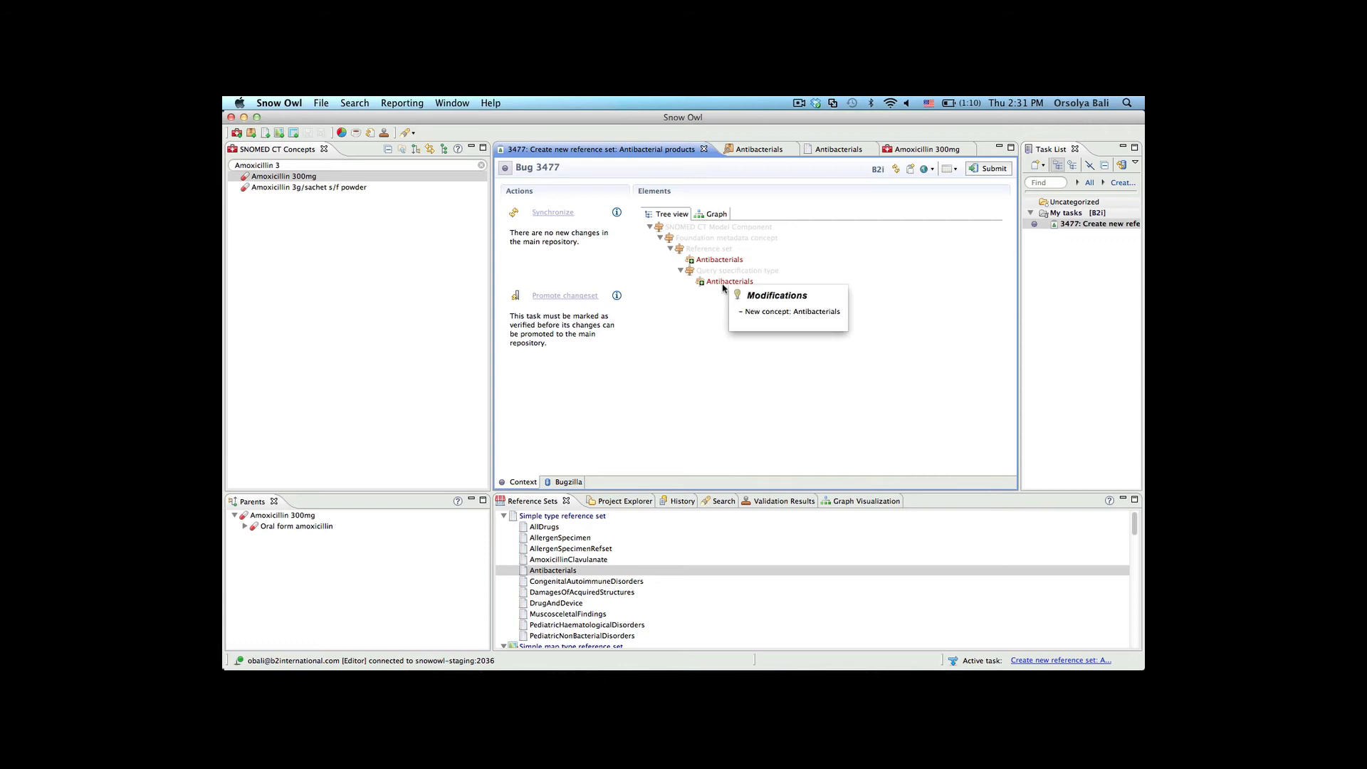
mouse_move(702, 344)
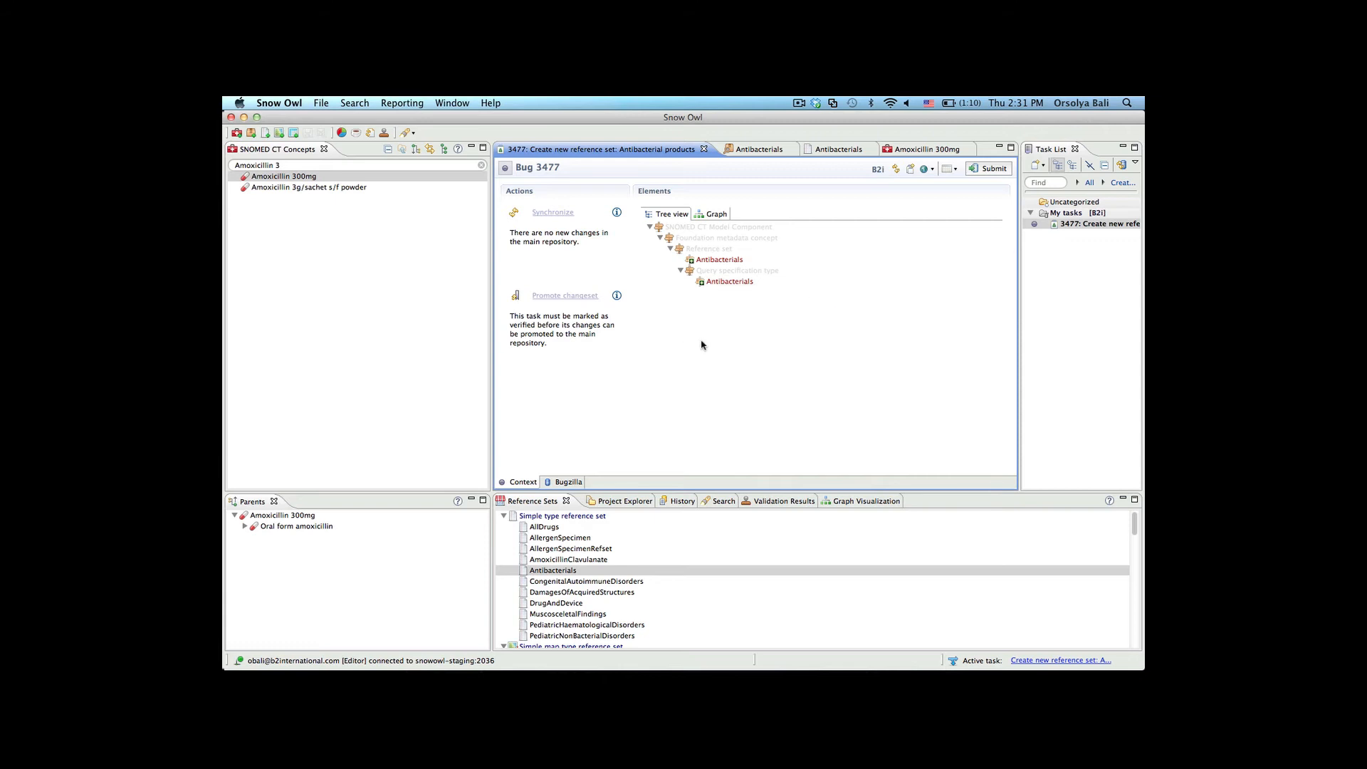
Mark task 3477 as Resolve as FIXED in its Bugzilla details and submit it
left_click(568, 481)
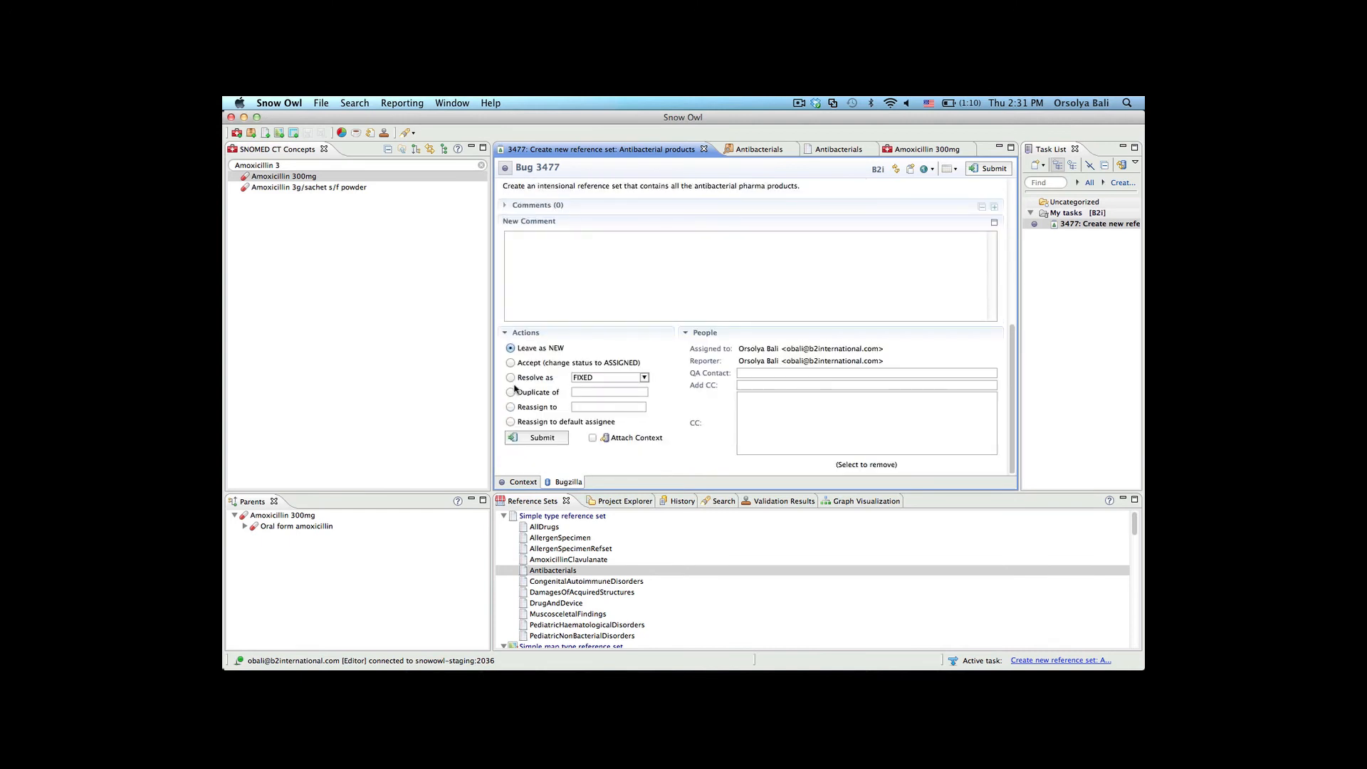
left_click(510, 376)
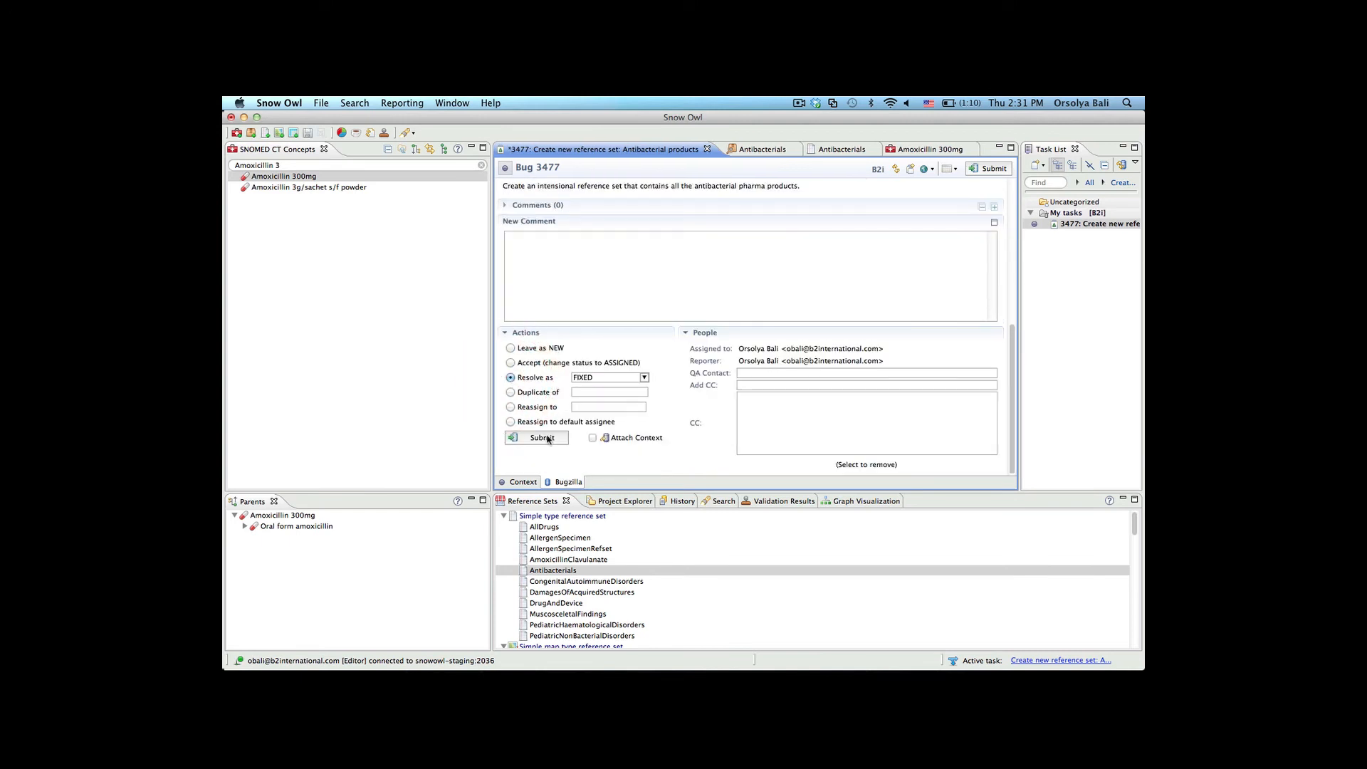
left_click(537, 437)
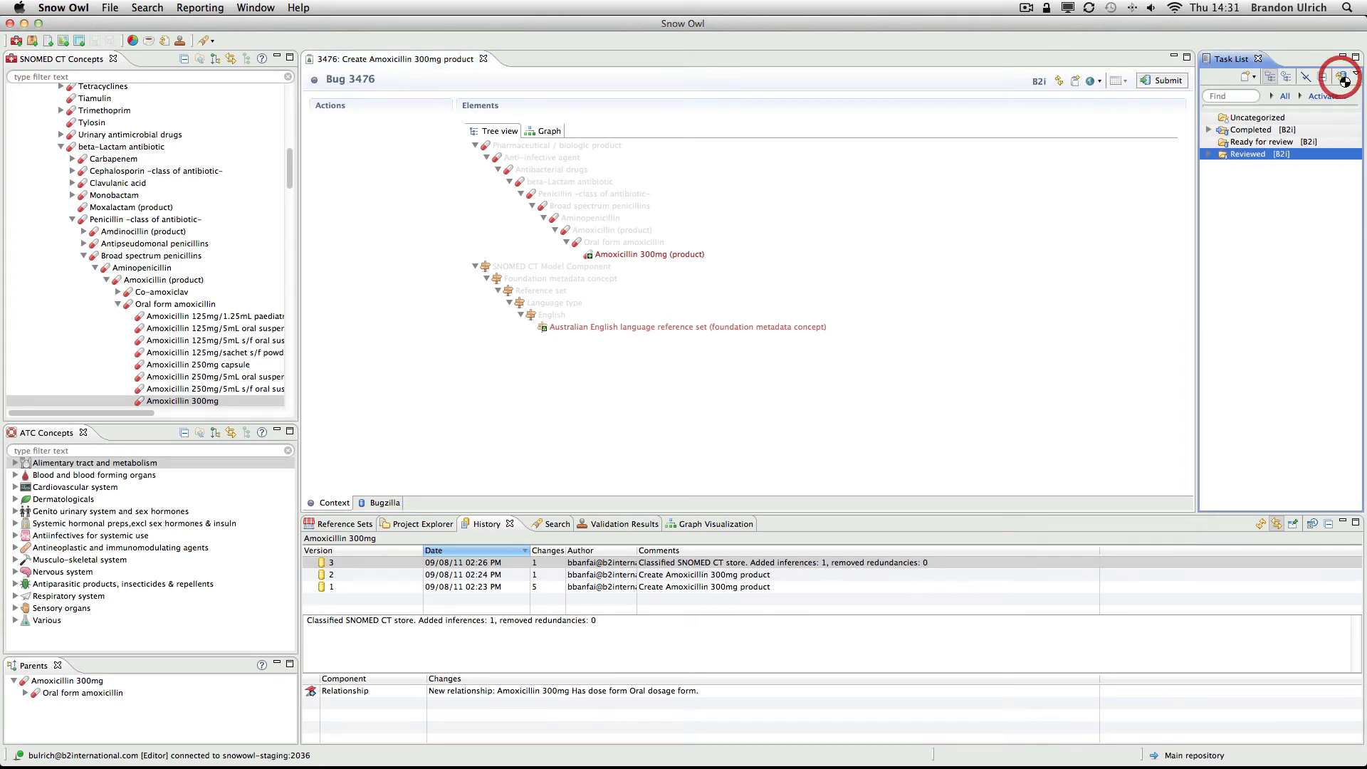
Receive task 3477 from Ready for review and activate it, confirming the close-editors dialog
left_click(1345, 75)
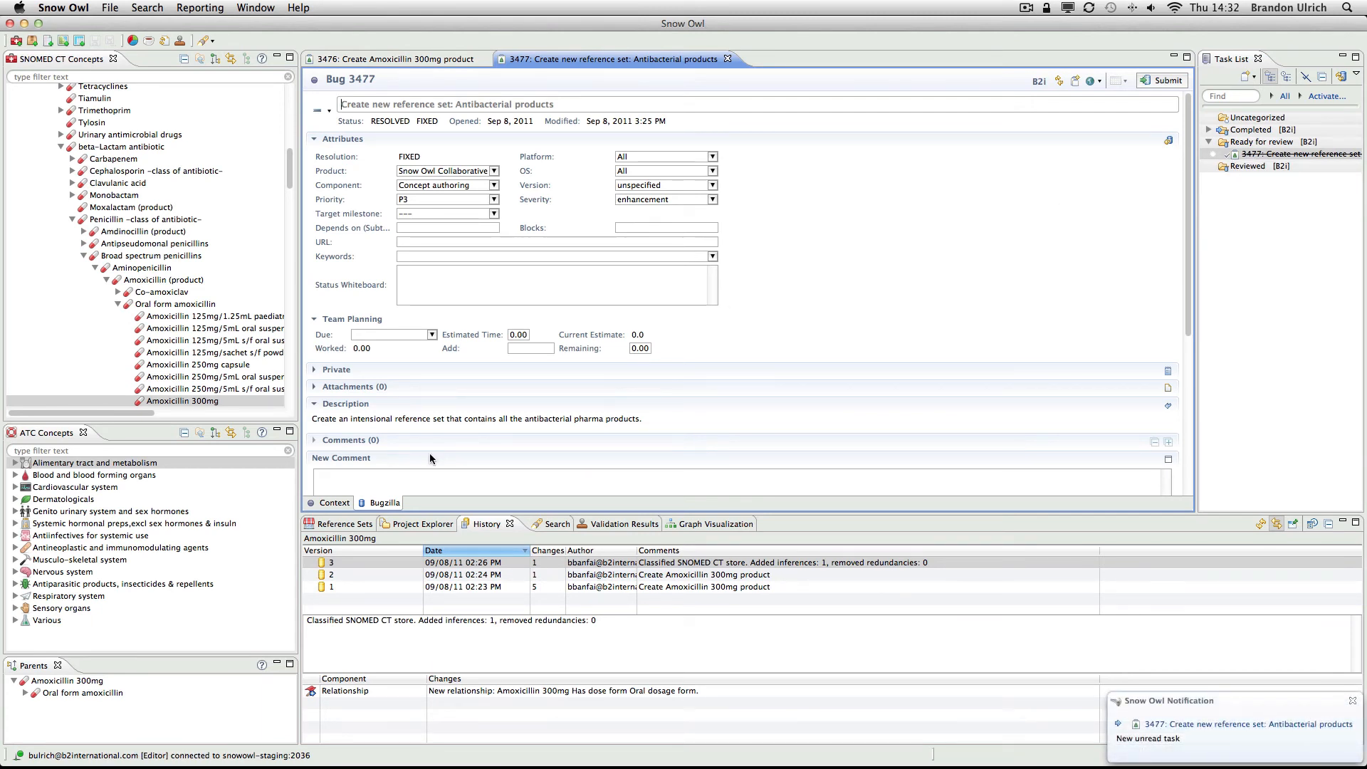
mouse_move(312, 84)
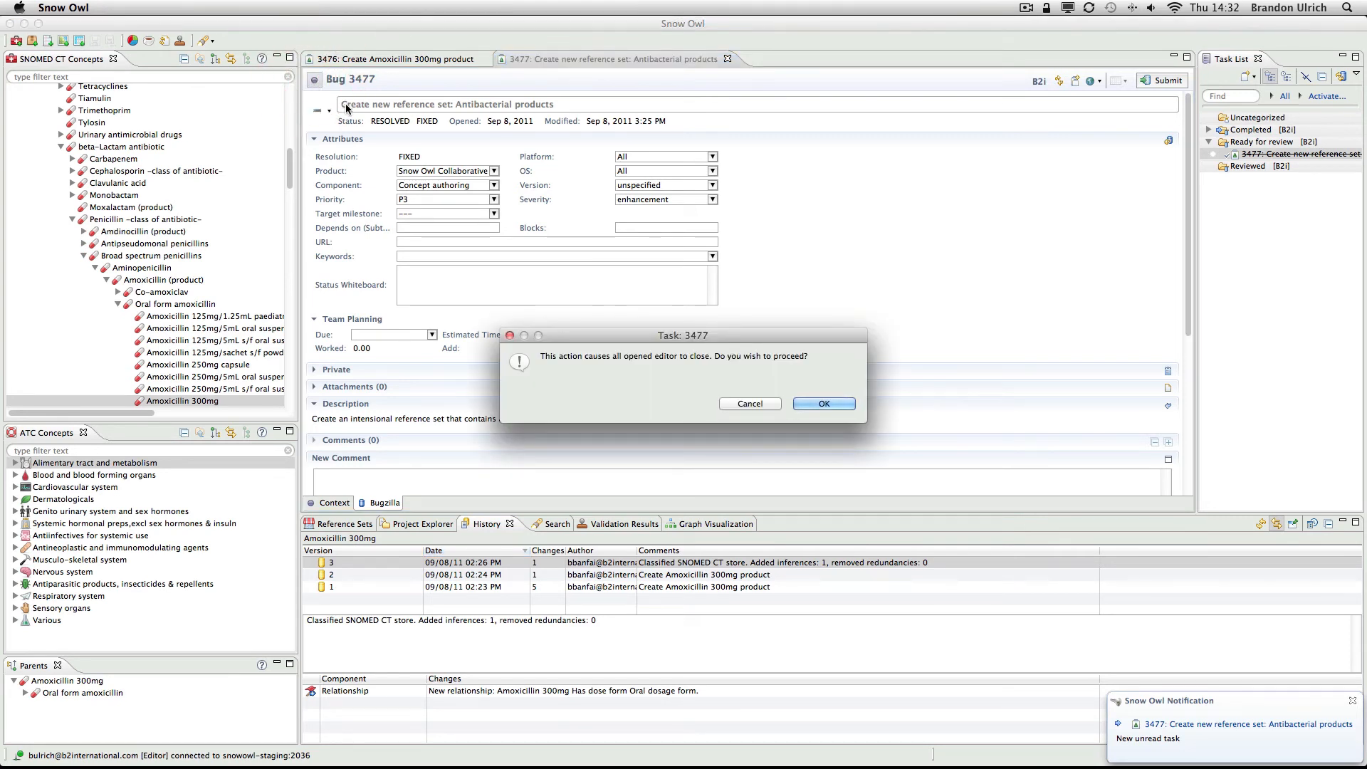
left_click(822, 403)
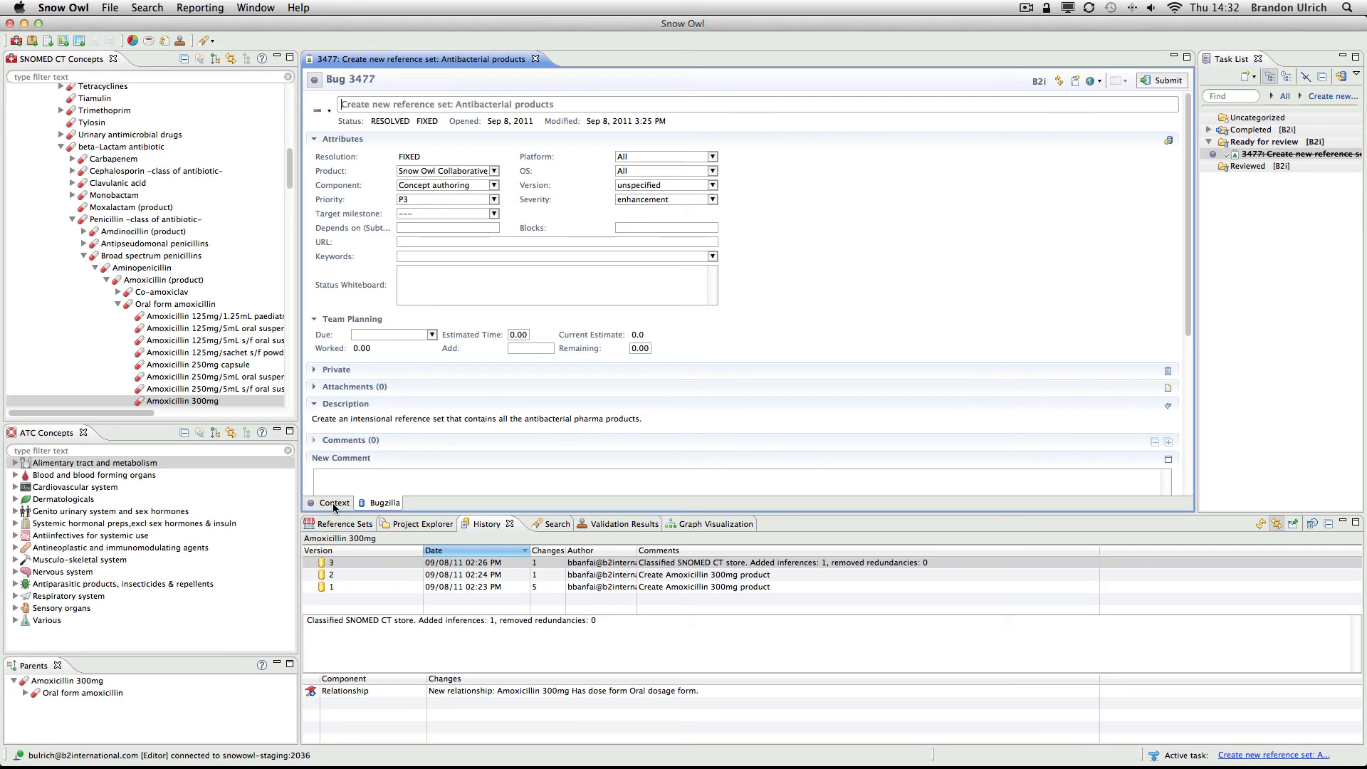
View the task's changed elements, inspect the new Antibacterials concept's history, and return to the task
left_click(333, 503)
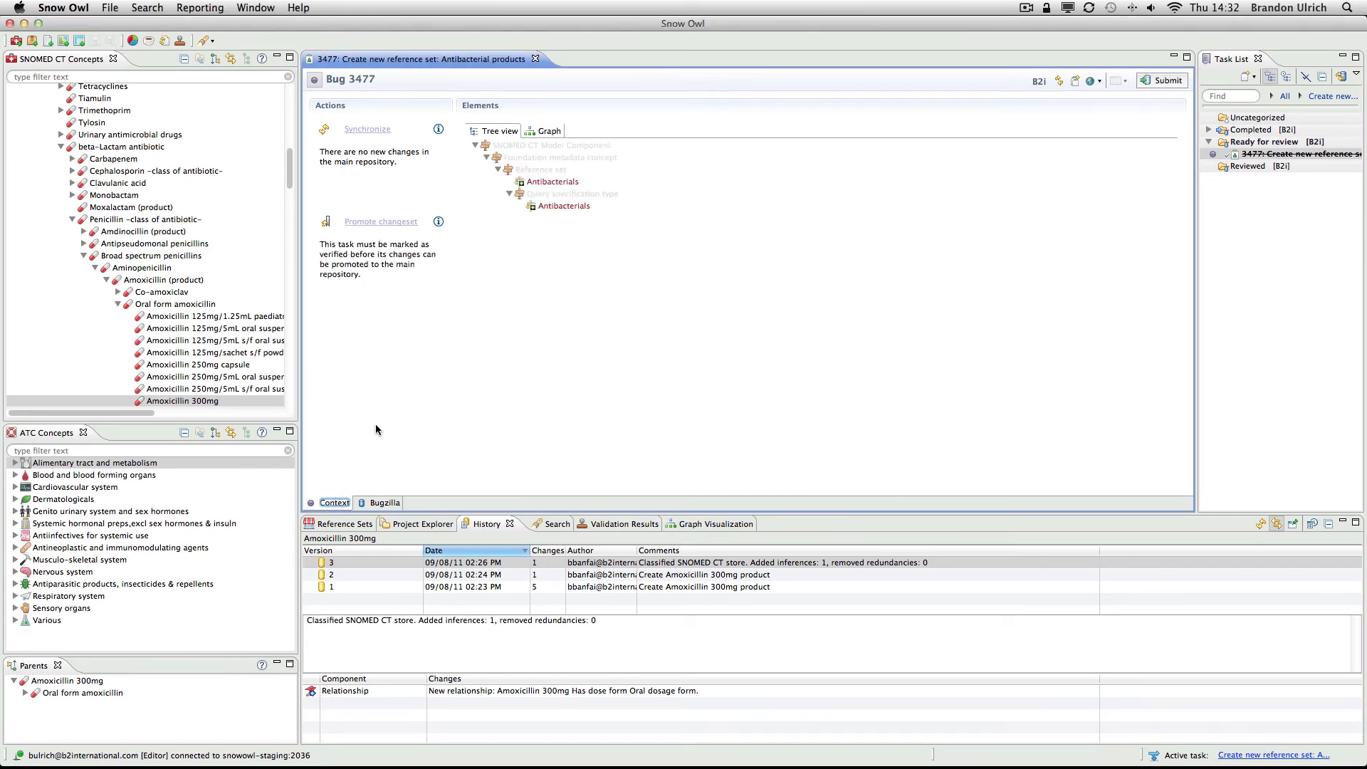
mouse_move(564, 205)
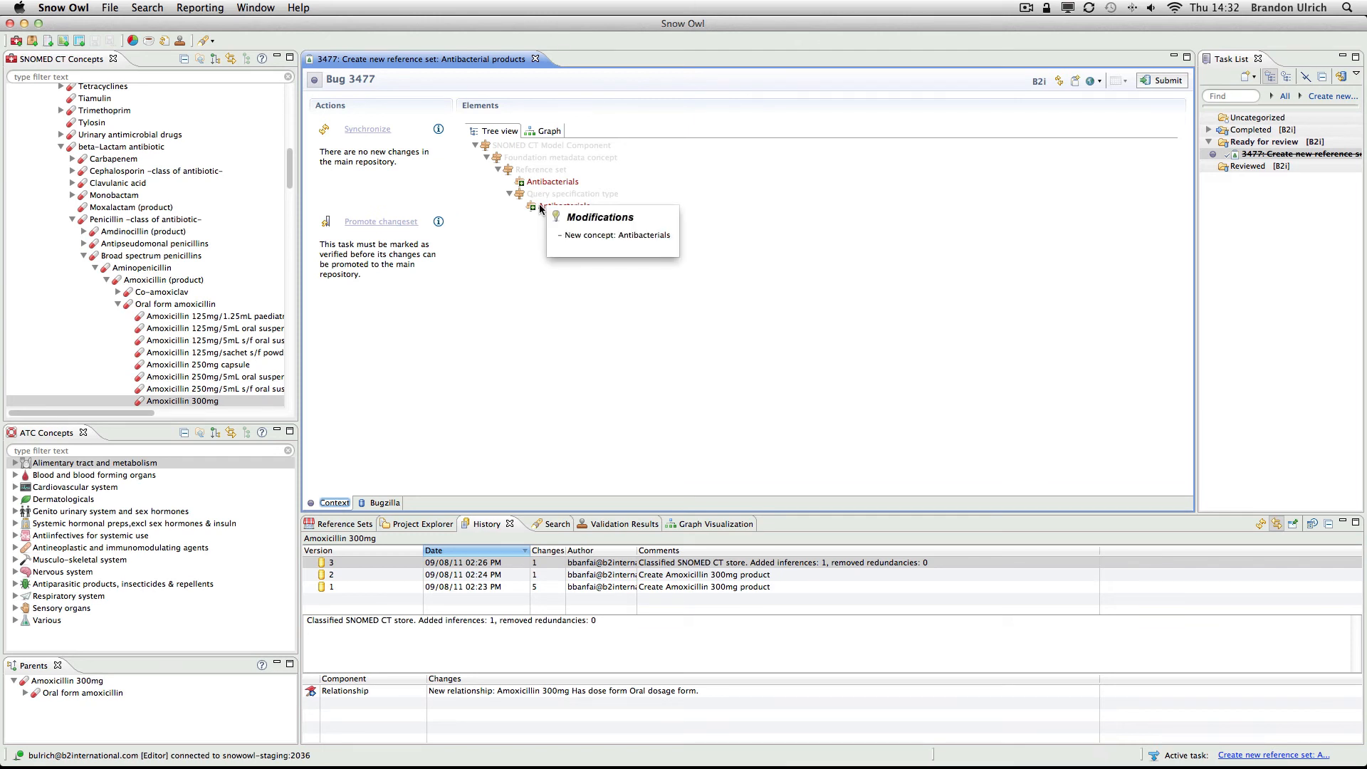
mouse_move(549, 181)
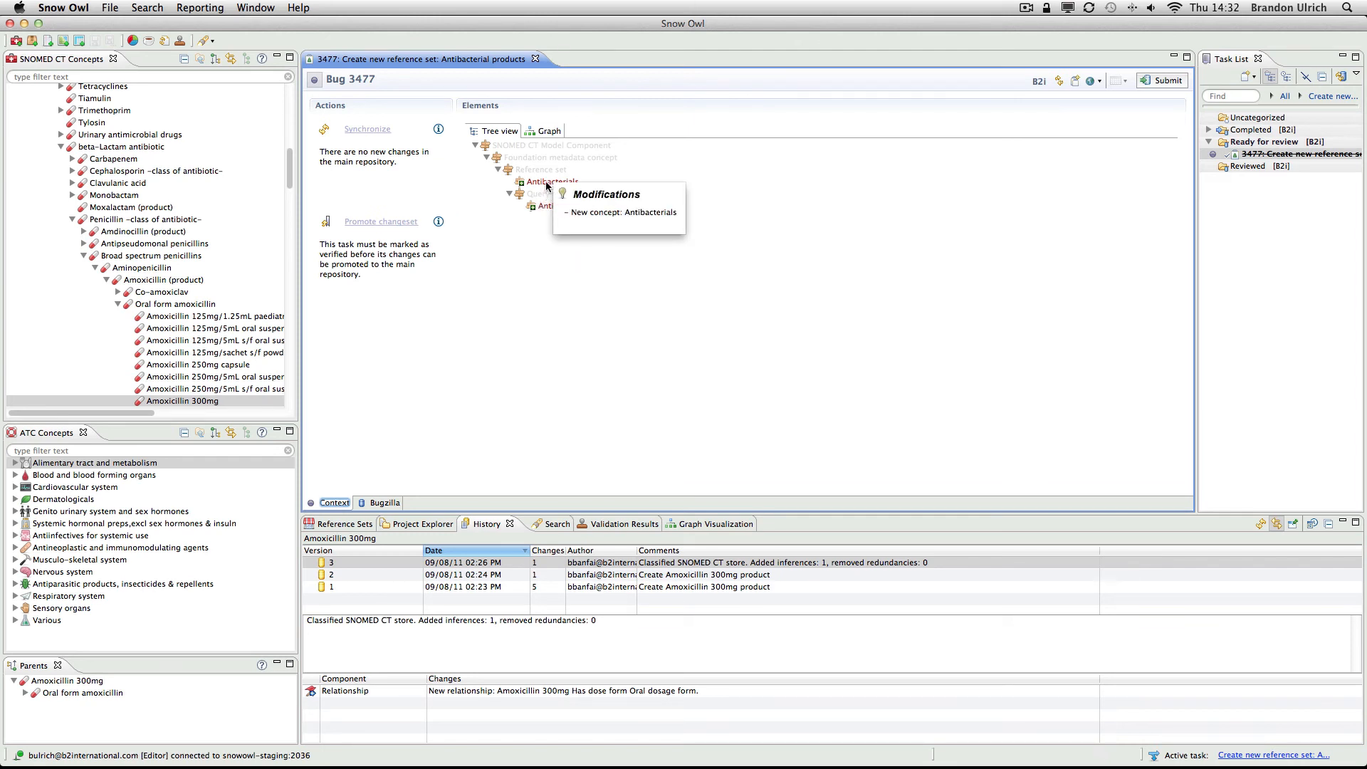
left_click(550, 181)
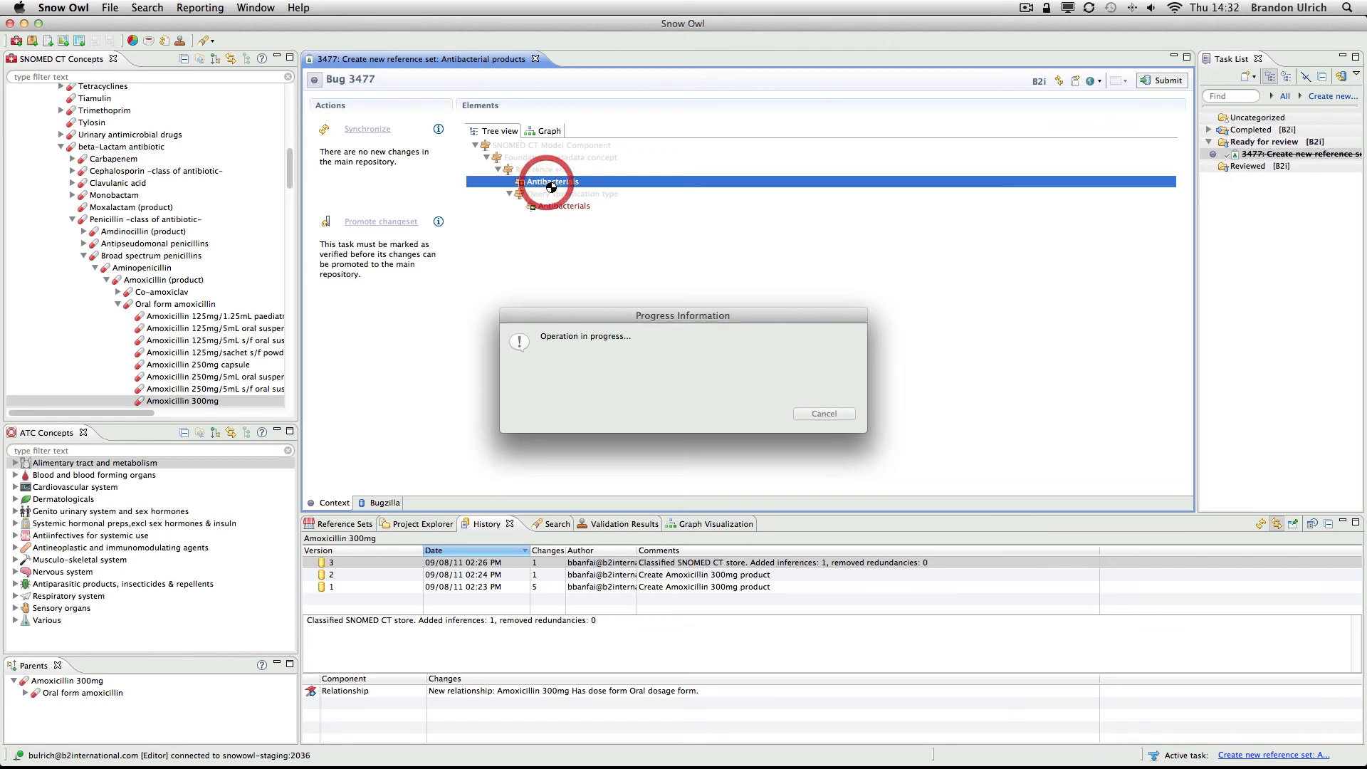
double_click(562, 205)
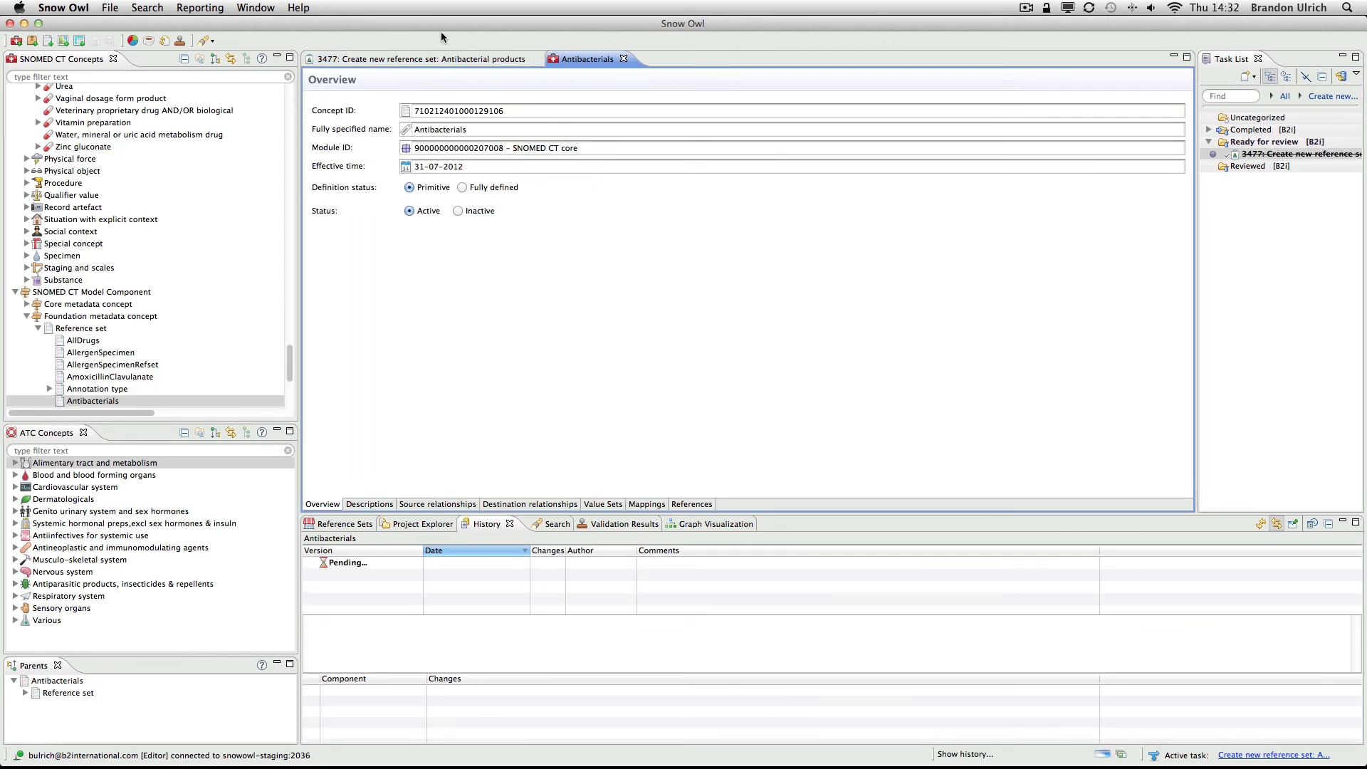
left_click(410, 58)
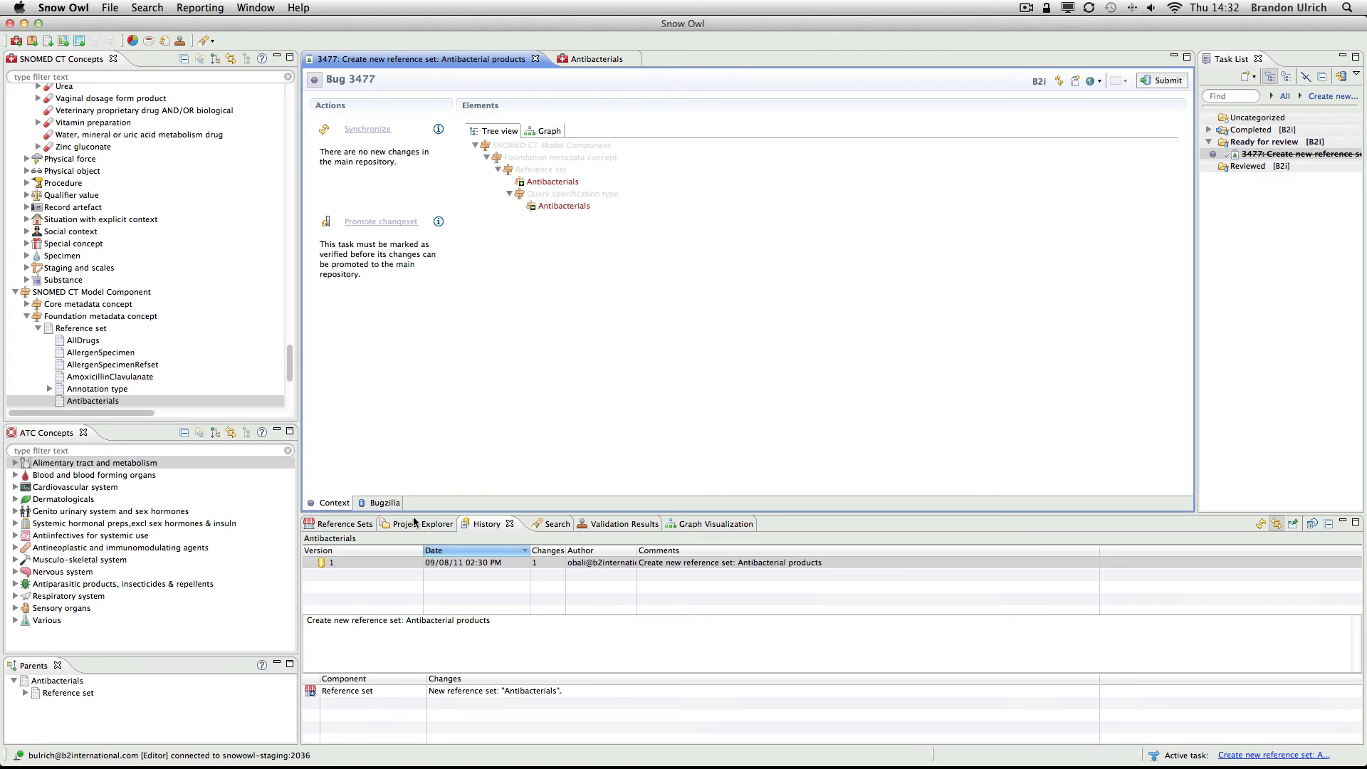
Confirm the Antibacterials simple reference set holds 1,559 members via the Reference Sets view, then return to task 3477
left_click(423, 523)
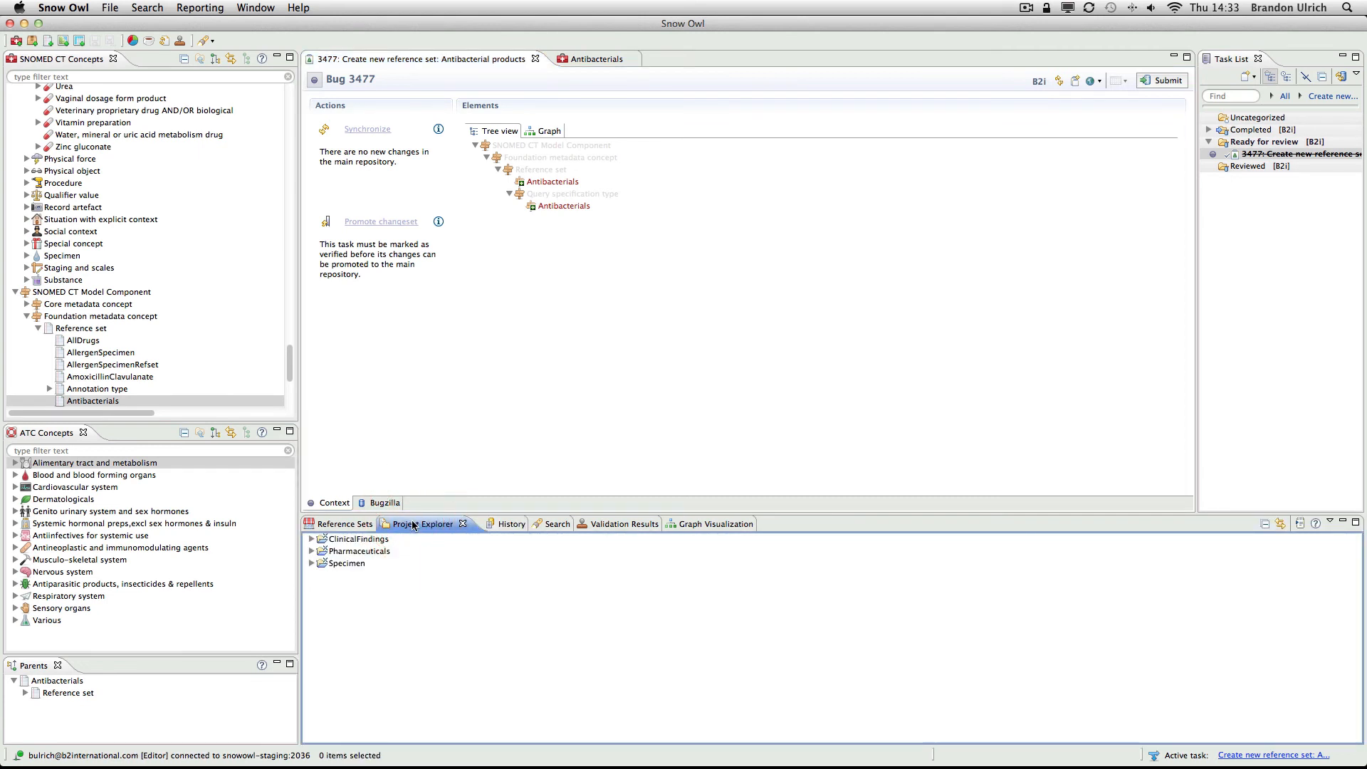
left_click(343, 522)
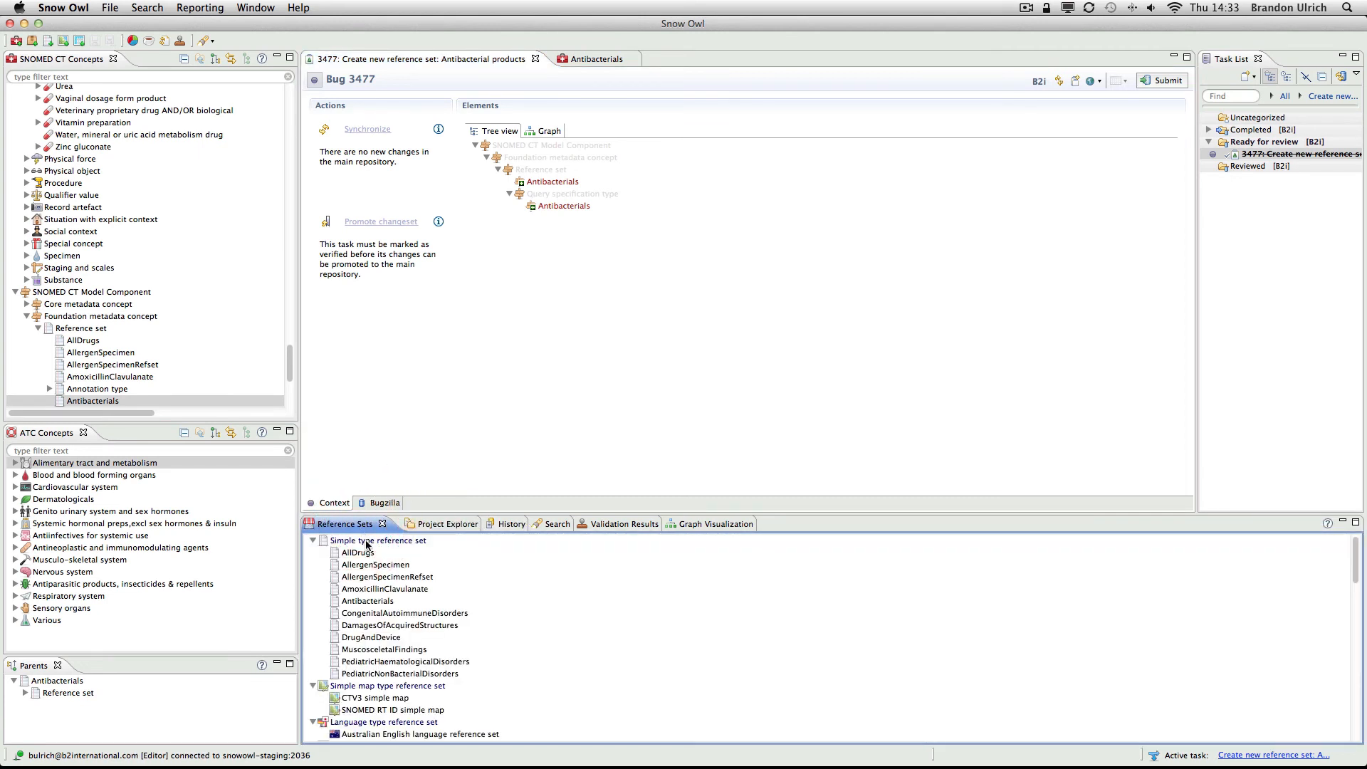
left_click(367, 601)
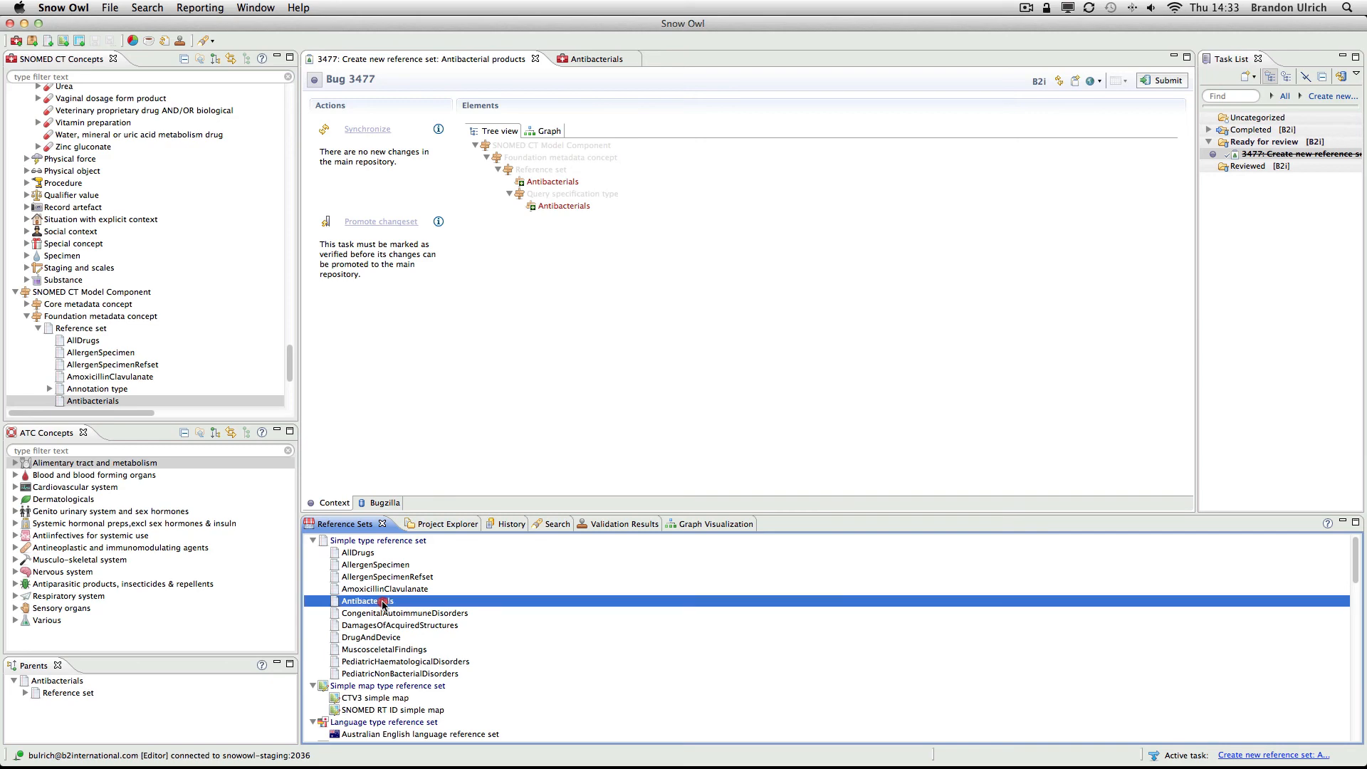
double_click(366, 601)
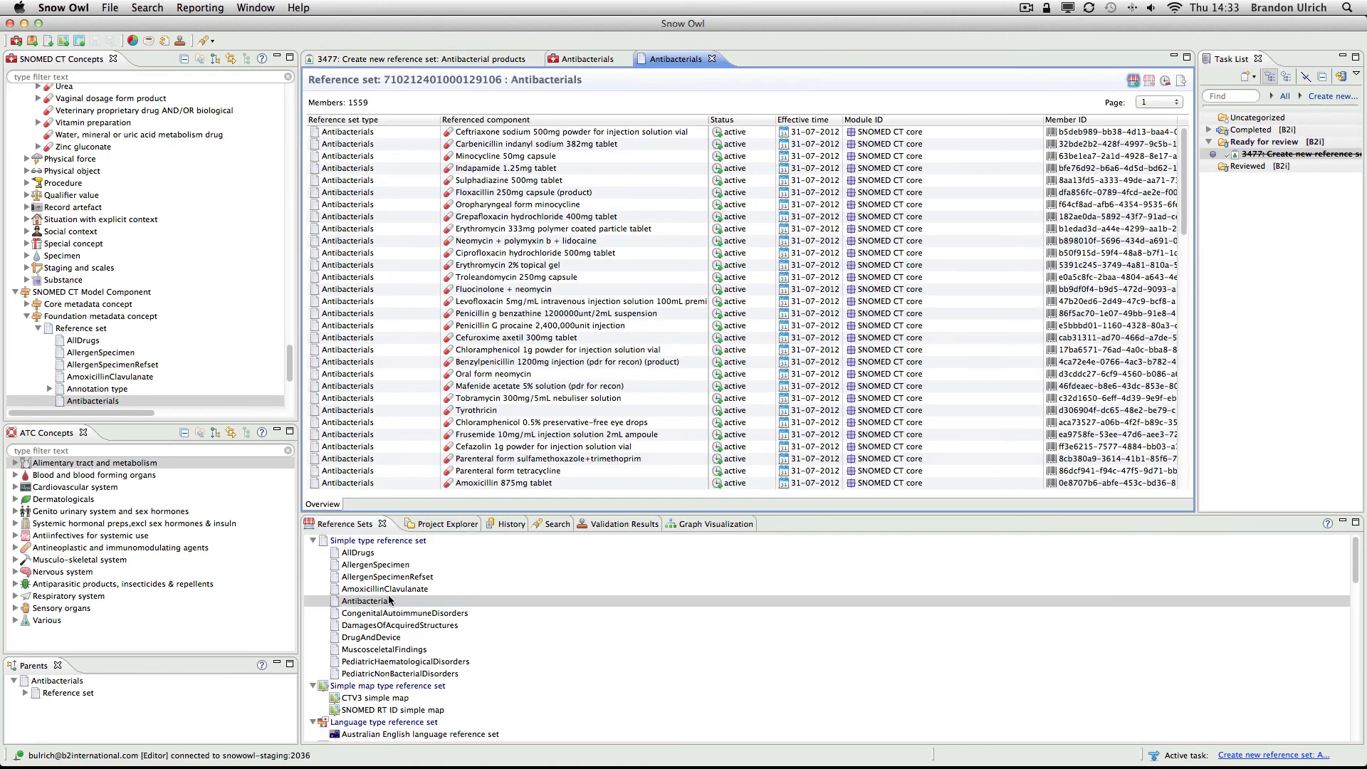
mouse_move(390, 600)
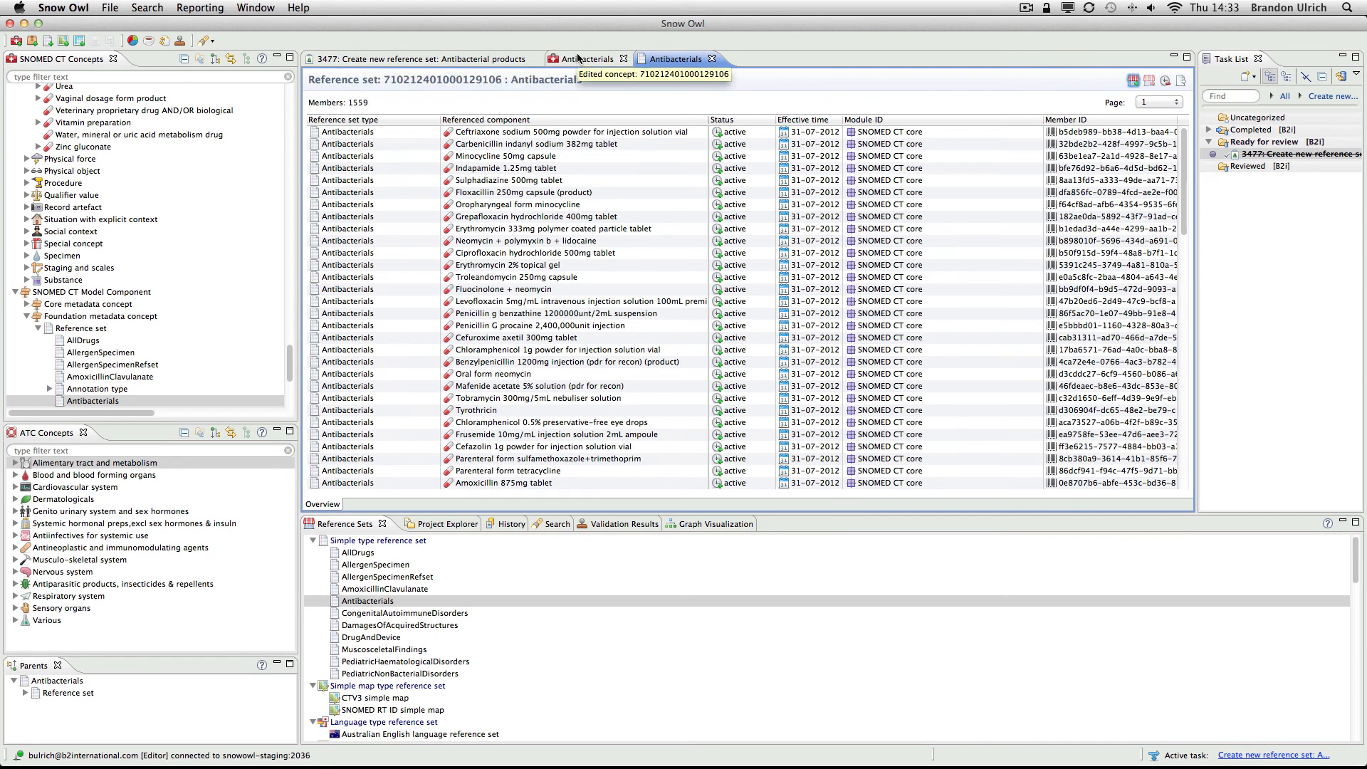
left_click(419, 59)
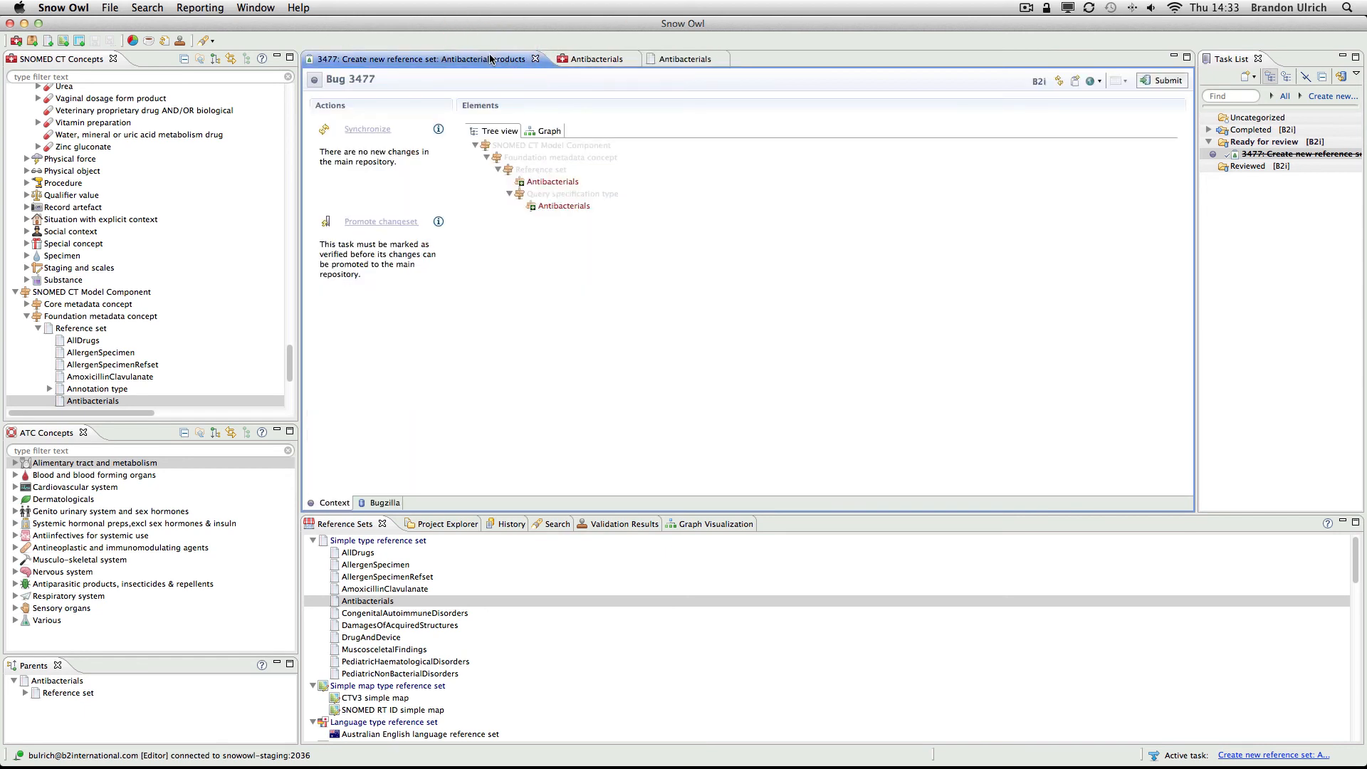
mouse_move(390, 454)
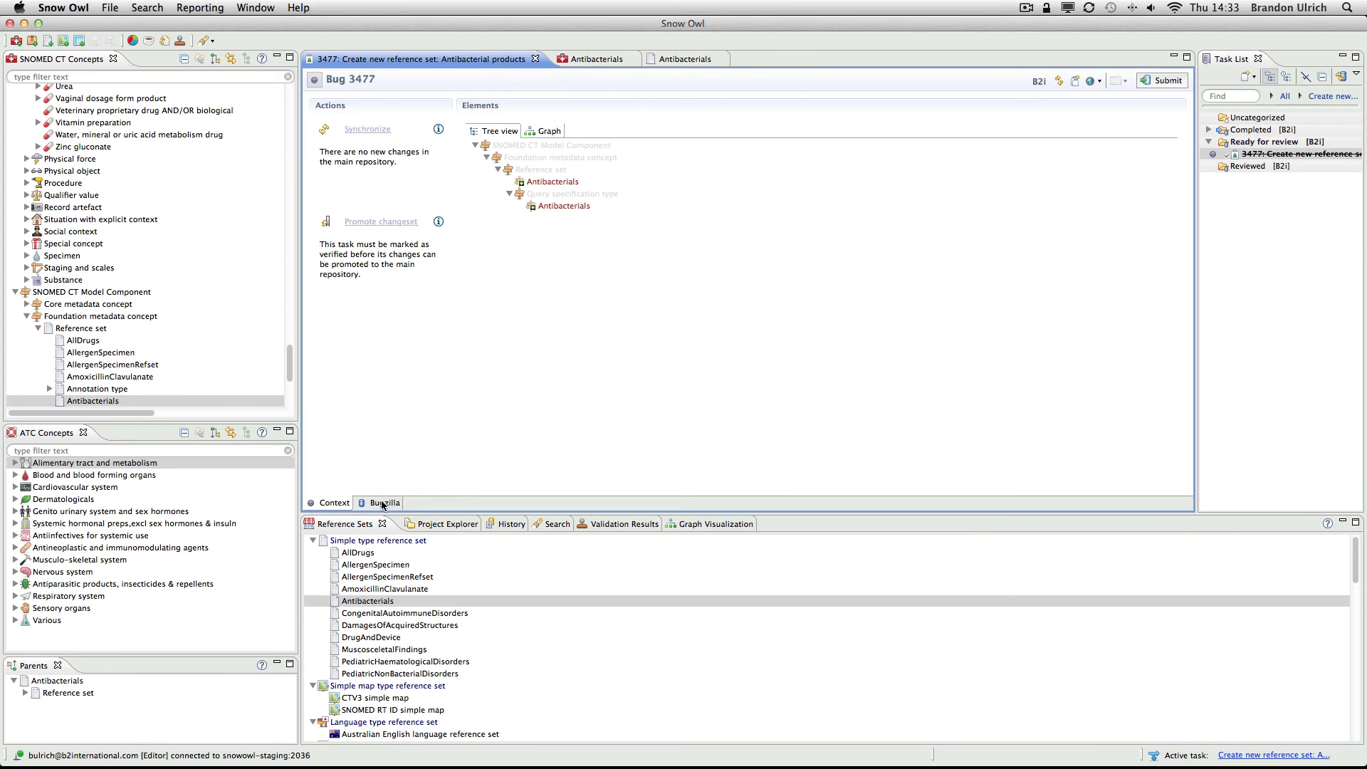
Mark task 3477 as VERIFIED and submit, moving it under Reviewed
left_click(383, 502)
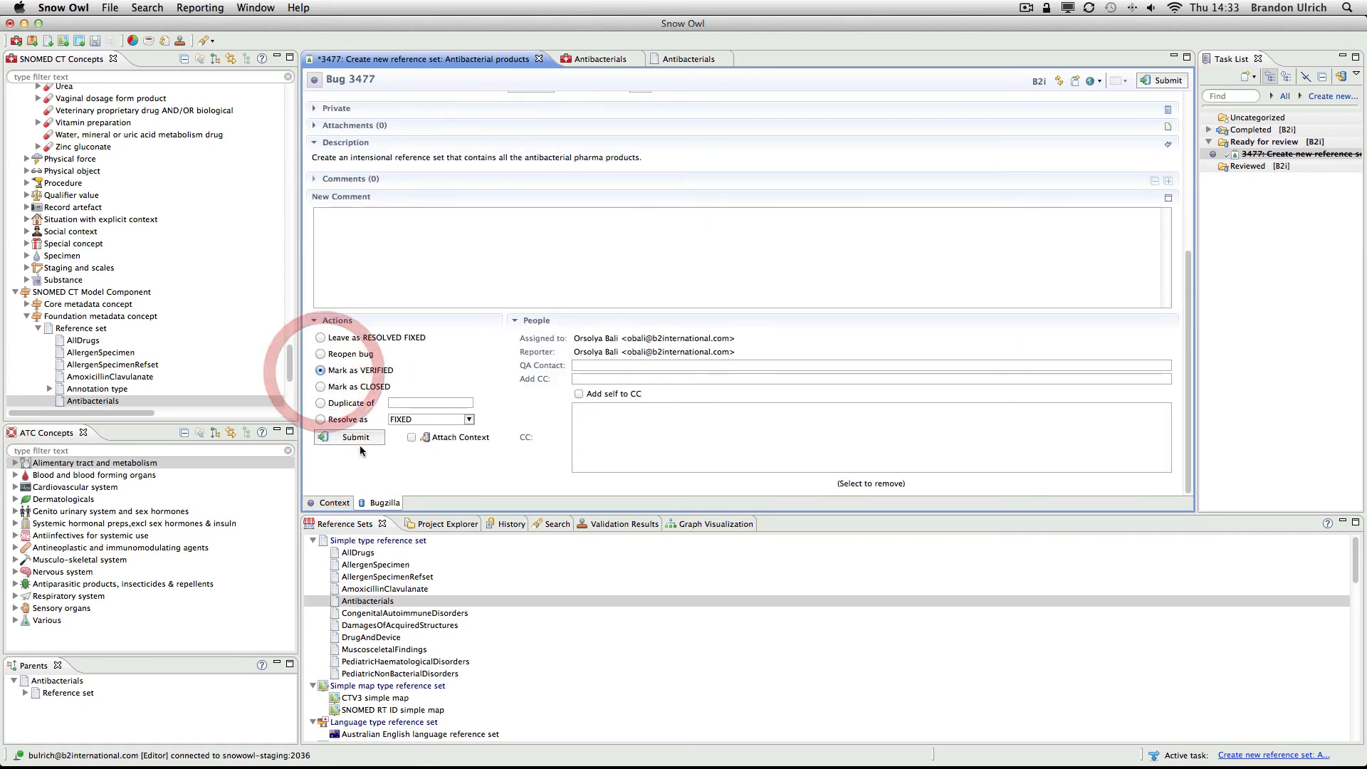
mouse_move(354, 437)
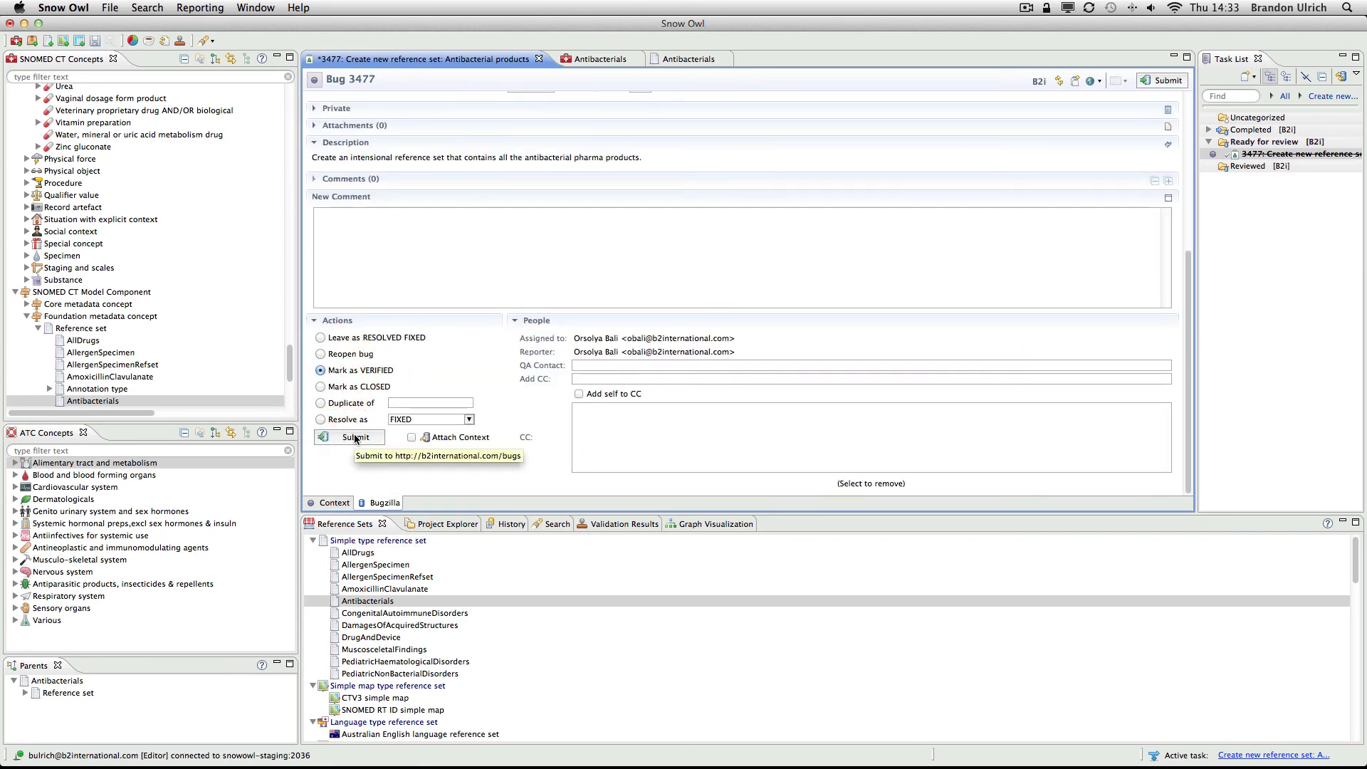
left_click(355, 437)
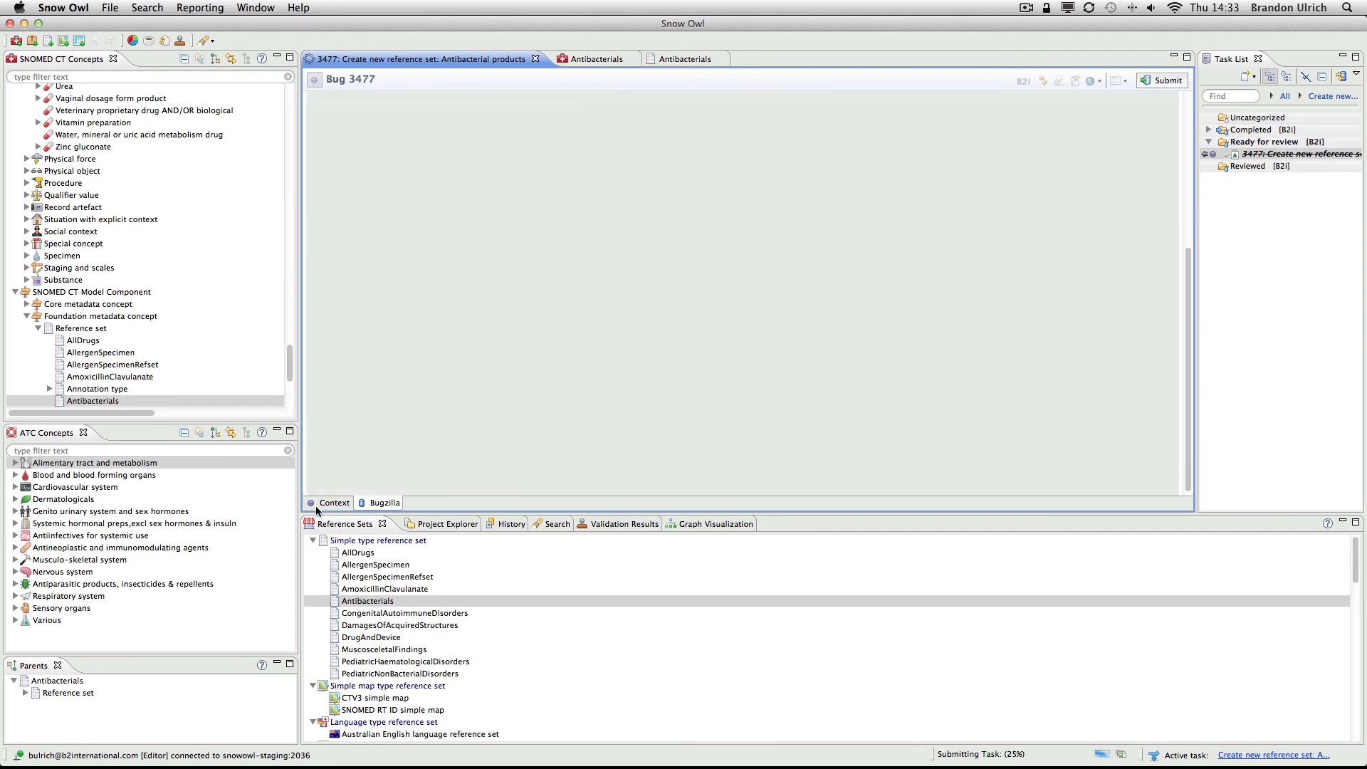
left_click(333, 503)
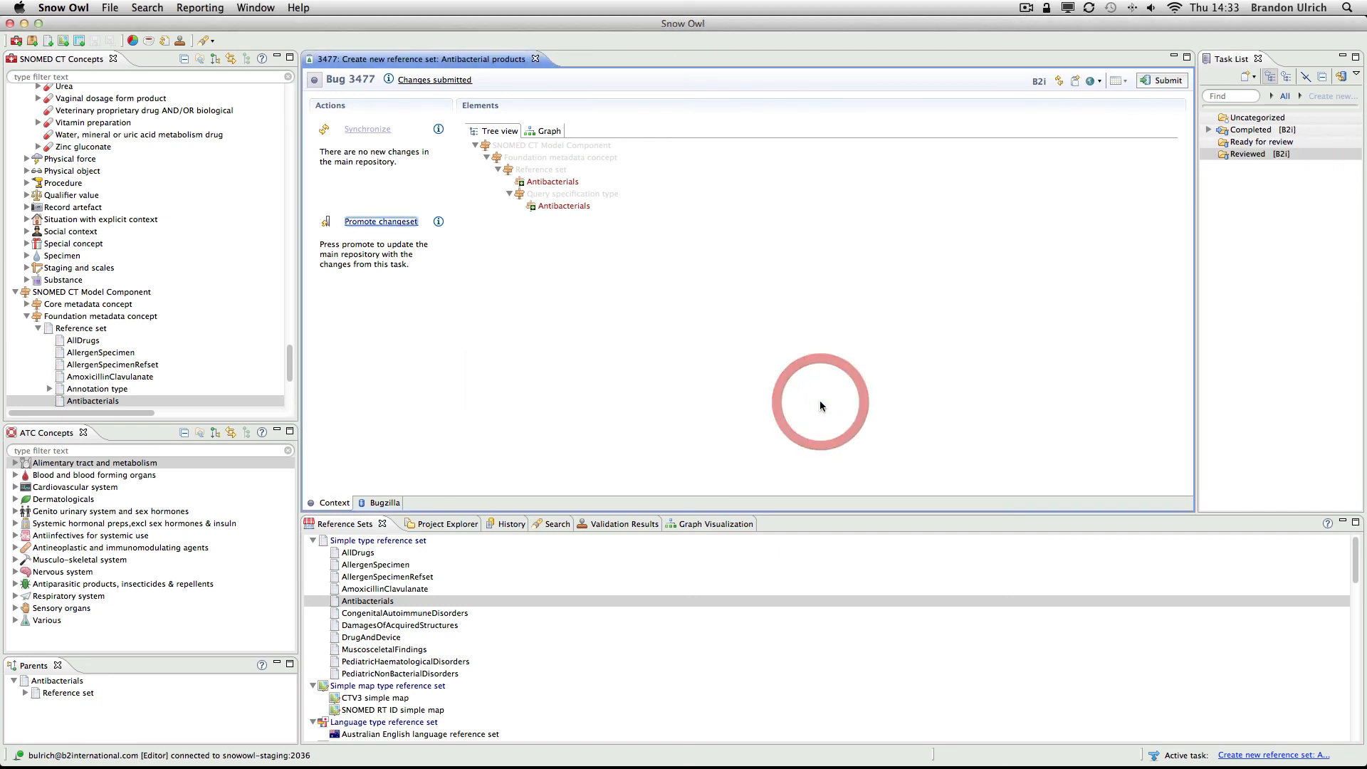
Promote task 3477's changeset so Antibacterials appears among the main repository's simple reference sets
left_click(380, 220)
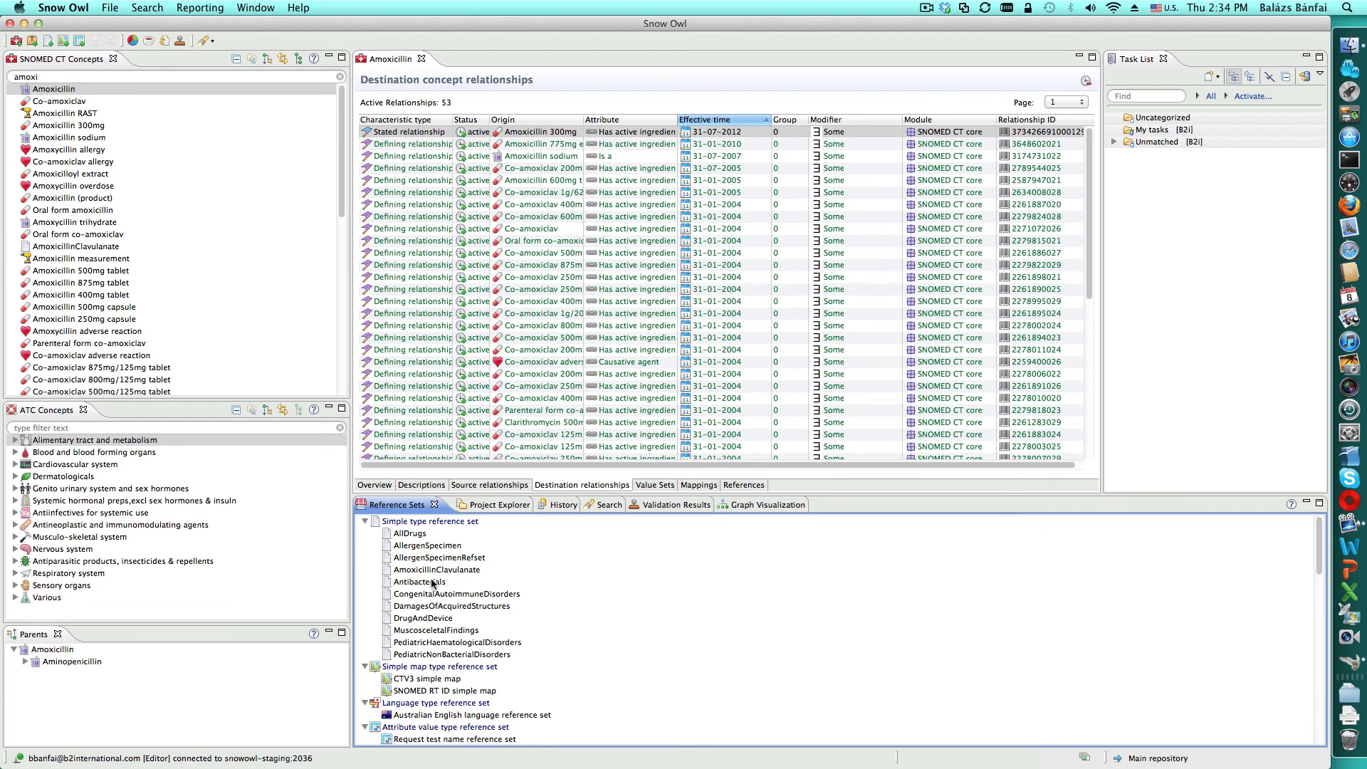
mouse_move(418, 581)
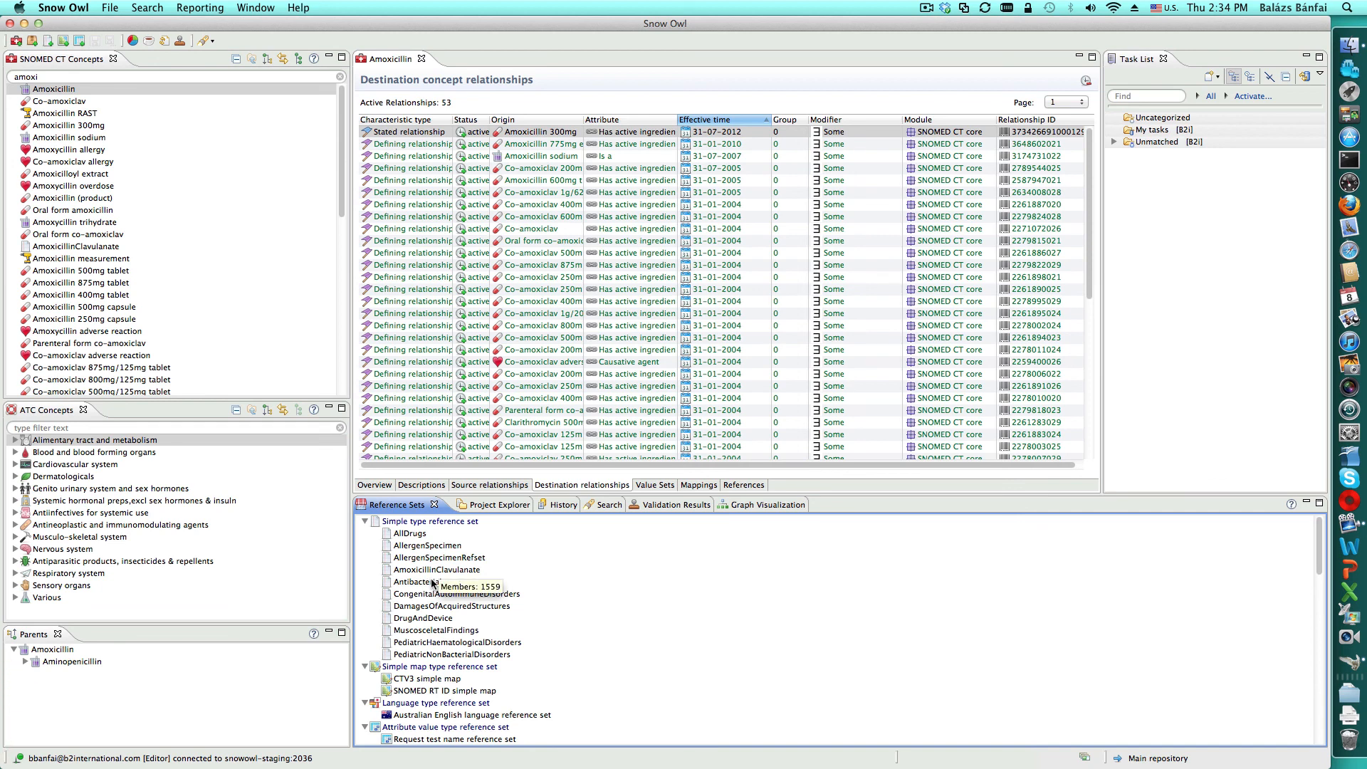
View the promoted Antibacterials simple reference set's 1,559 members on the main repository
double_click(418, 580)
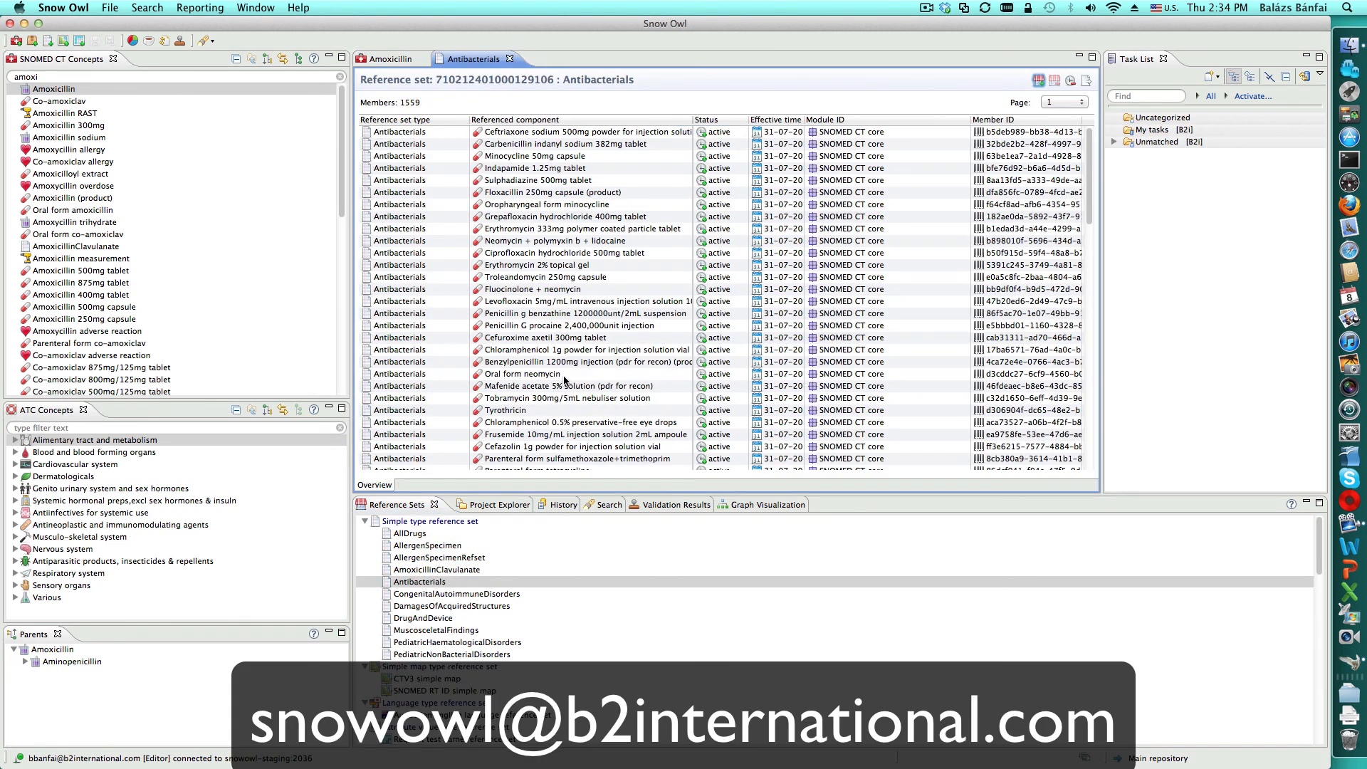